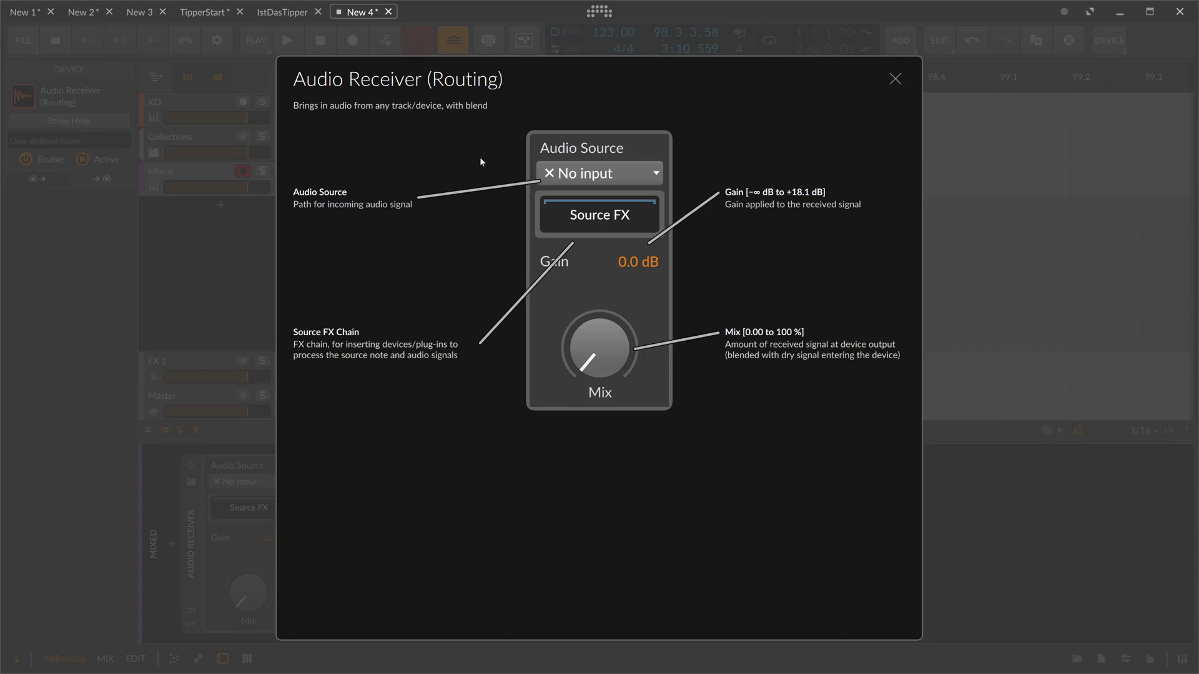
mouse_move(589, 161)
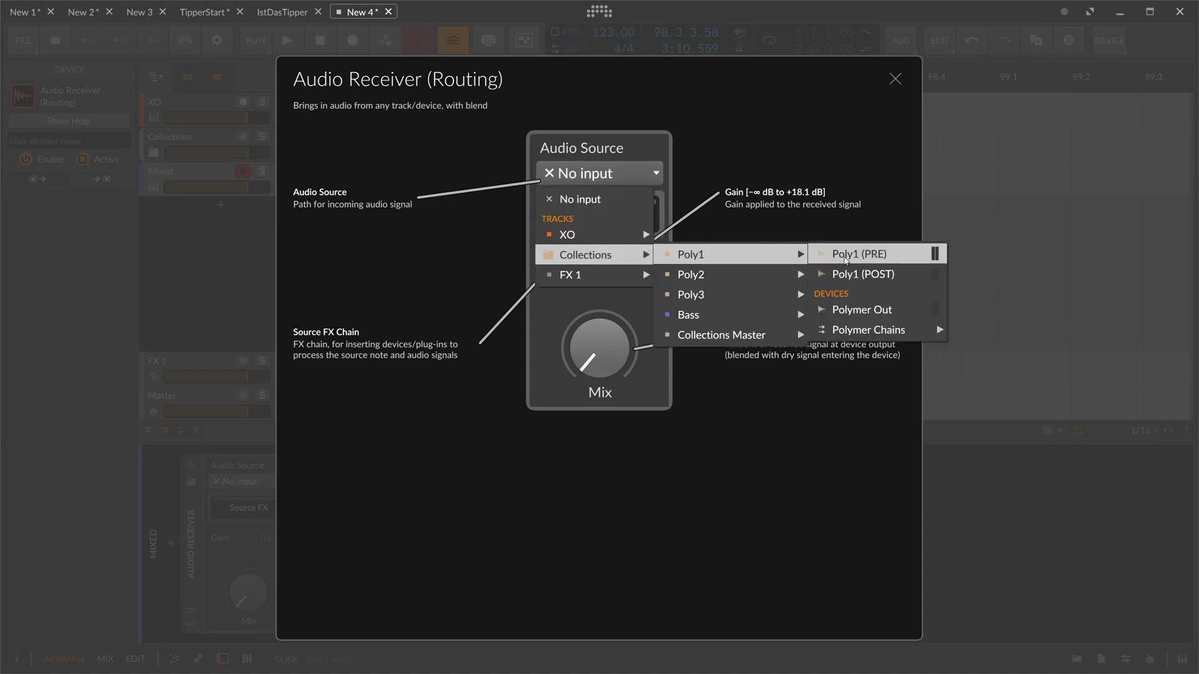
mouse_move(856, 274)
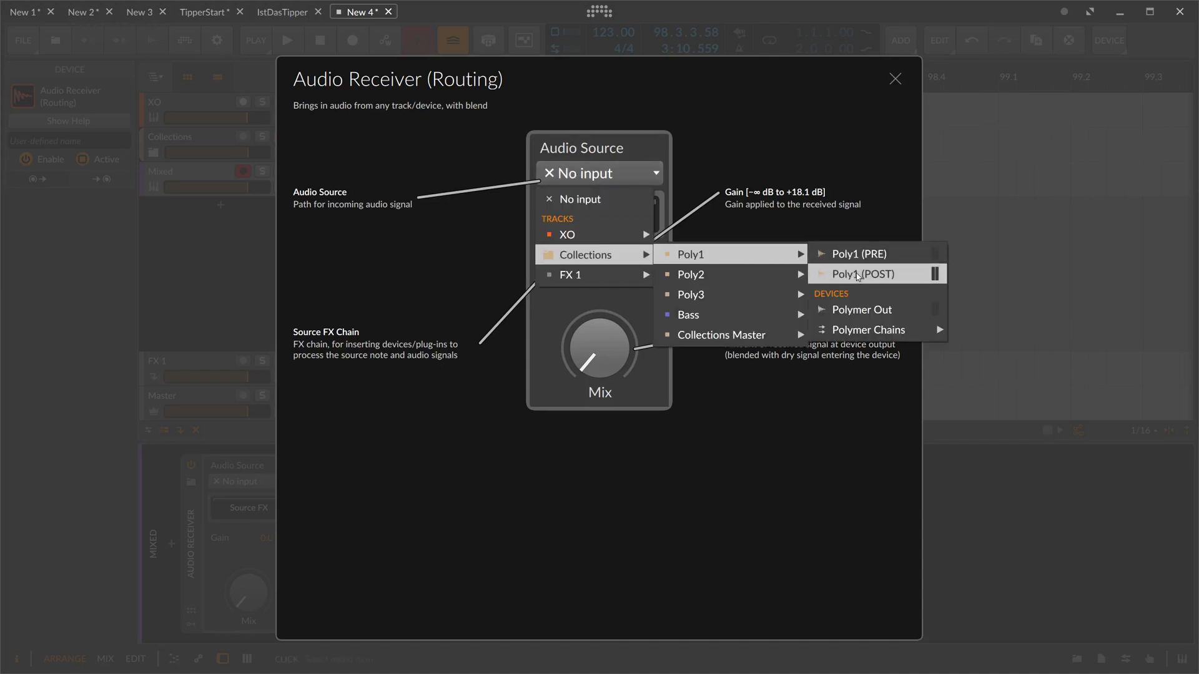
Set the Mixed track's Audio Receiver source to Collections > Poly1 (POST)
left_click(858, 273)
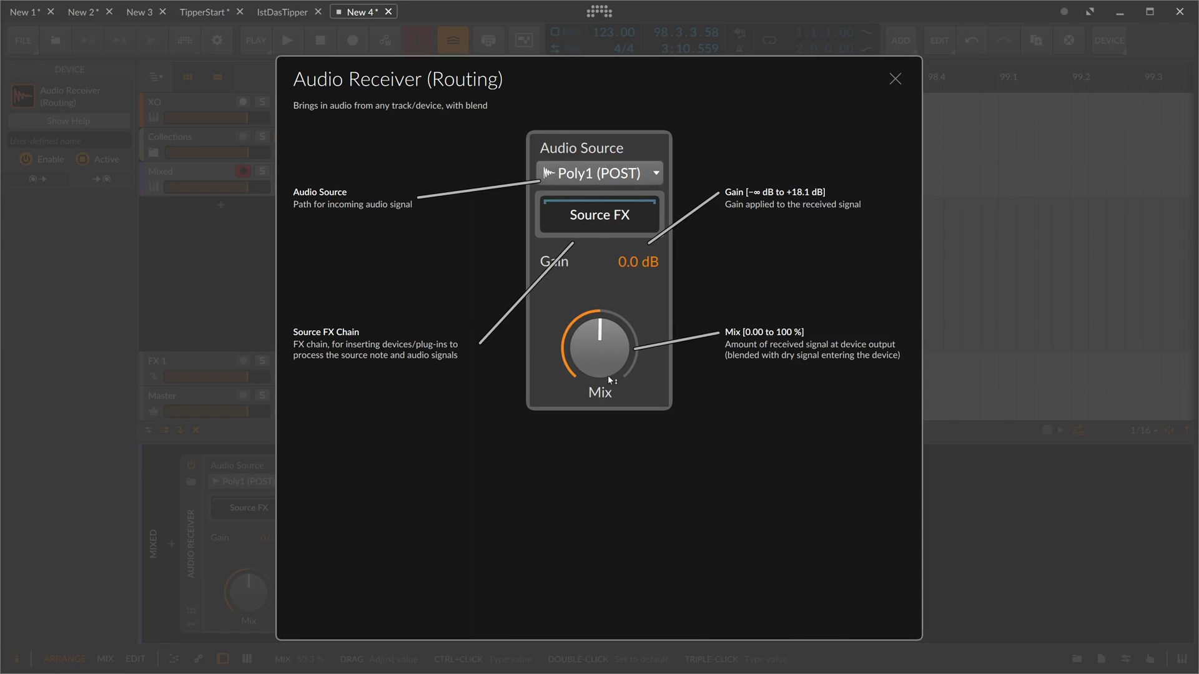
mouse_move(610, 358)
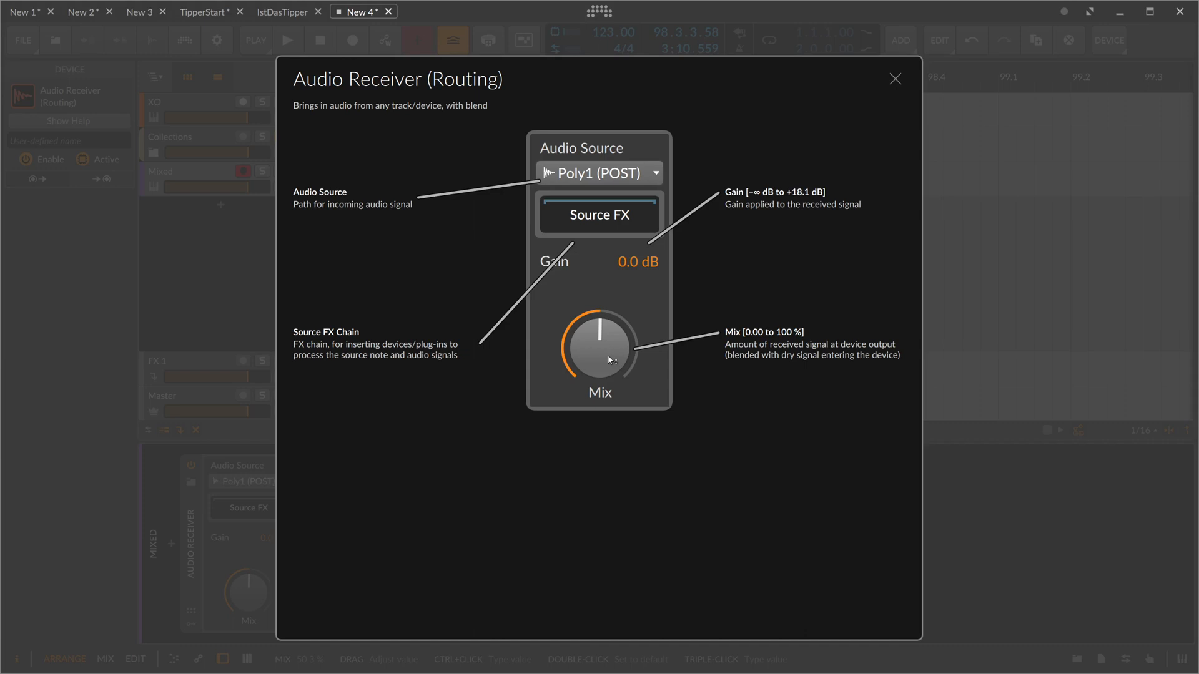
mouse_move(656, 349)
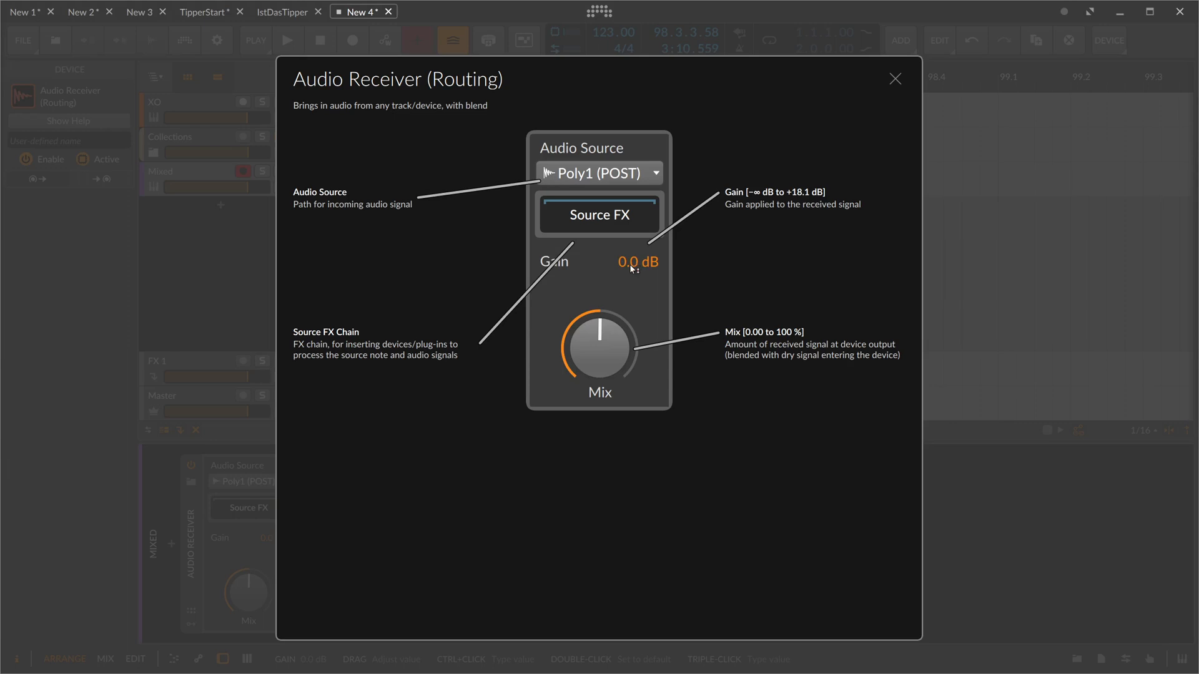
mouse_move(597, 354)
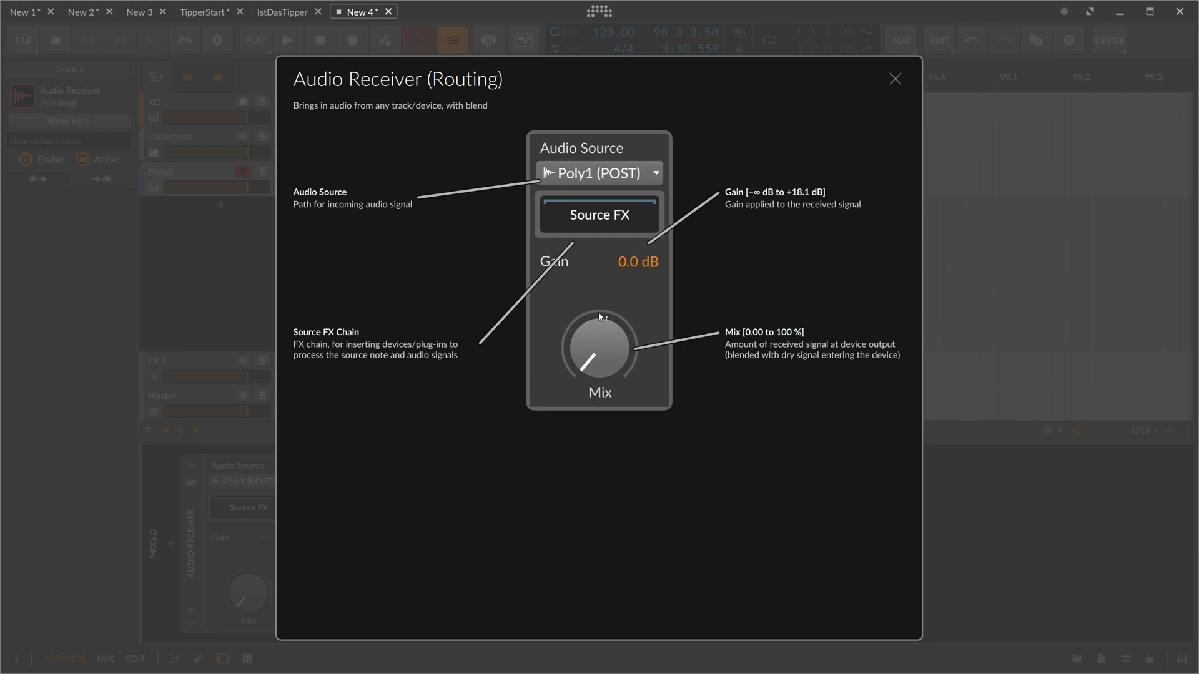
mouse_move(577, 151)
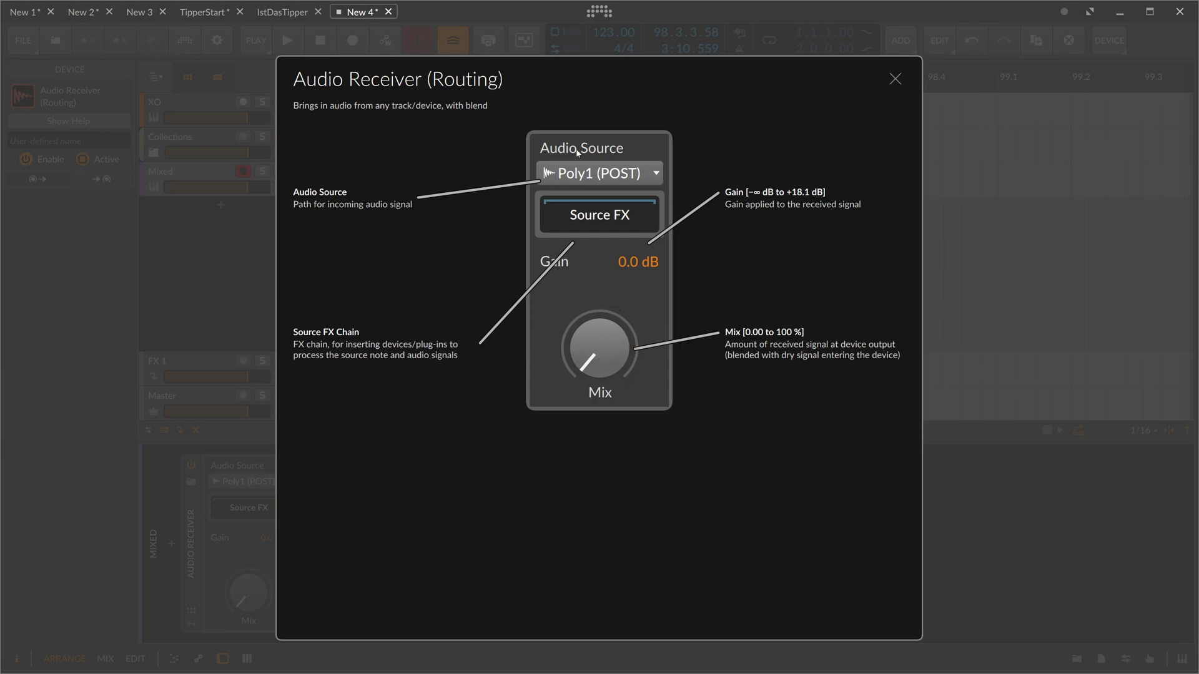
mouse_move(567, 409)
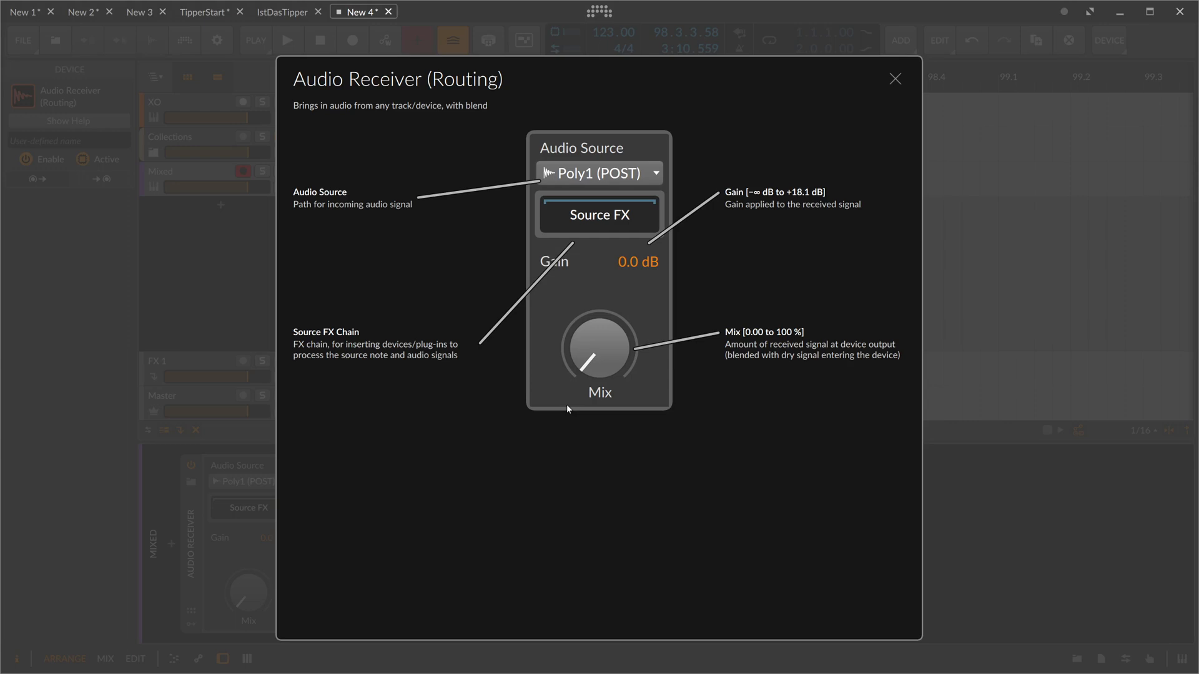
mouse_move(899, 88)
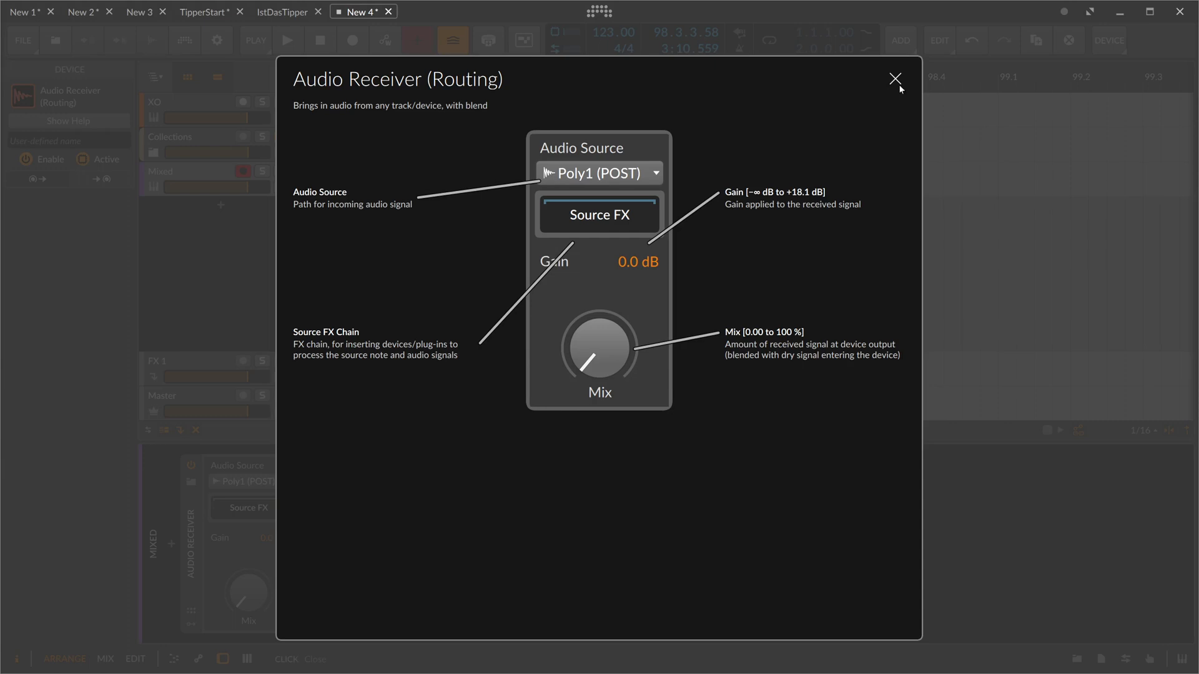
Close the Audio Receiver help view and select the Mixed track
left_click(895, 79)
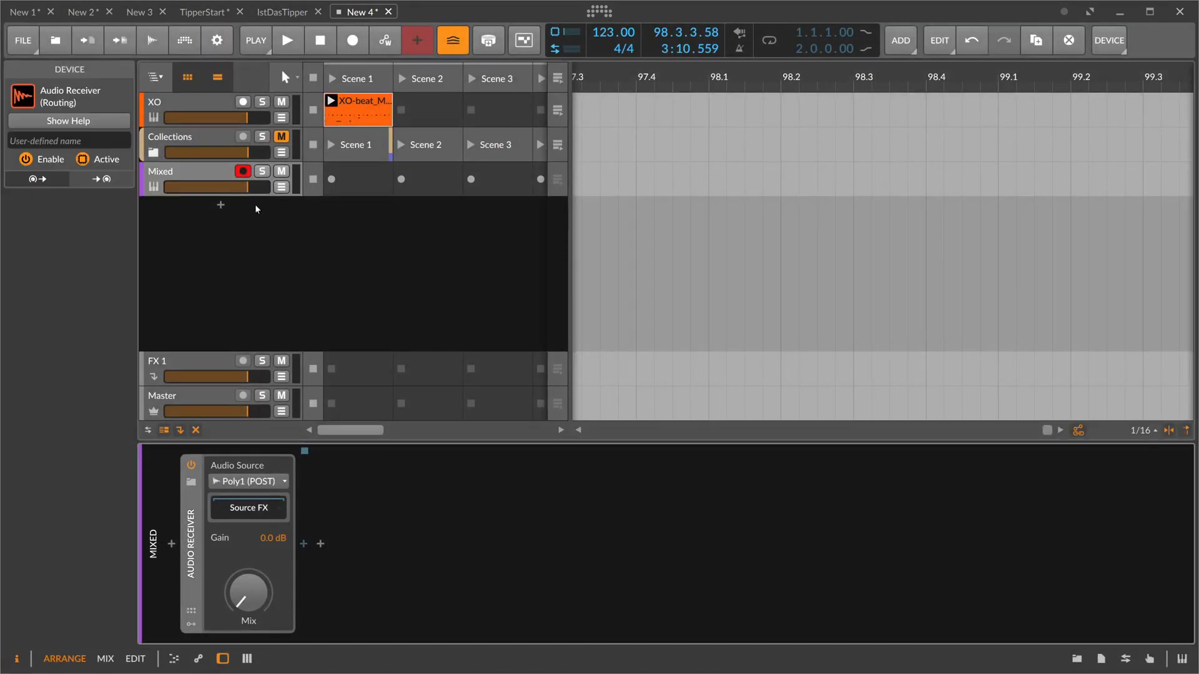
left_click(160, 171)
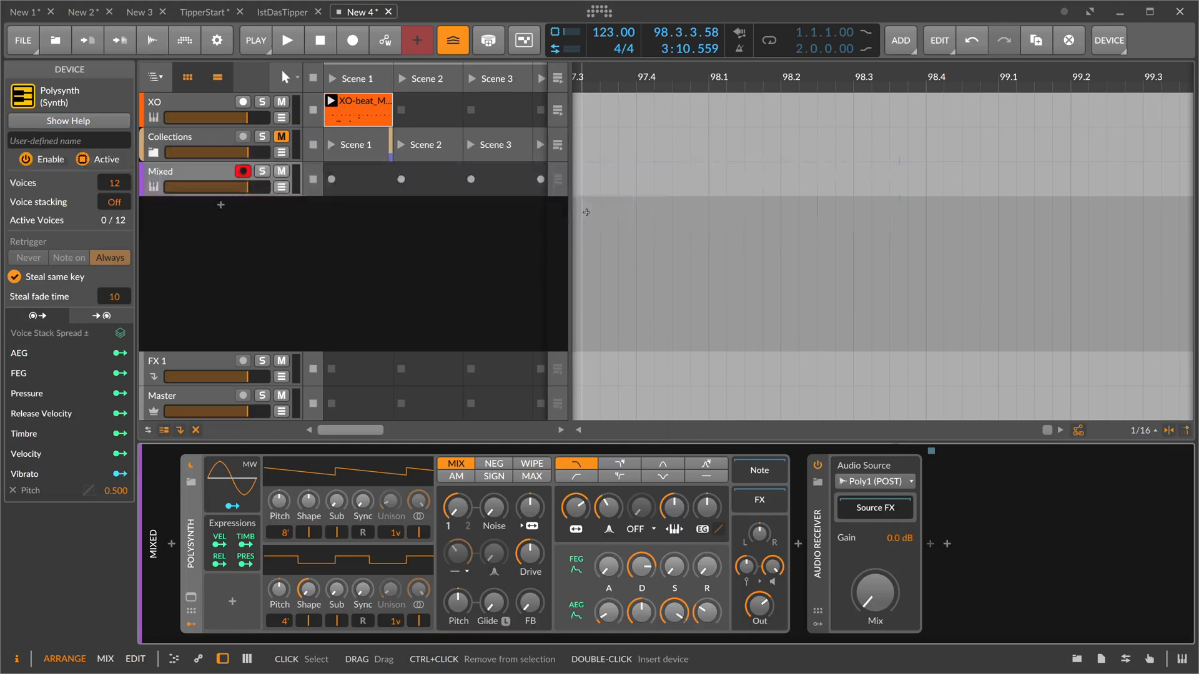
left_click(160, 171)
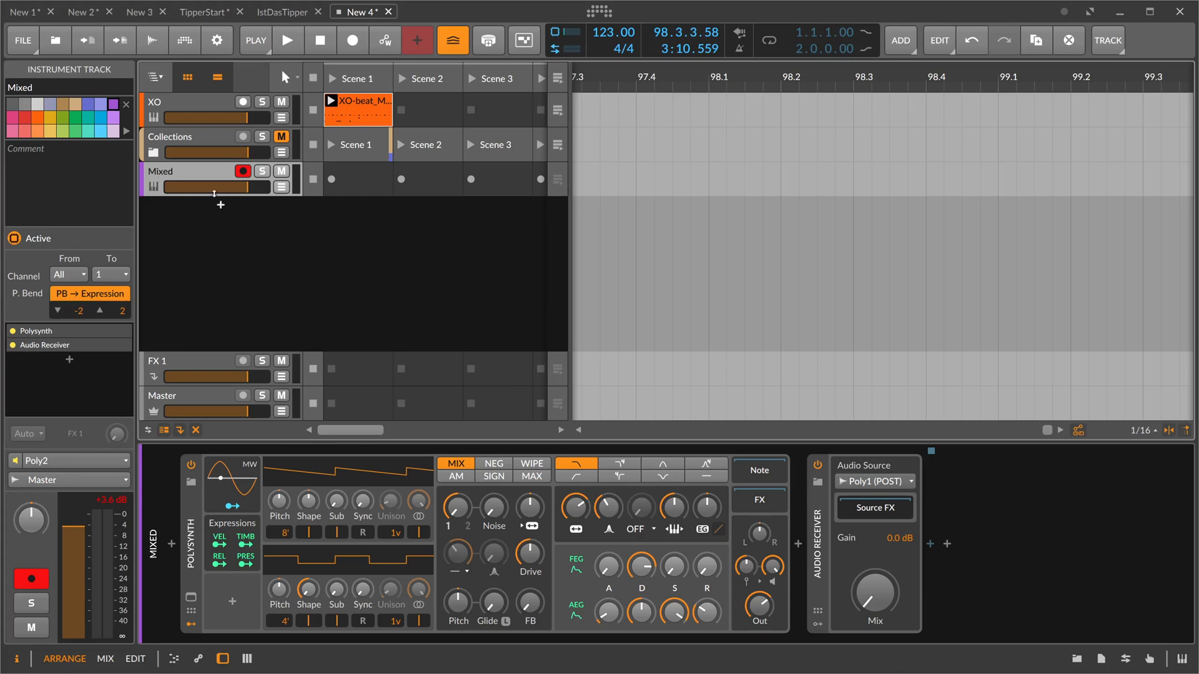
mouse_move(319, 225)
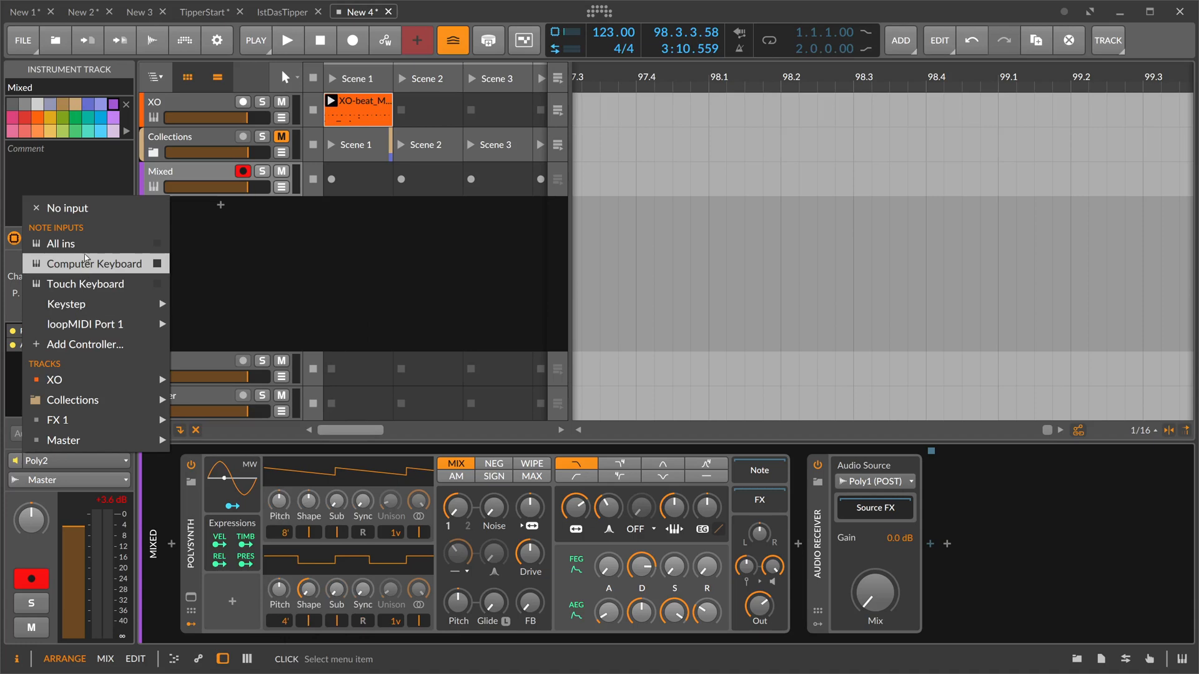
mouse_move(84, 367)
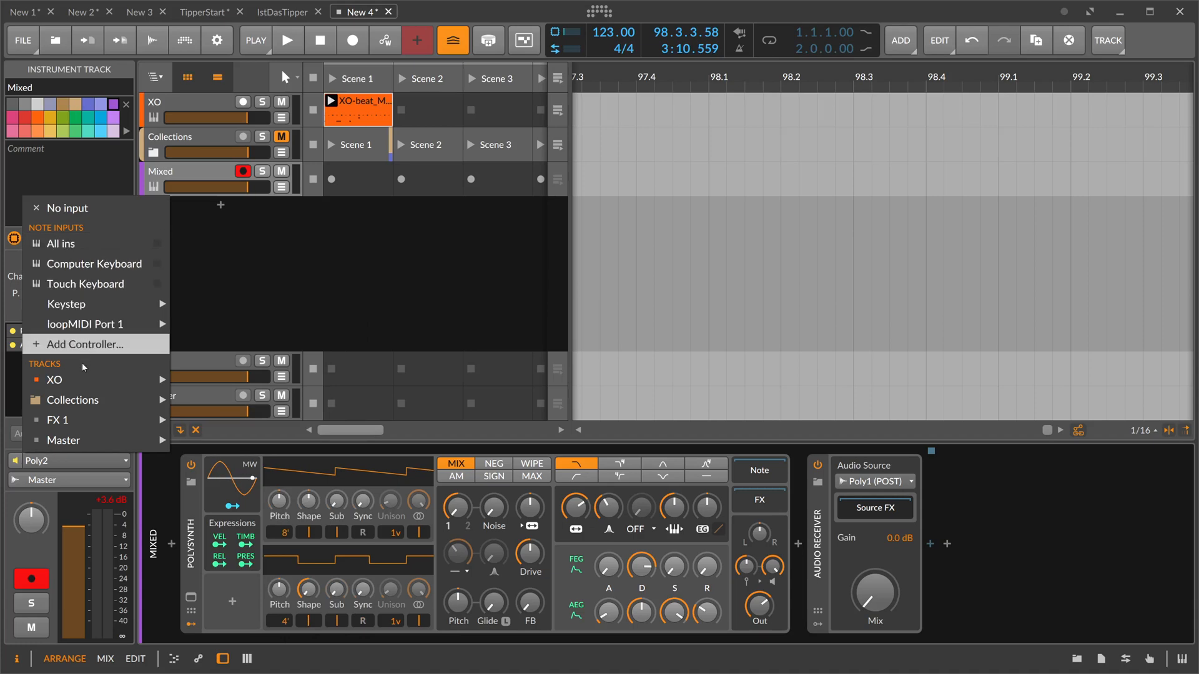
mouse_move(54, 379)
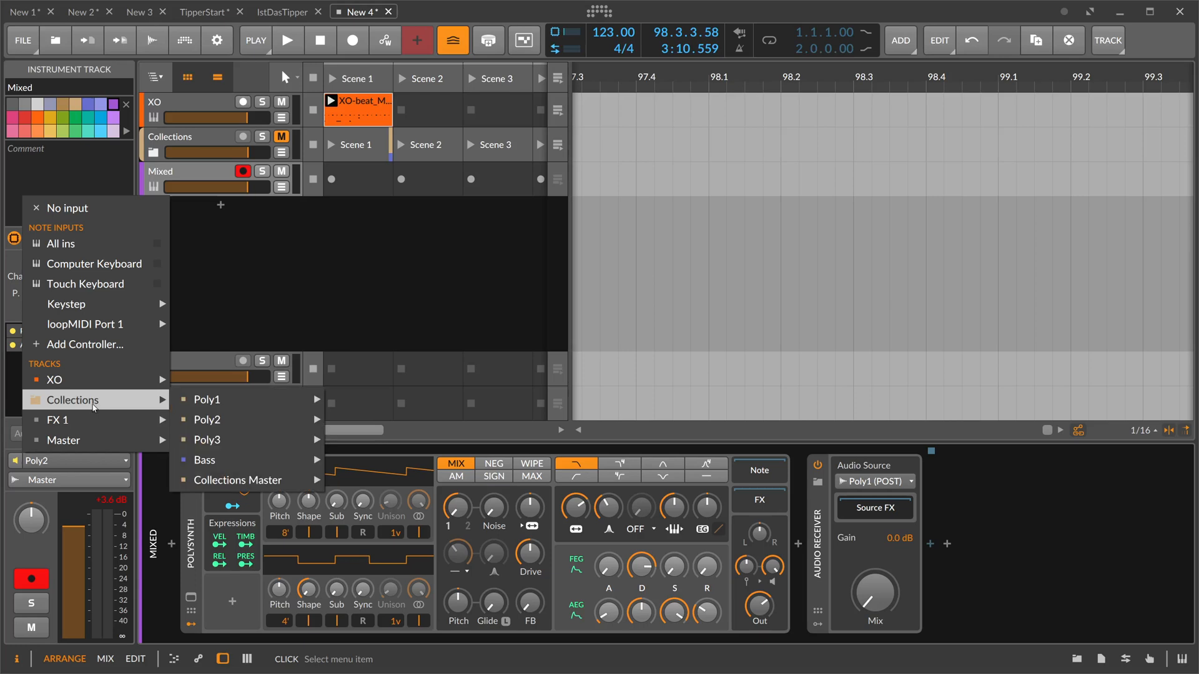
mouse_move(55, 379)
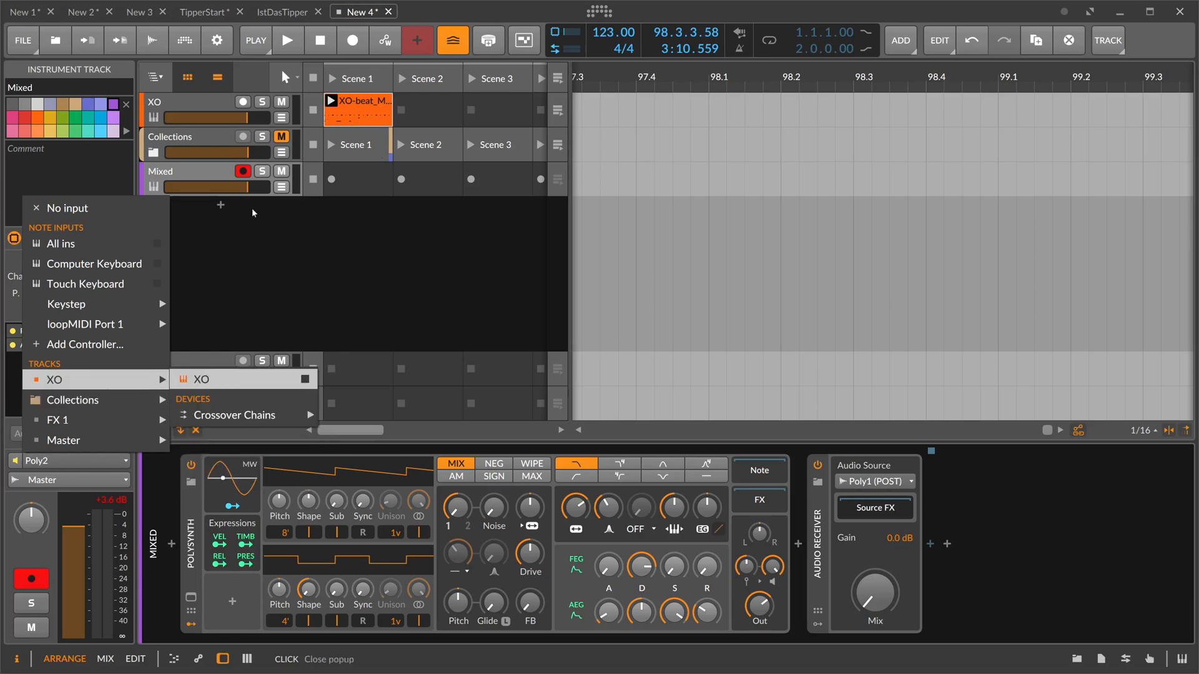
mouse_move(337, 212)
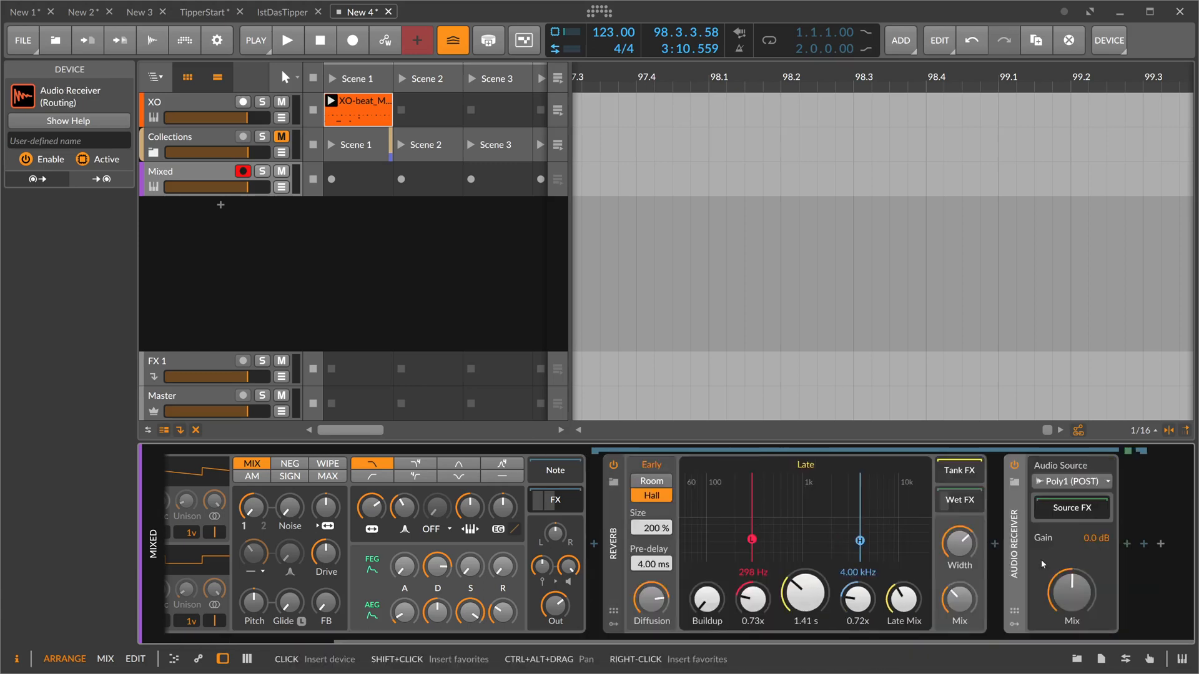
mouse_move(989, 523)
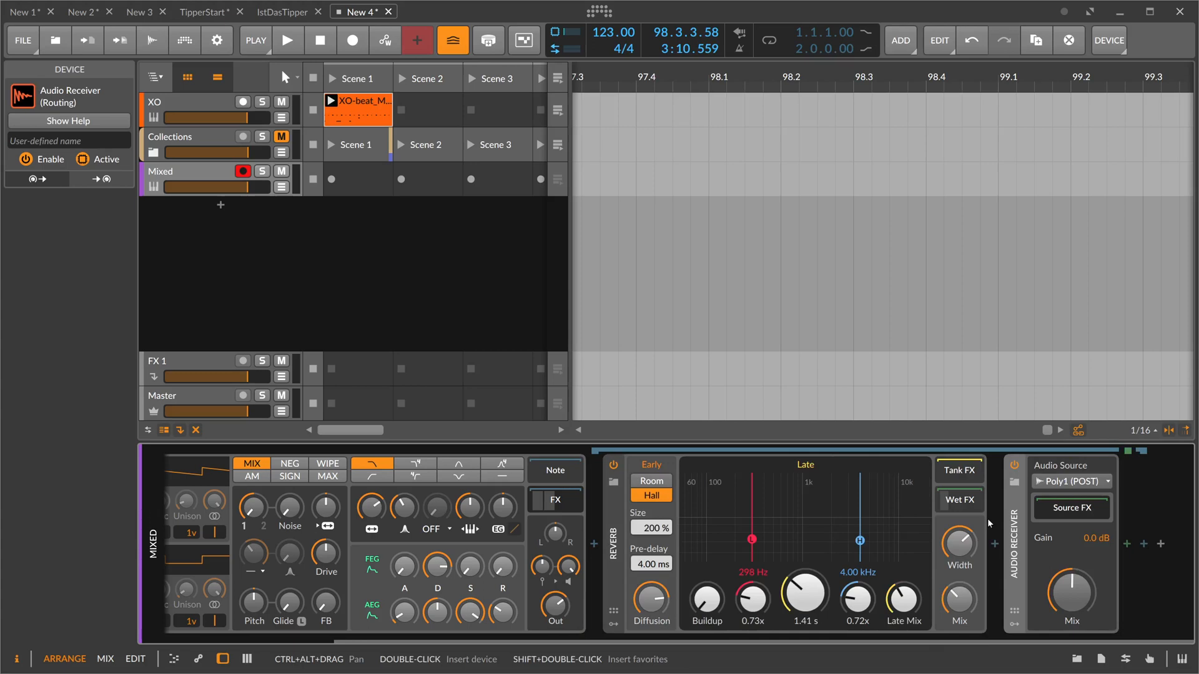
mouse_move(1003, 534)
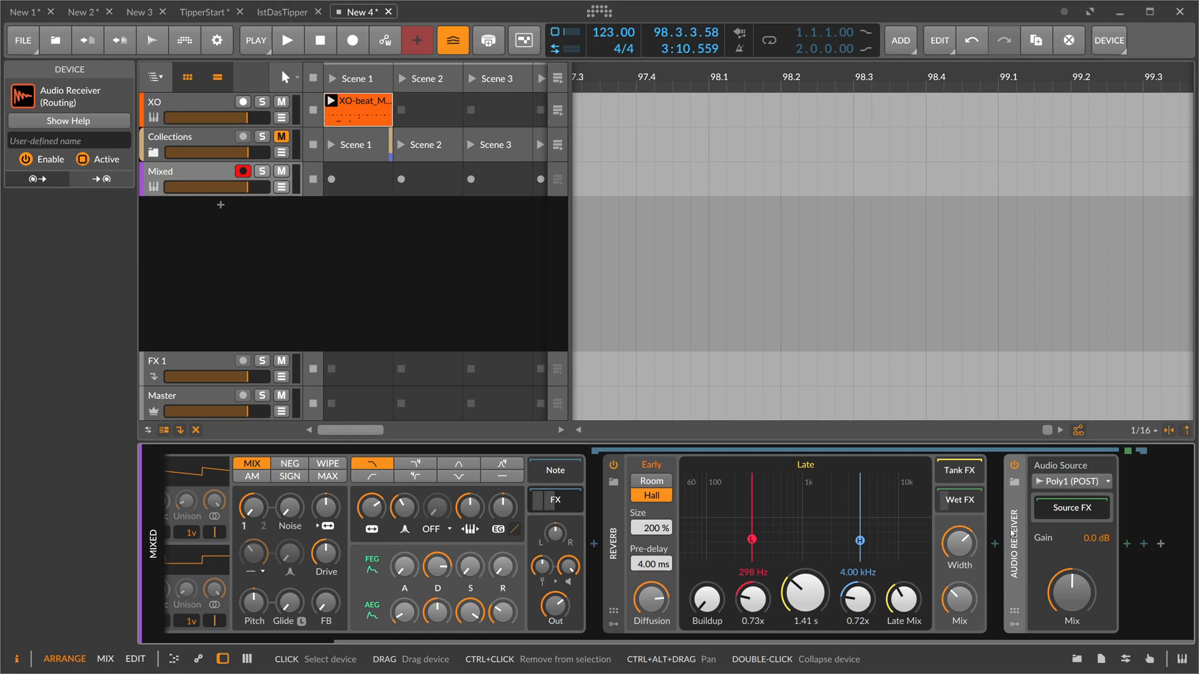
mouse_move(685, 541)
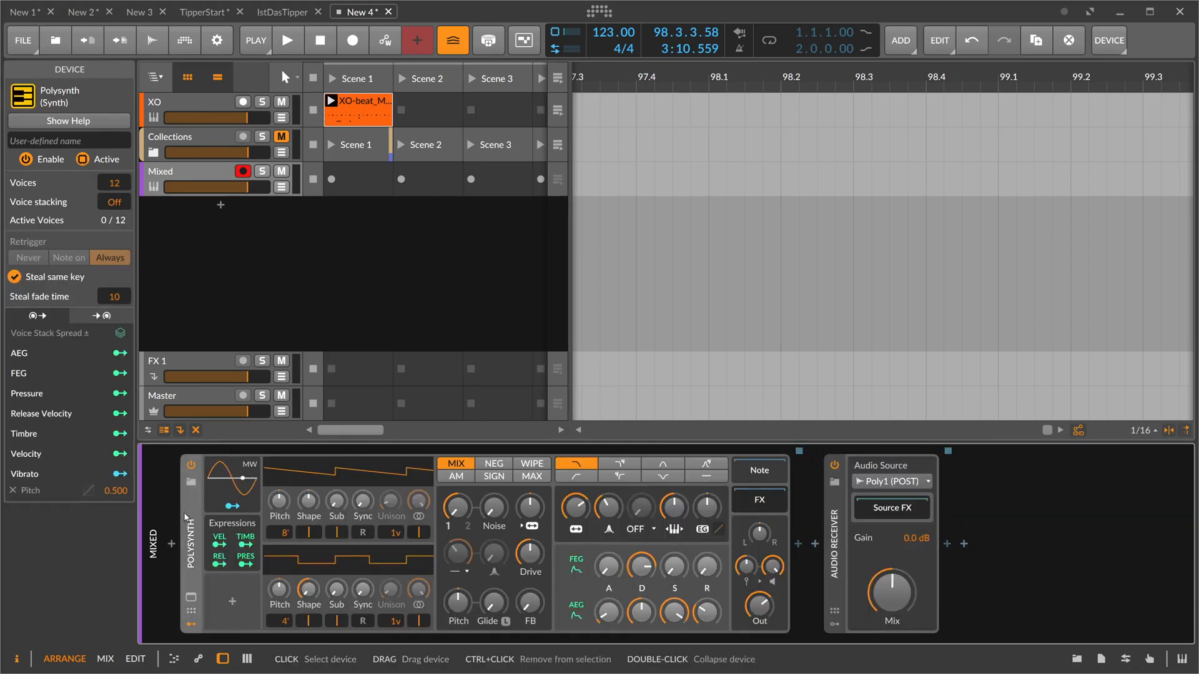
Remove the Polysynth from the Mixed track, then solo the XO track to audition it
left_click(191, 613)
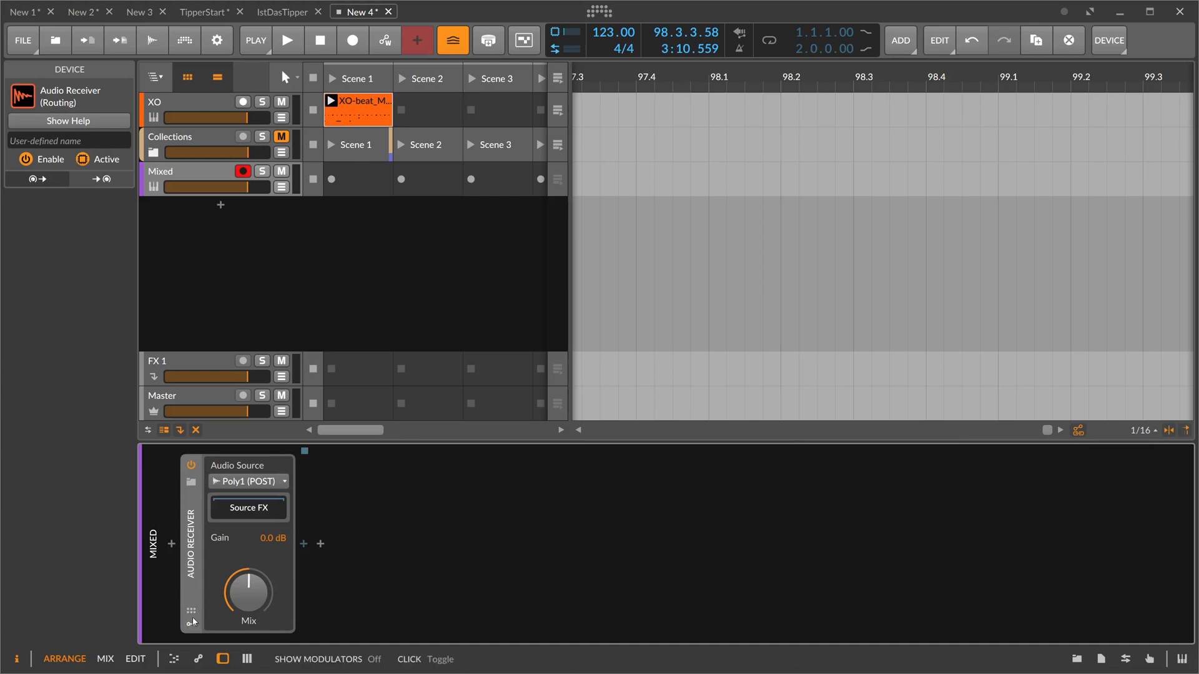
mouse_move(262, 174)
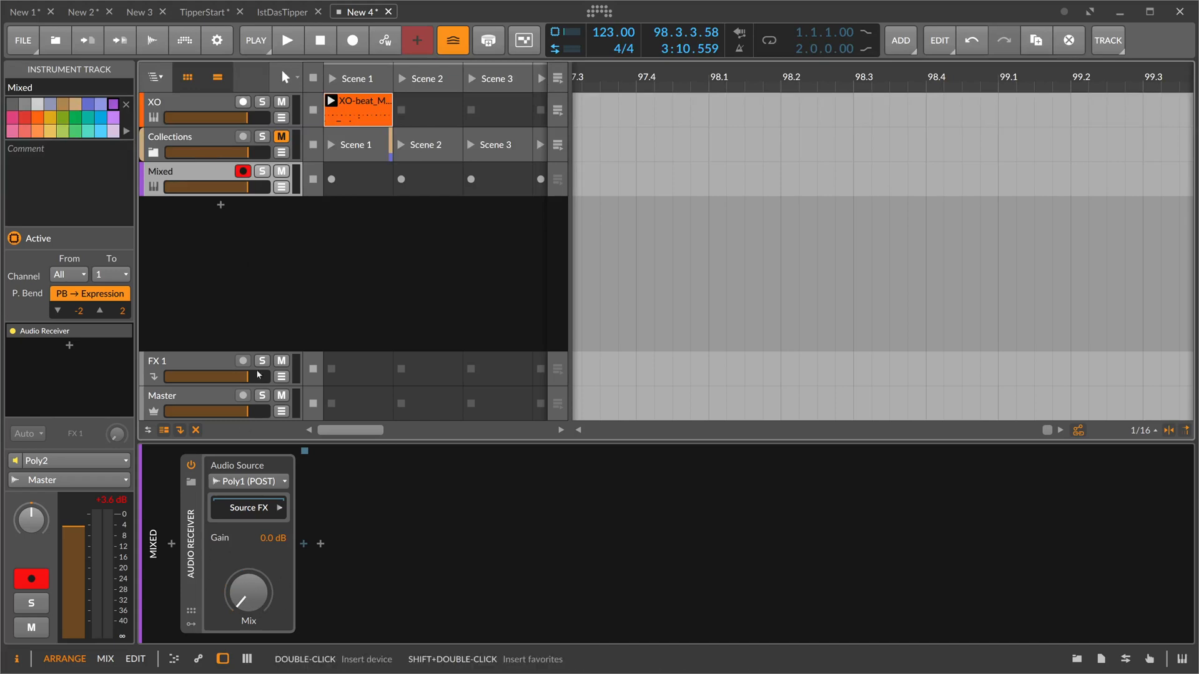
left_click(191, 102)
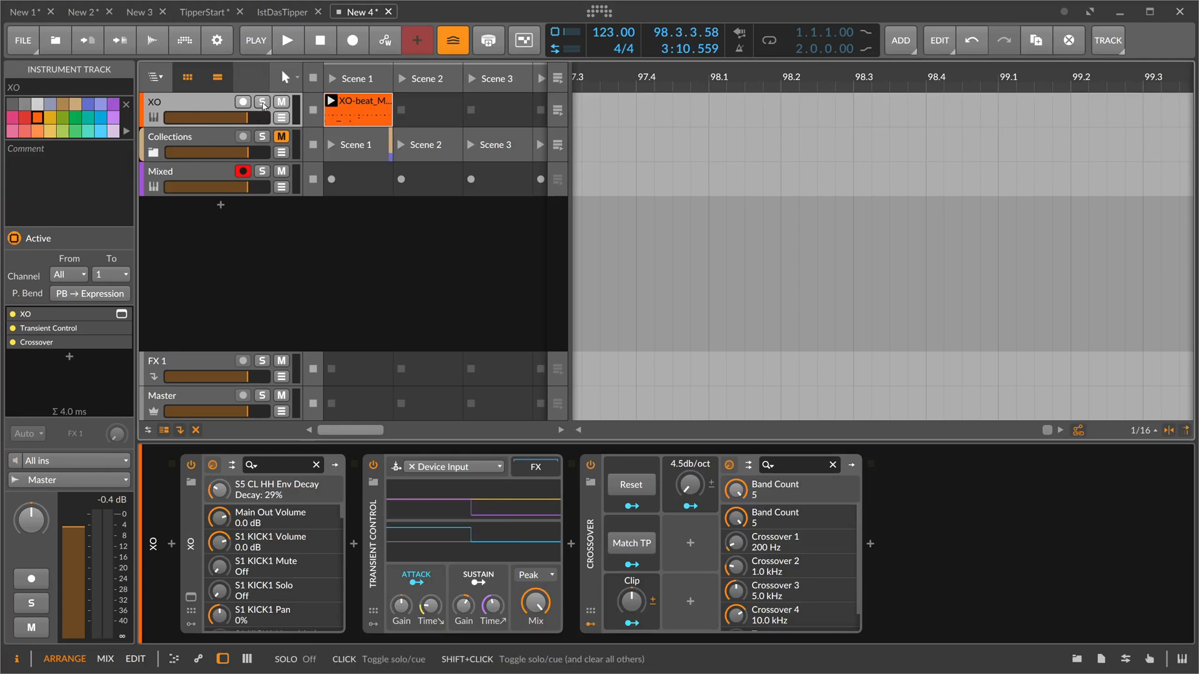
left_click(286, 40)
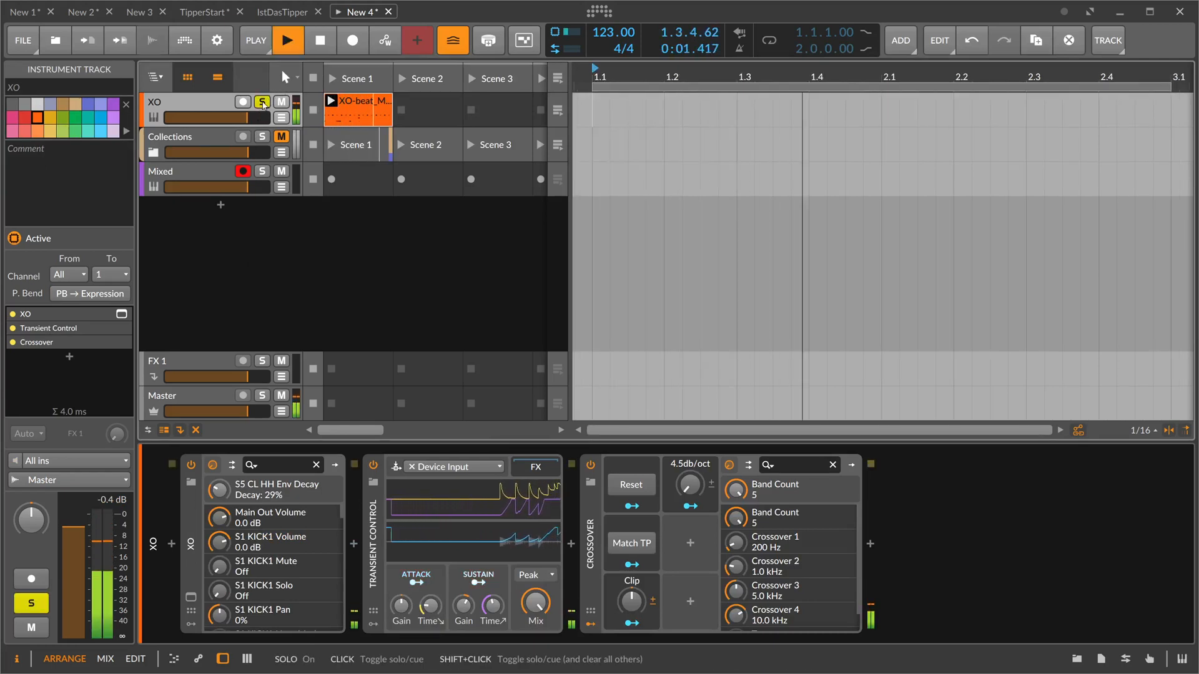
left_click(287, 40)
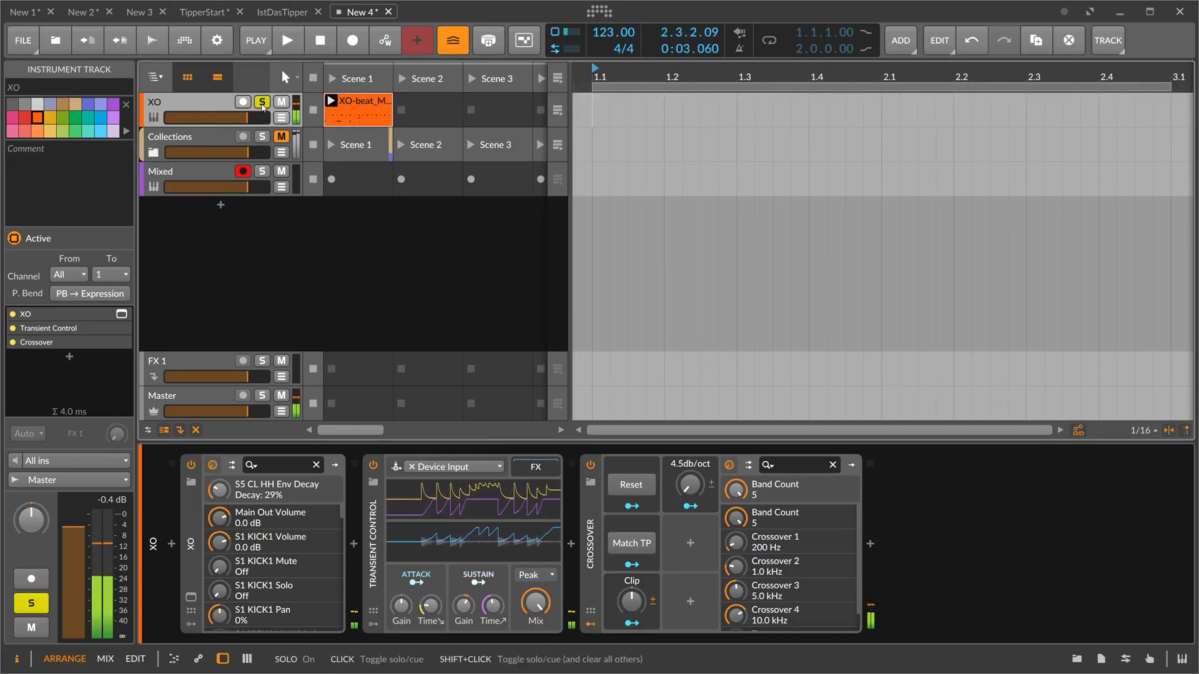
Expand the Collections group and inspect its Poly1 and Bass tracks
left_click(170, 136)
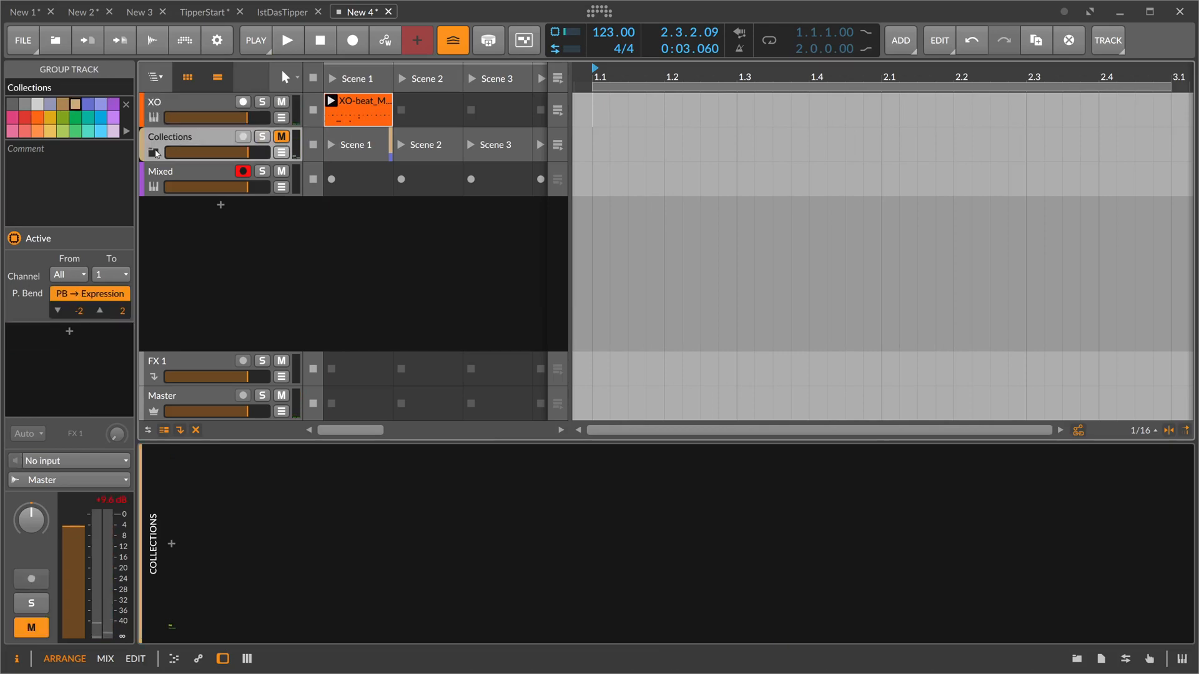
left_click(152, 153)
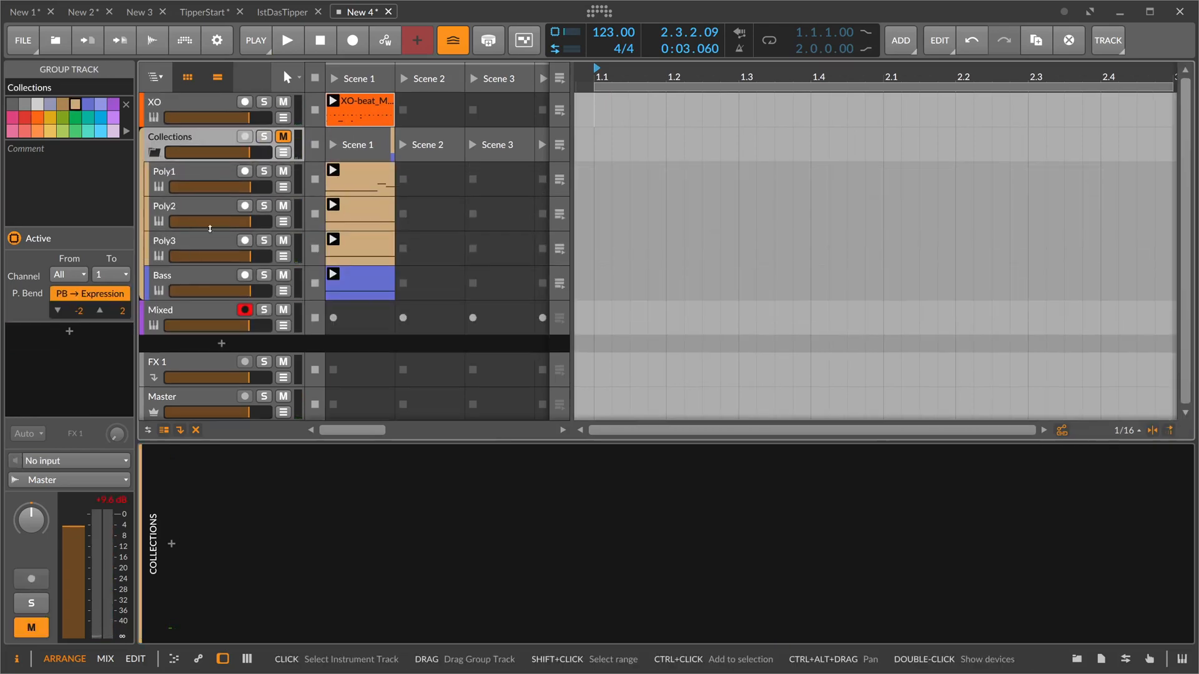
left_click(183, 171)
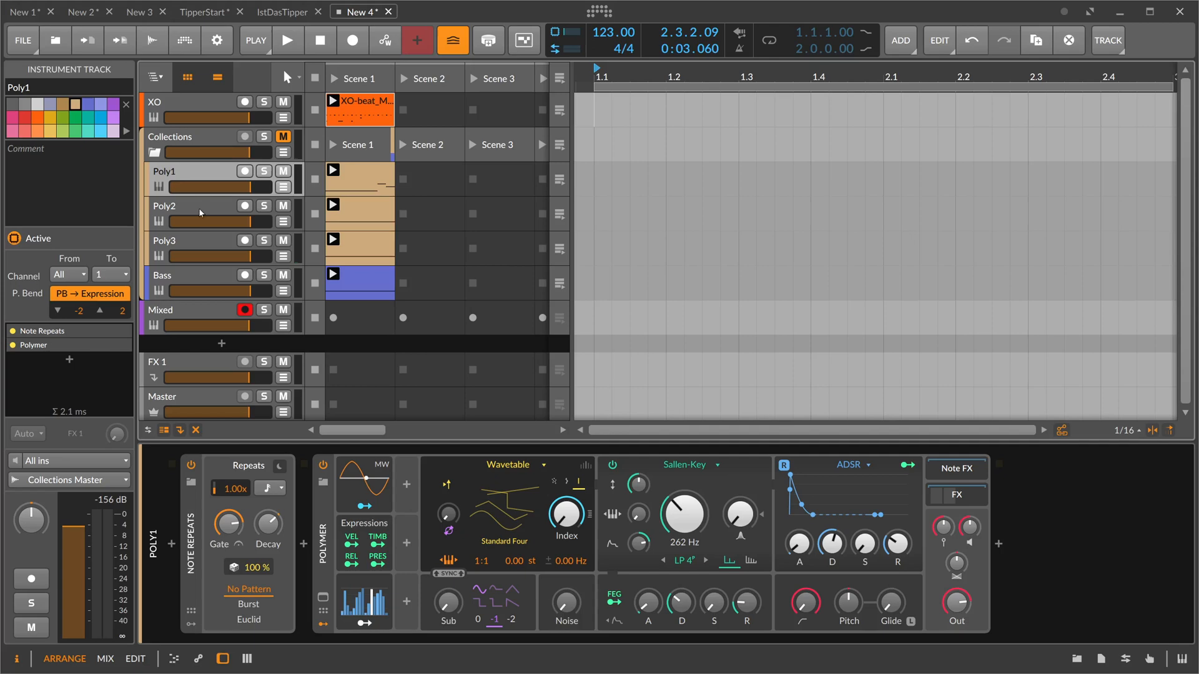
left_click(163, 275)
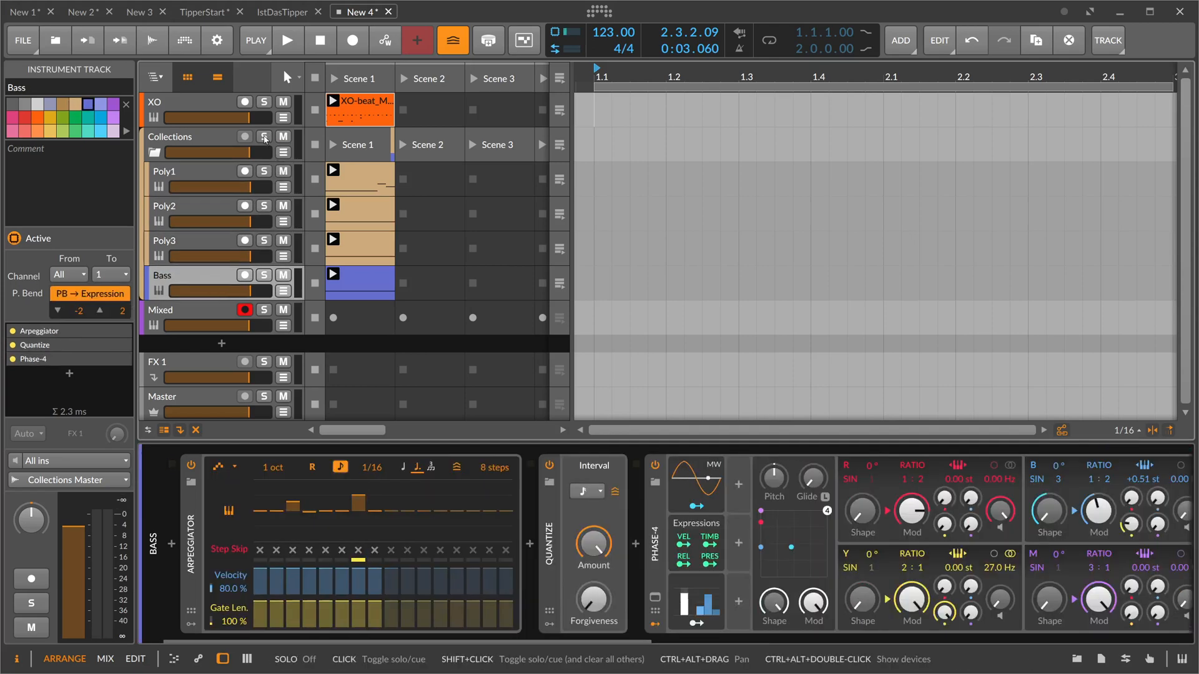
Solo, then mute the Collections group and select its header
left_click(263, 136)
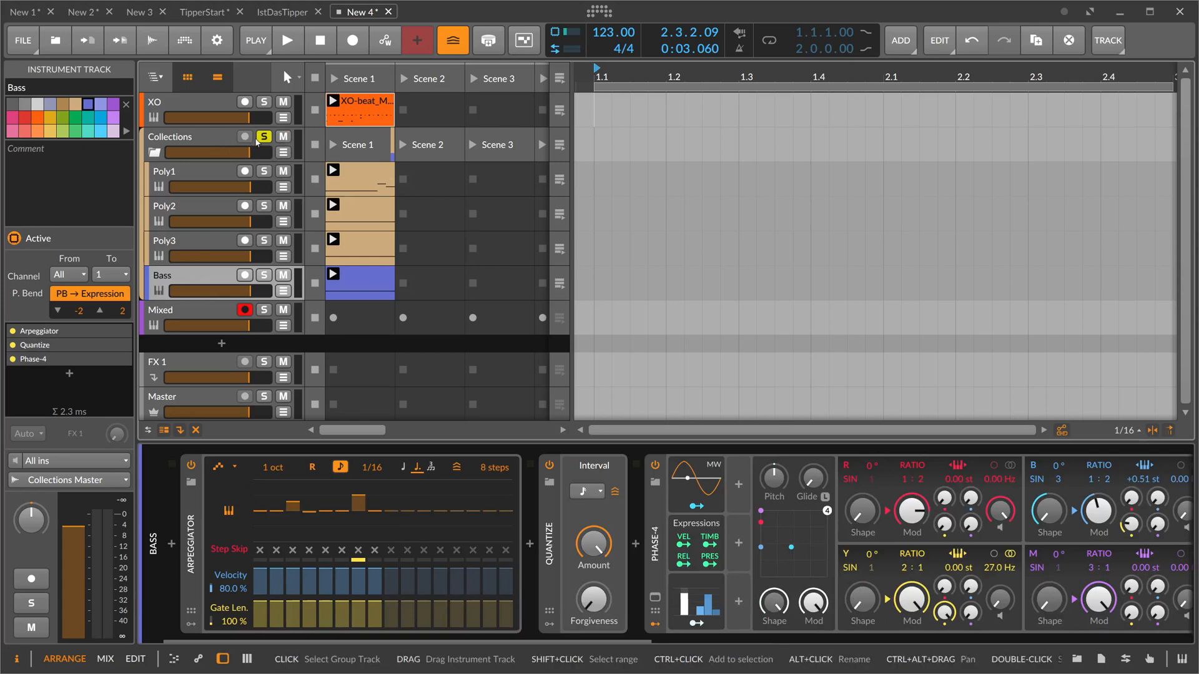
left_click(287, 40)
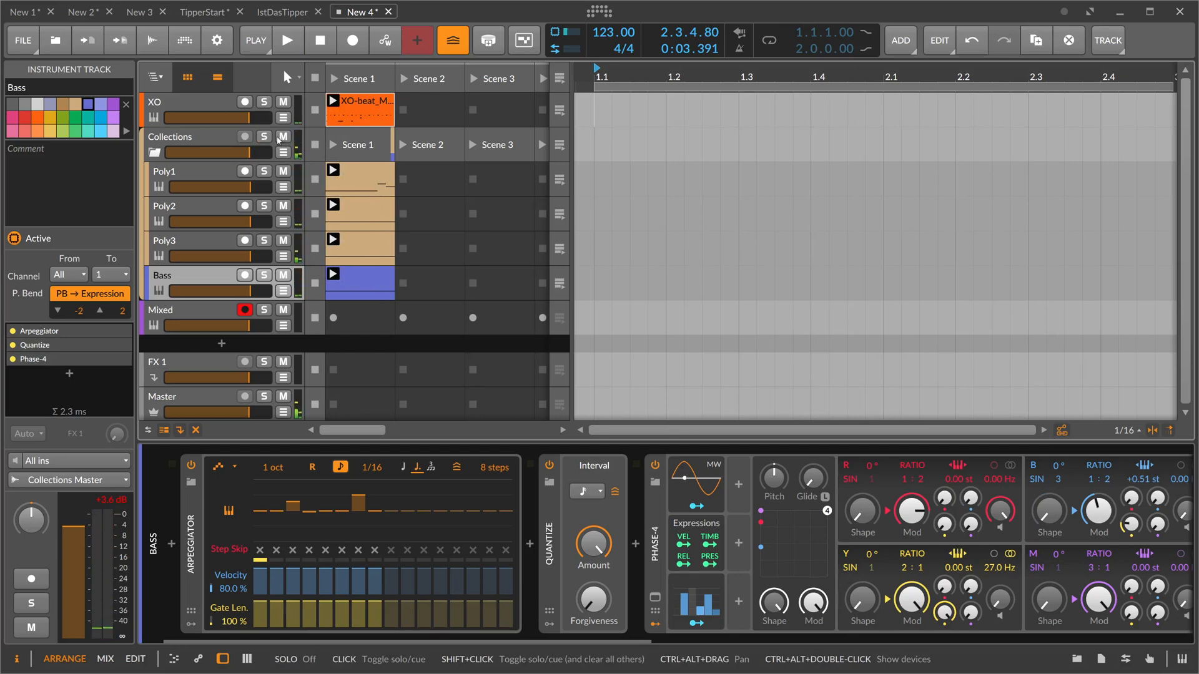
left_click(283, 137)
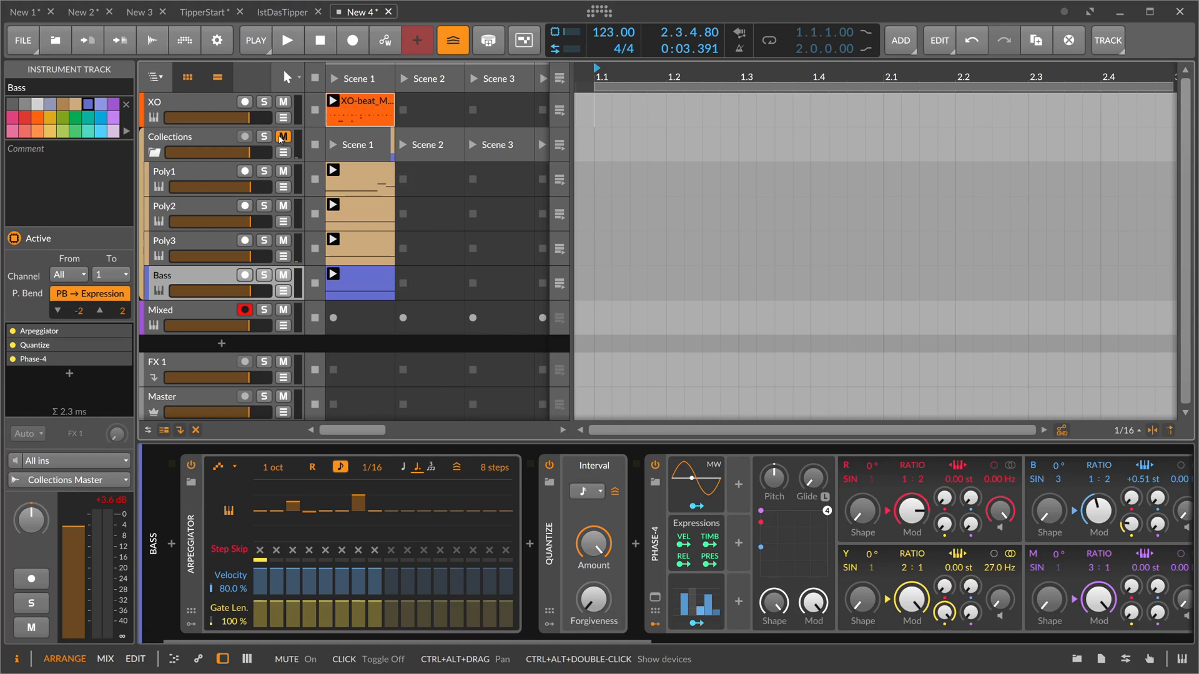
left_click(191, 137)
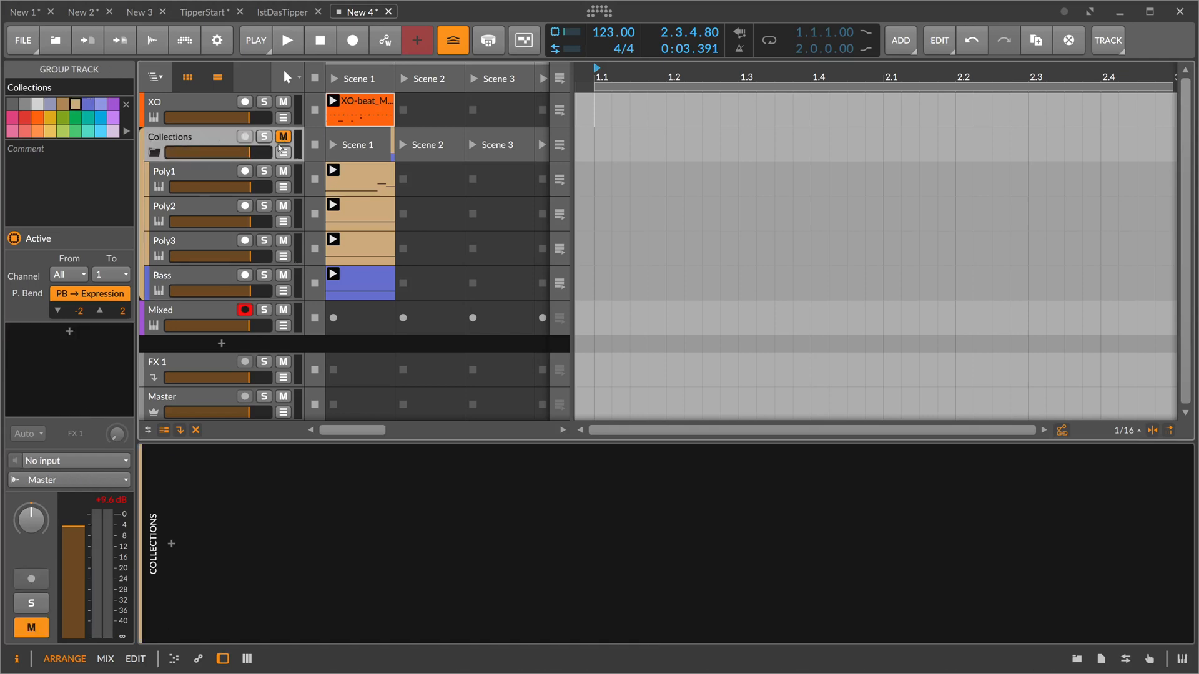
Collapse the Collections group and feed the first receiver from Poly1 (POST)
left_click(154, 152)
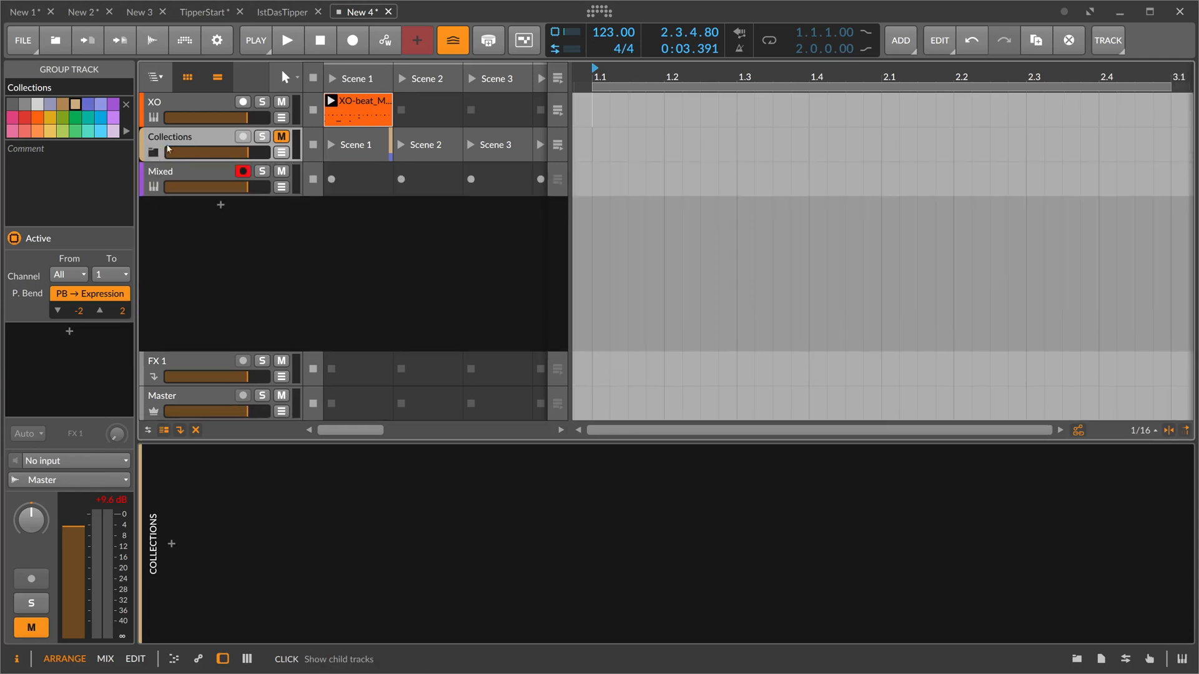
left_click(161, 172)
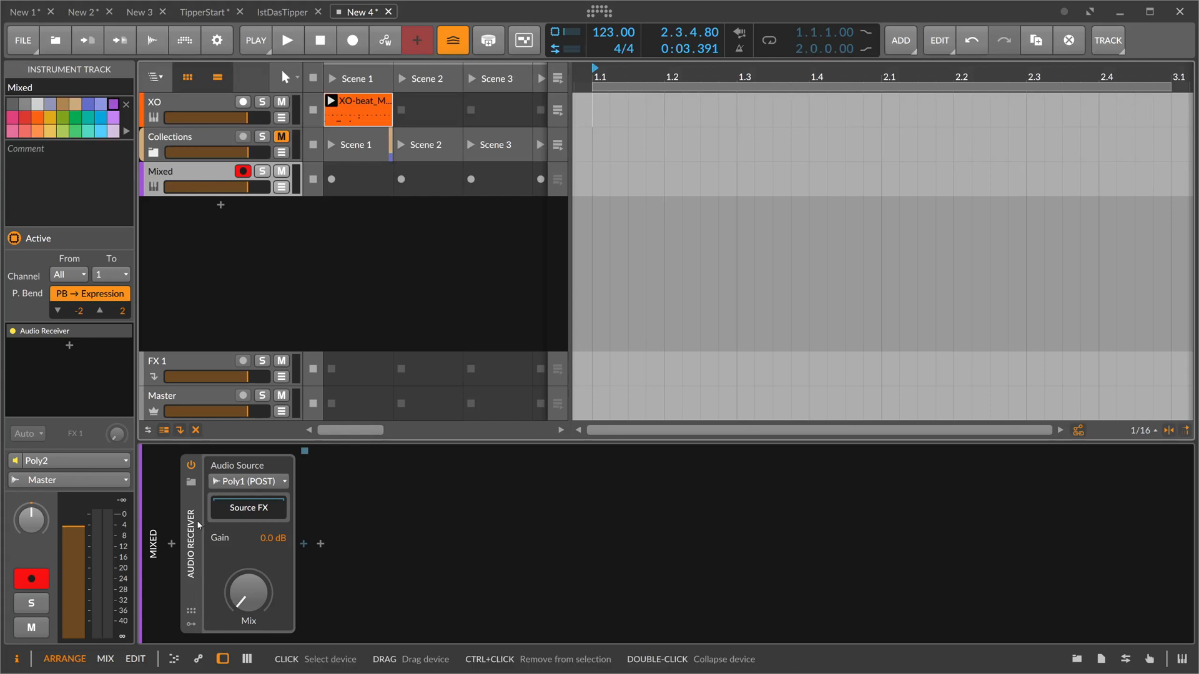
left_click(246, 481)
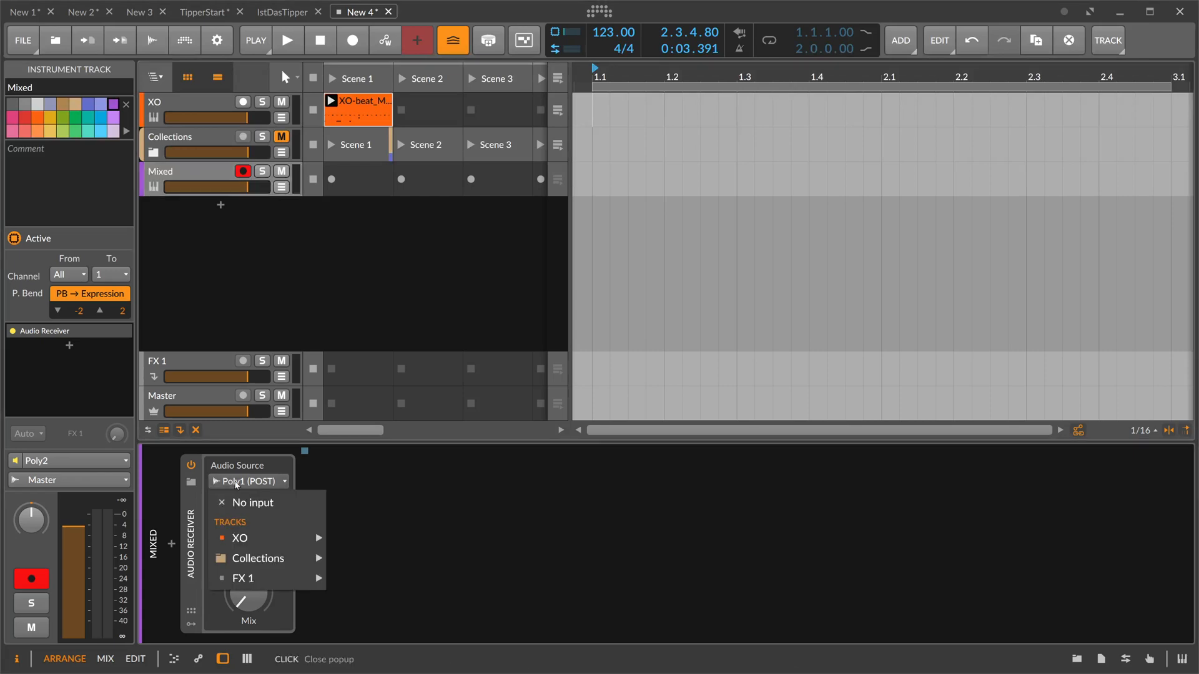
left_click(257, 558)
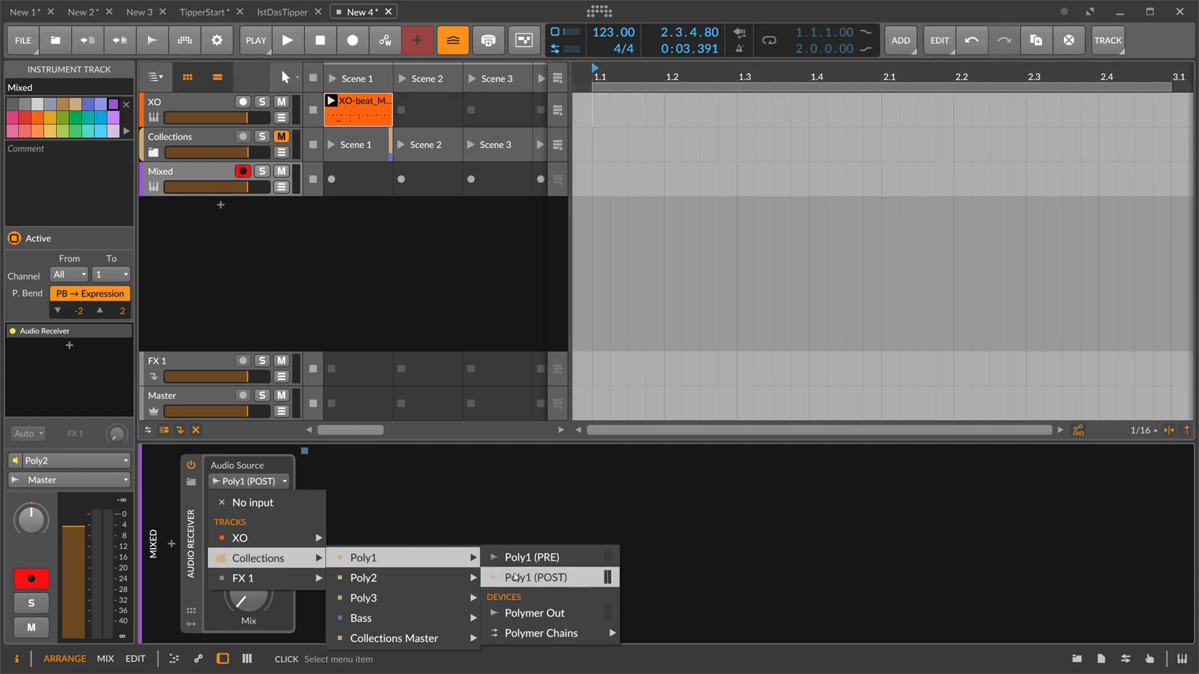
left_click(535, 577)
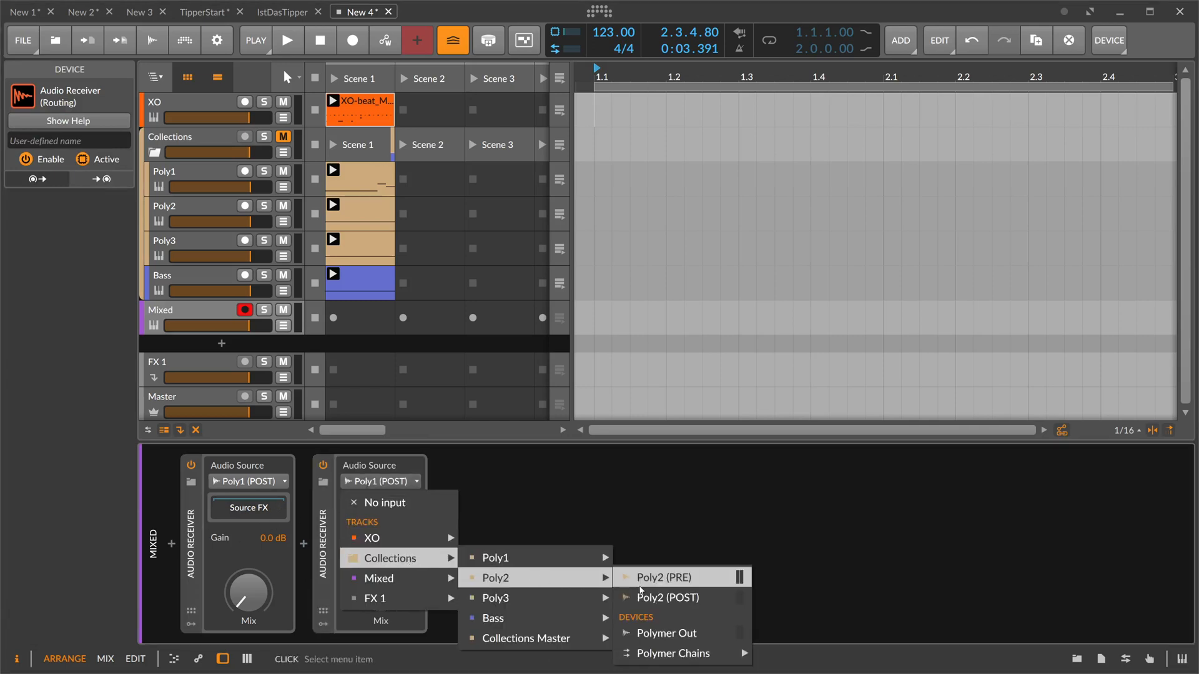
Feed the remaining receivers from Poly2, Poly3 and Bass post-fader audio
left_click(671, 597)
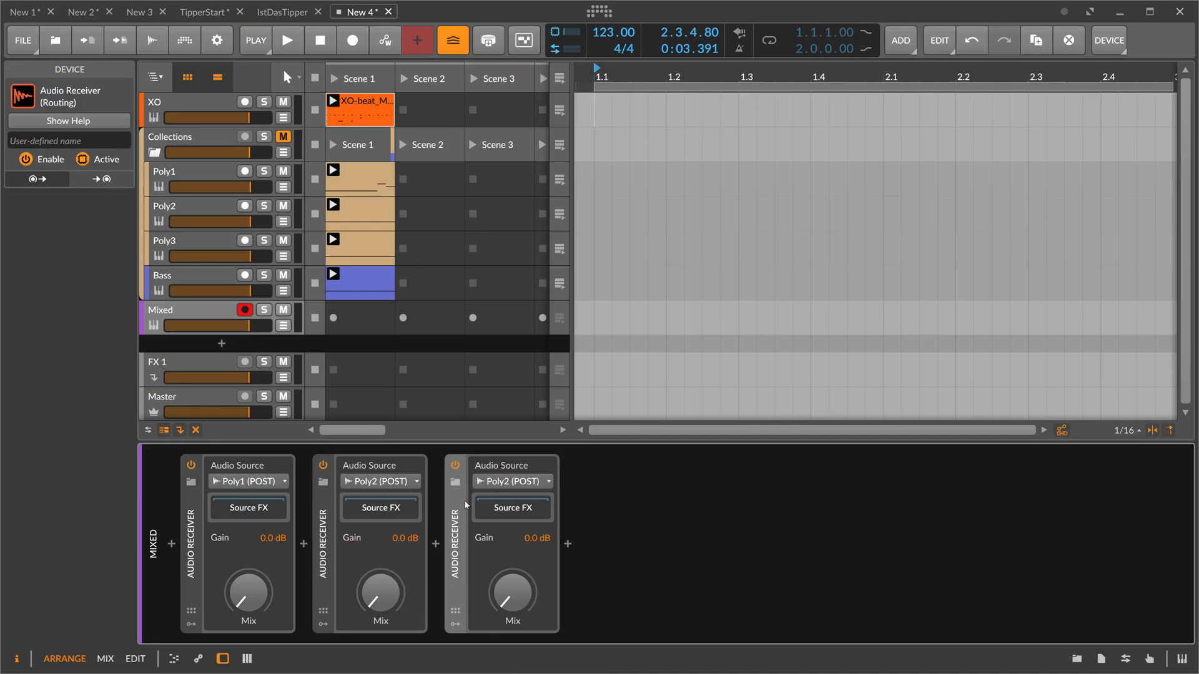
left_click(512, 480)
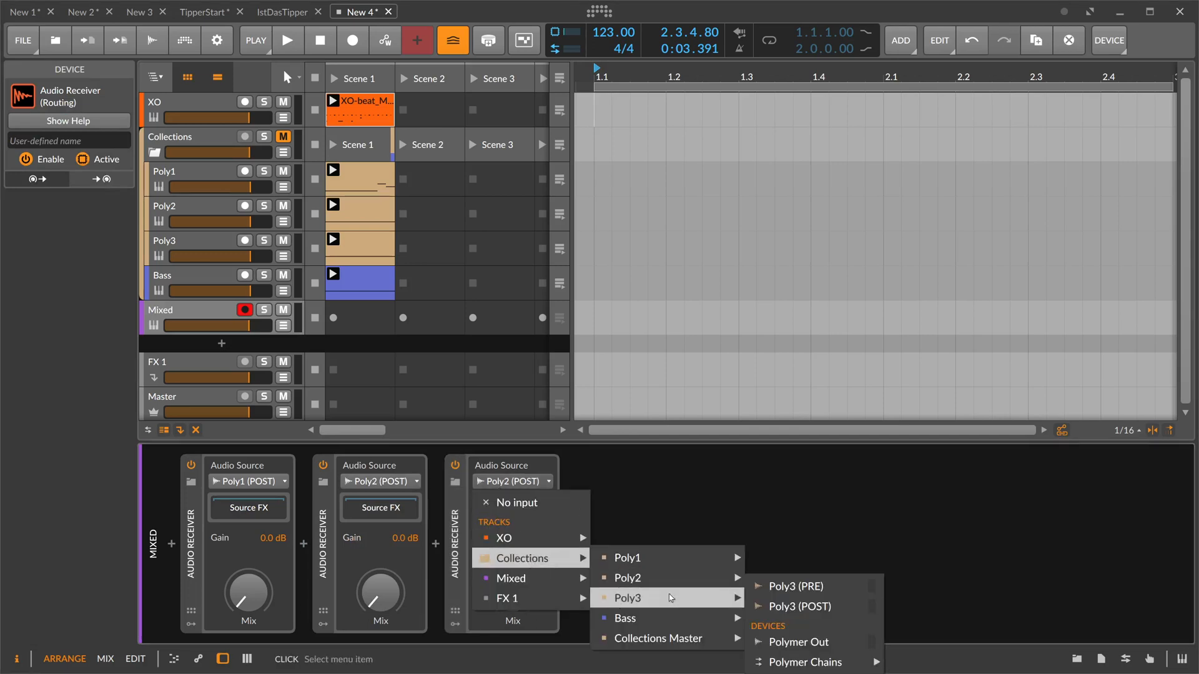
left_click(799, 605)
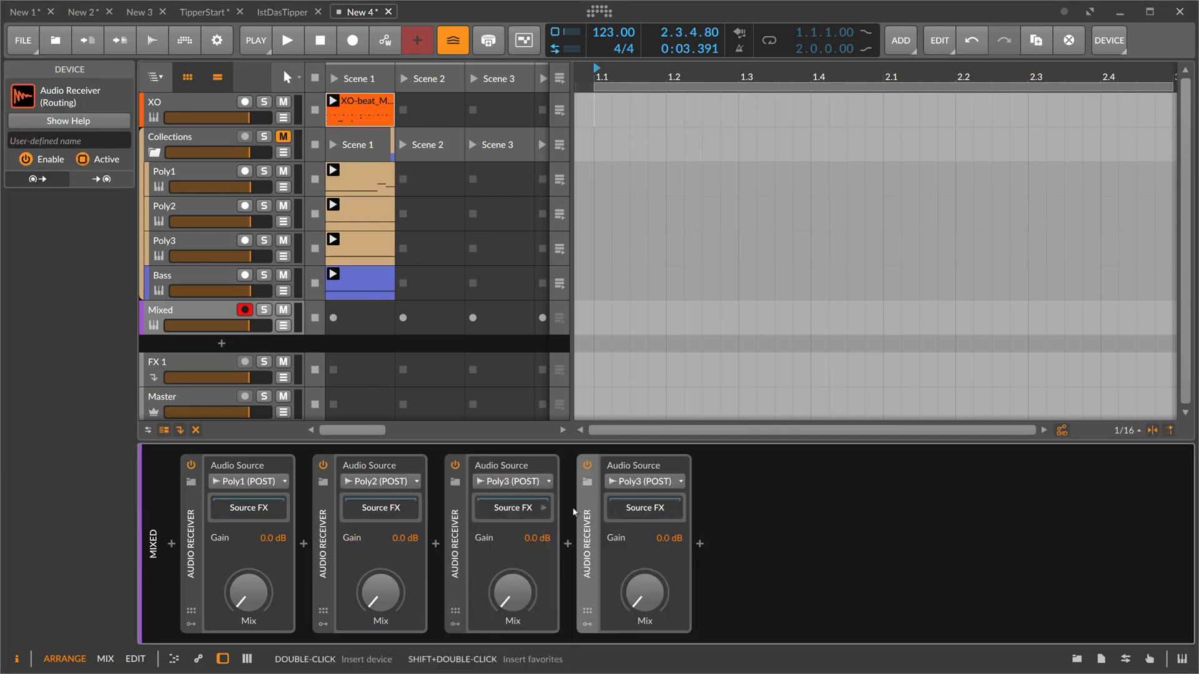
left_click(643, 481)
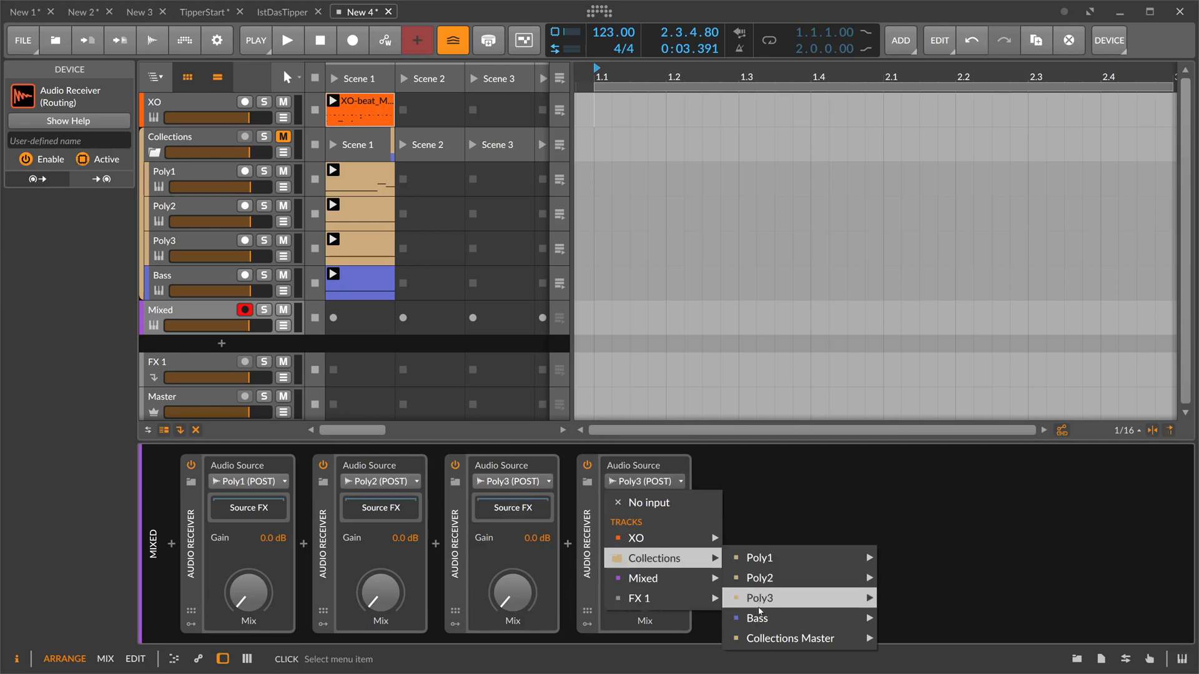
left_click(756, 618)
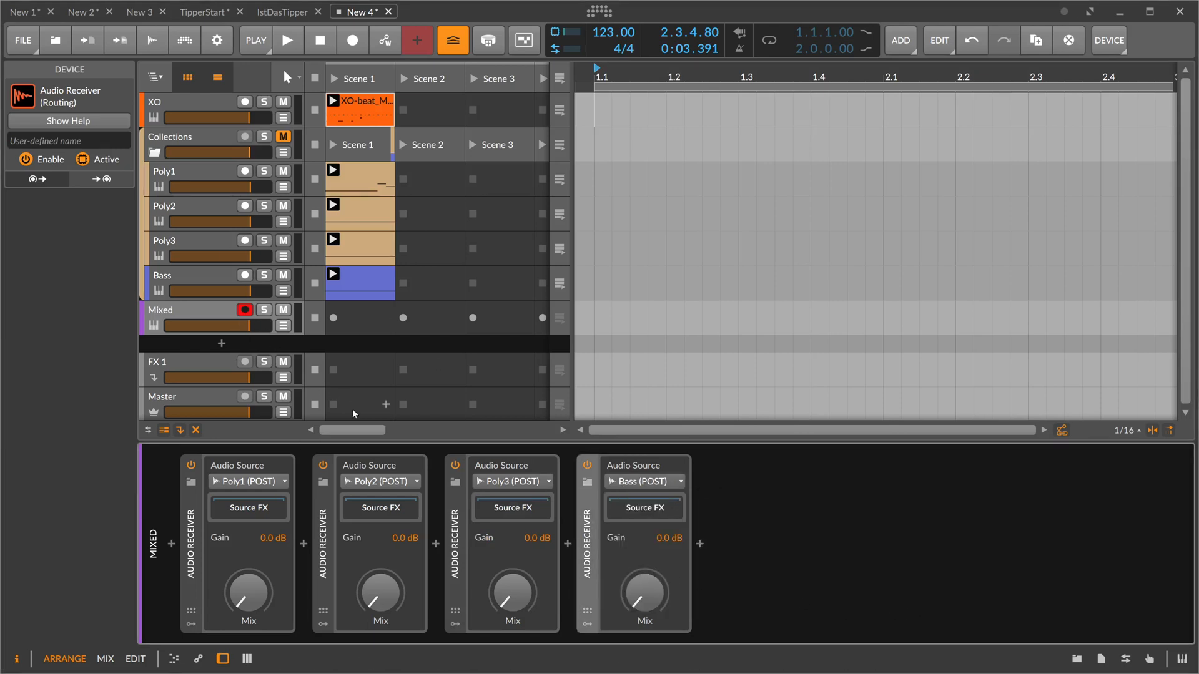
left_click(184, 171)
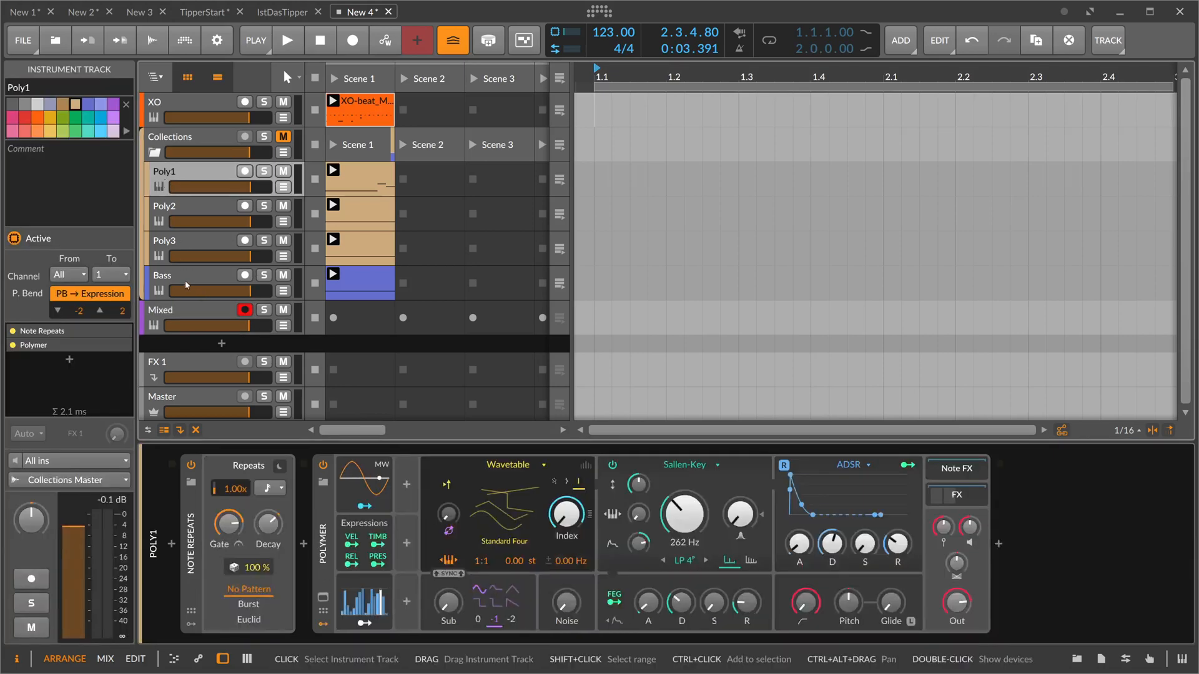
Select the Mixed track, solo it and start playback
left_click(187, 144)
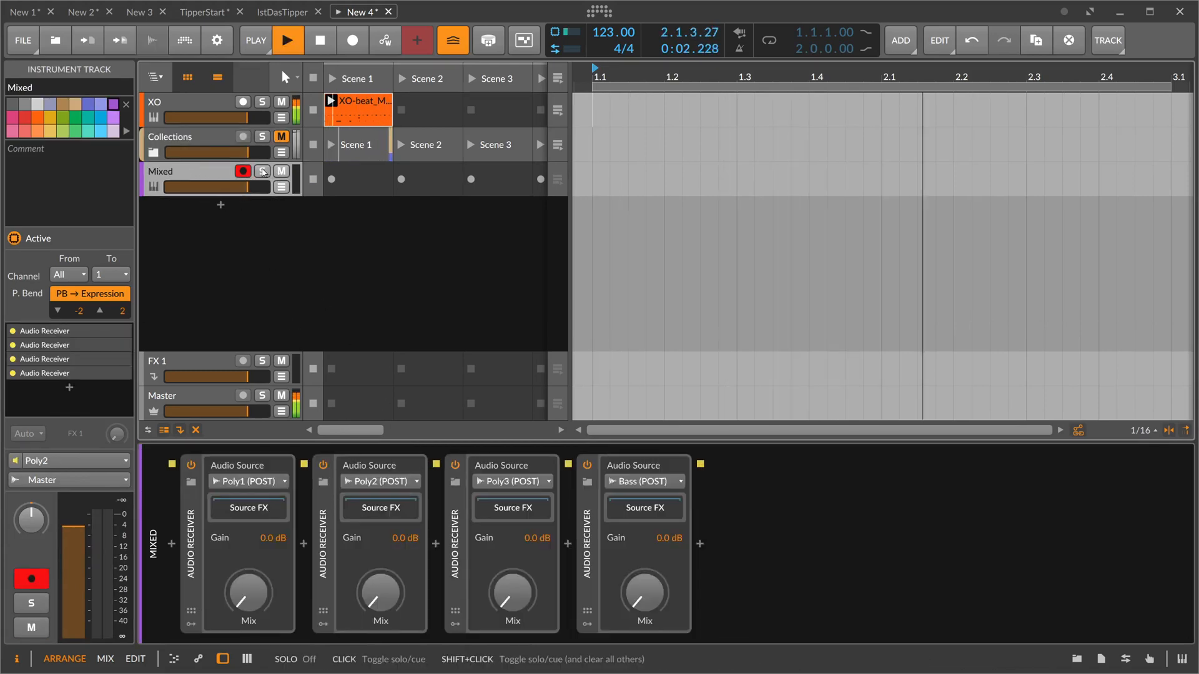
left_click(261, 171)
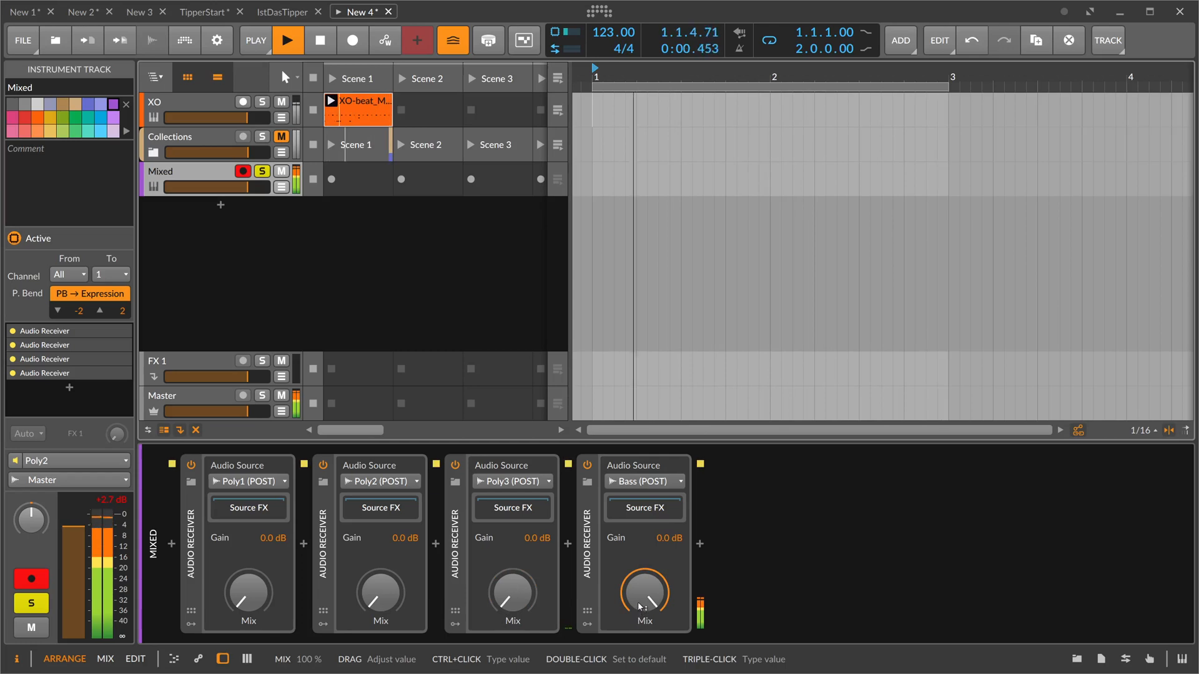
left_click(288, 40)
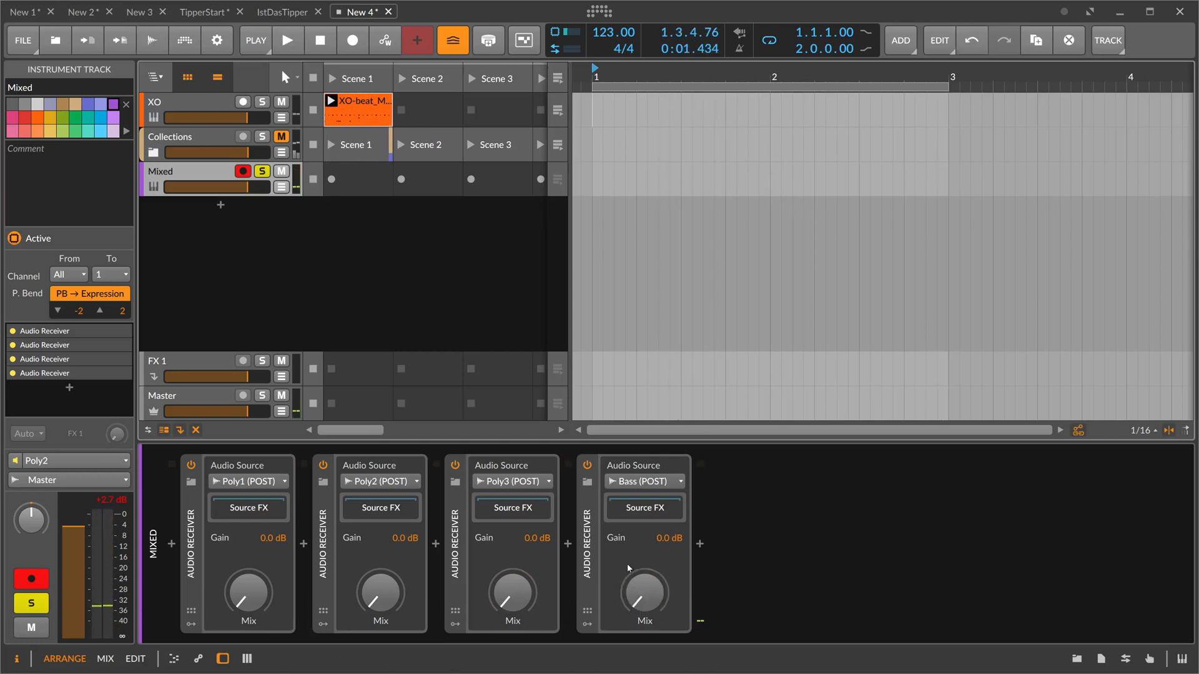
mouse_move(173, 545)
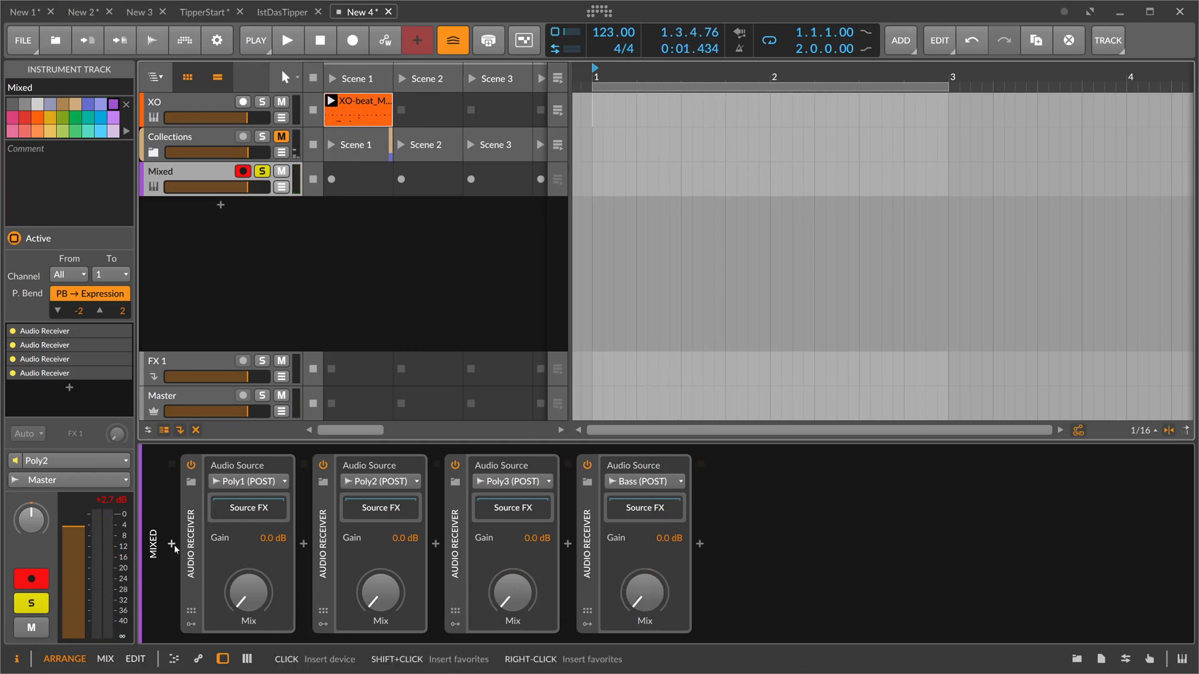
Add a Chain device ahead of the four receivers and open its modulator list
left_click(170, 546)
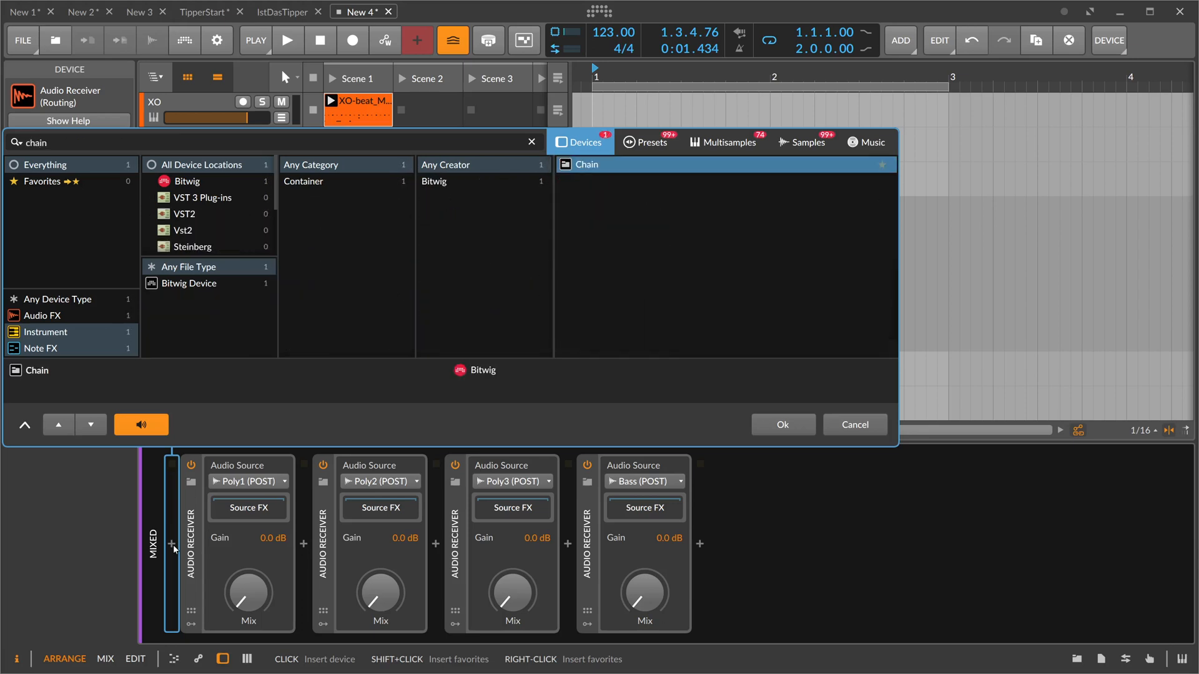
left_click(781, 425)
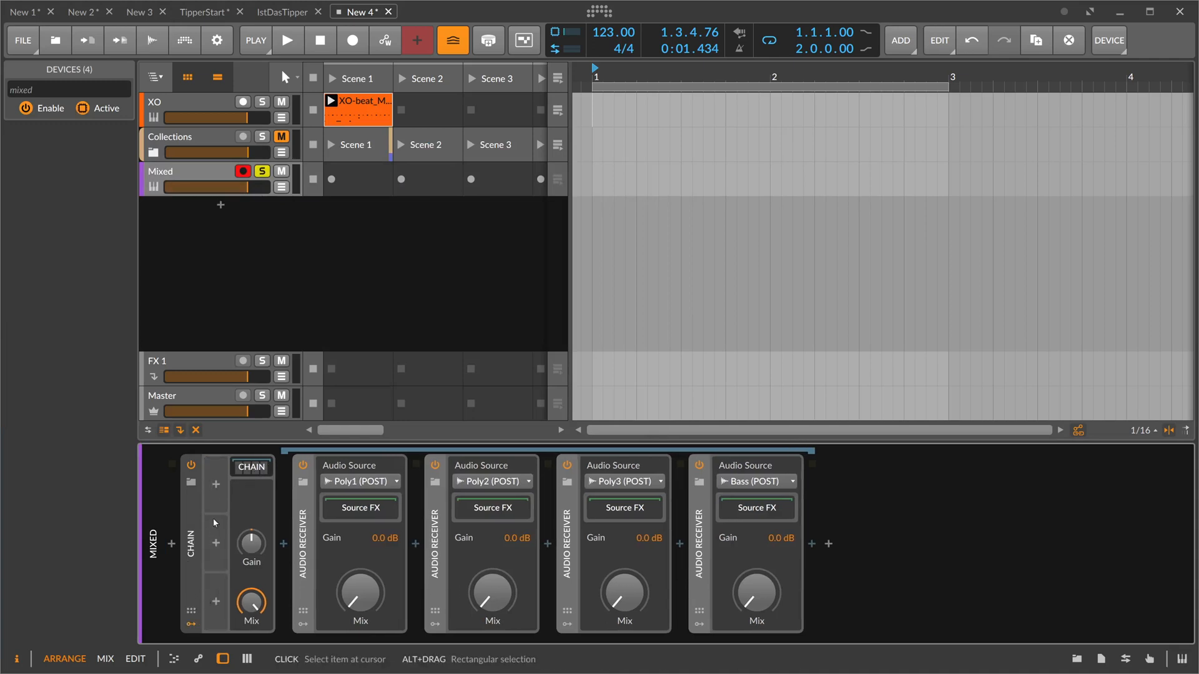
left_click(215, 486)
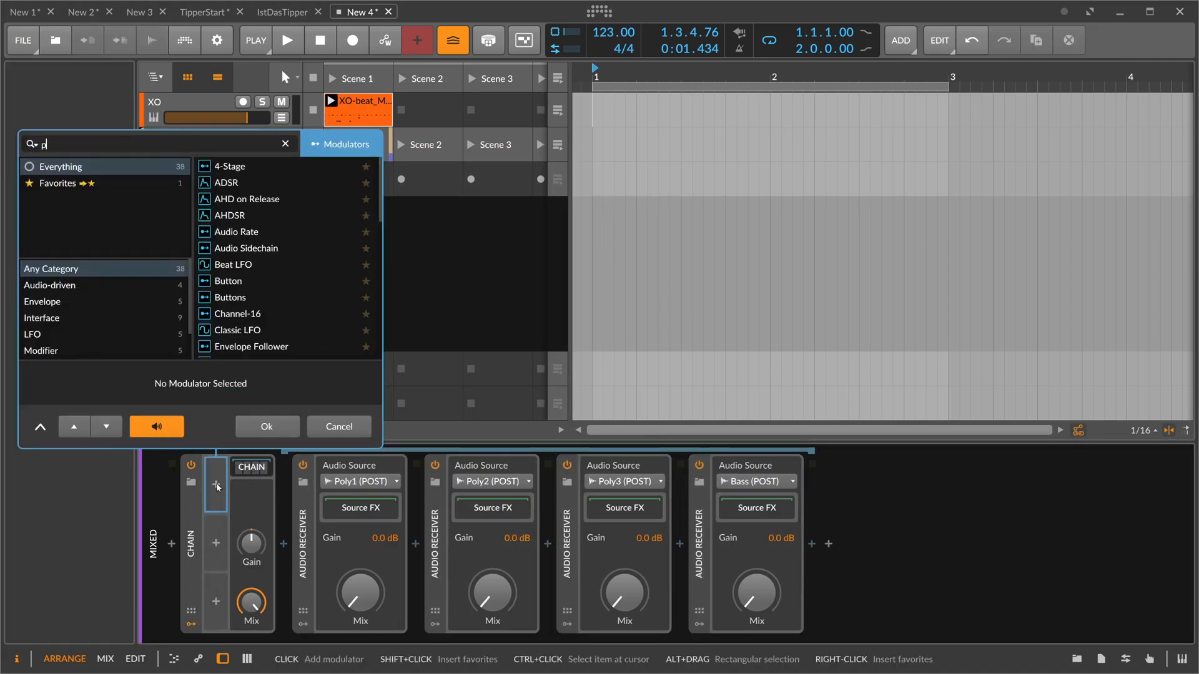
Add a ParSeq-8 modulator to the Chain and expand it to show its steps
left_click(266, 426)
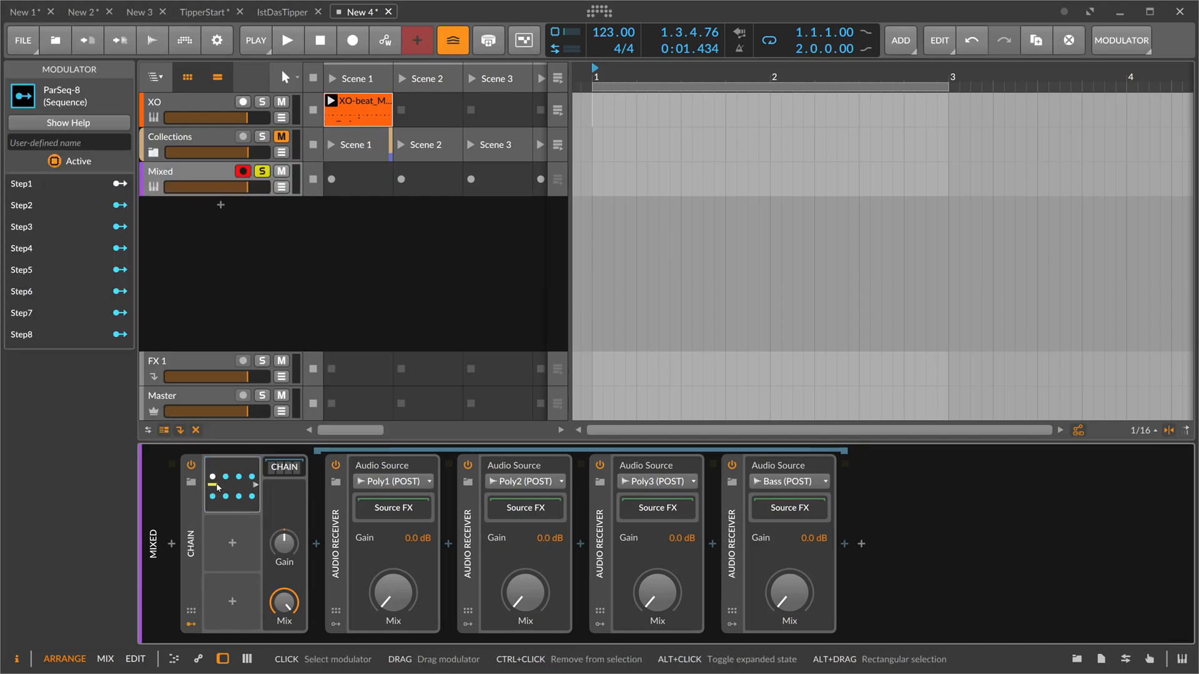
left_click(283, 466)
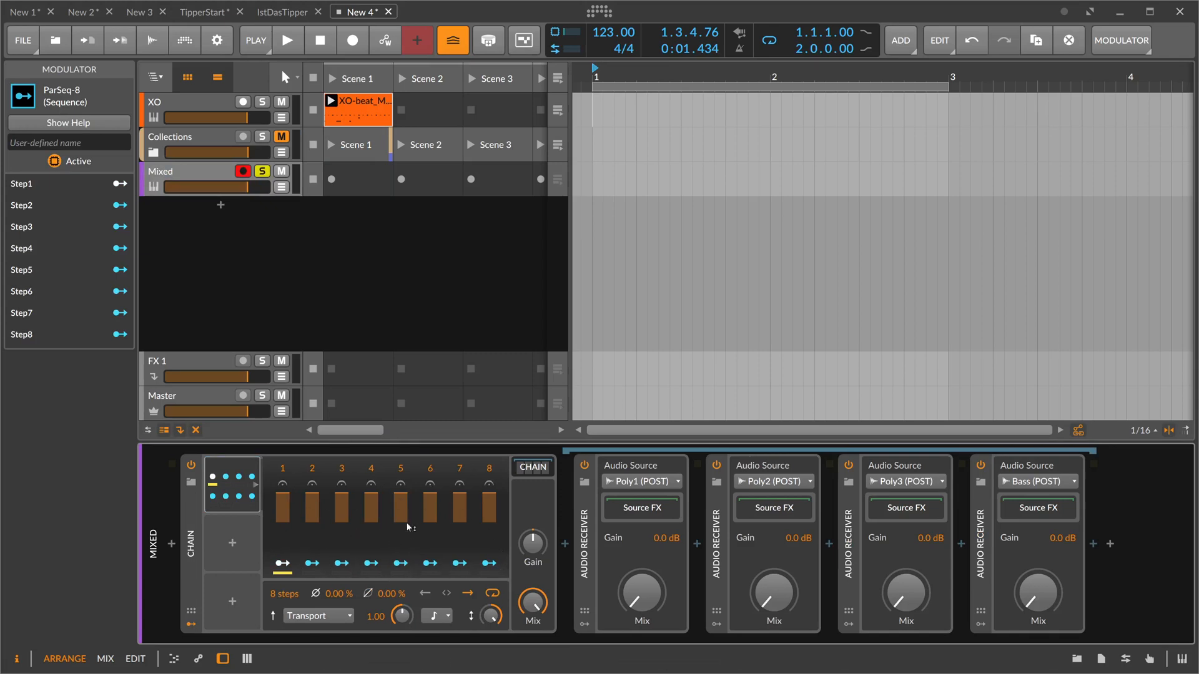
mouse_move(344, 505)
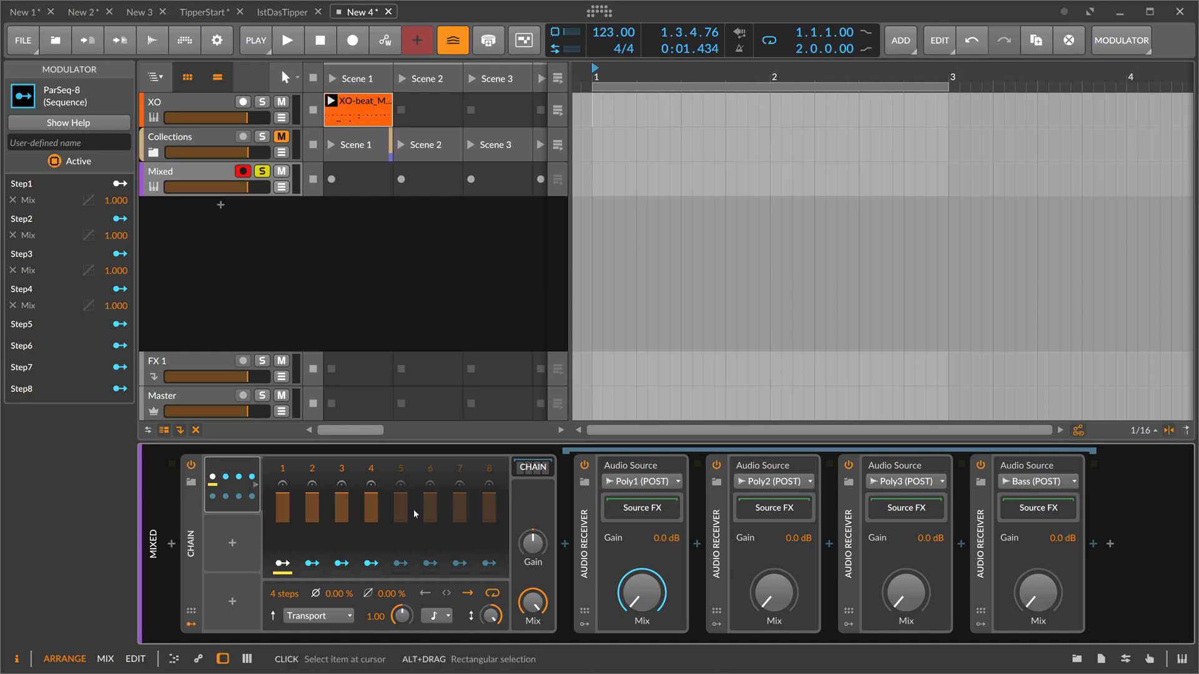
mouse_move(298, 444)
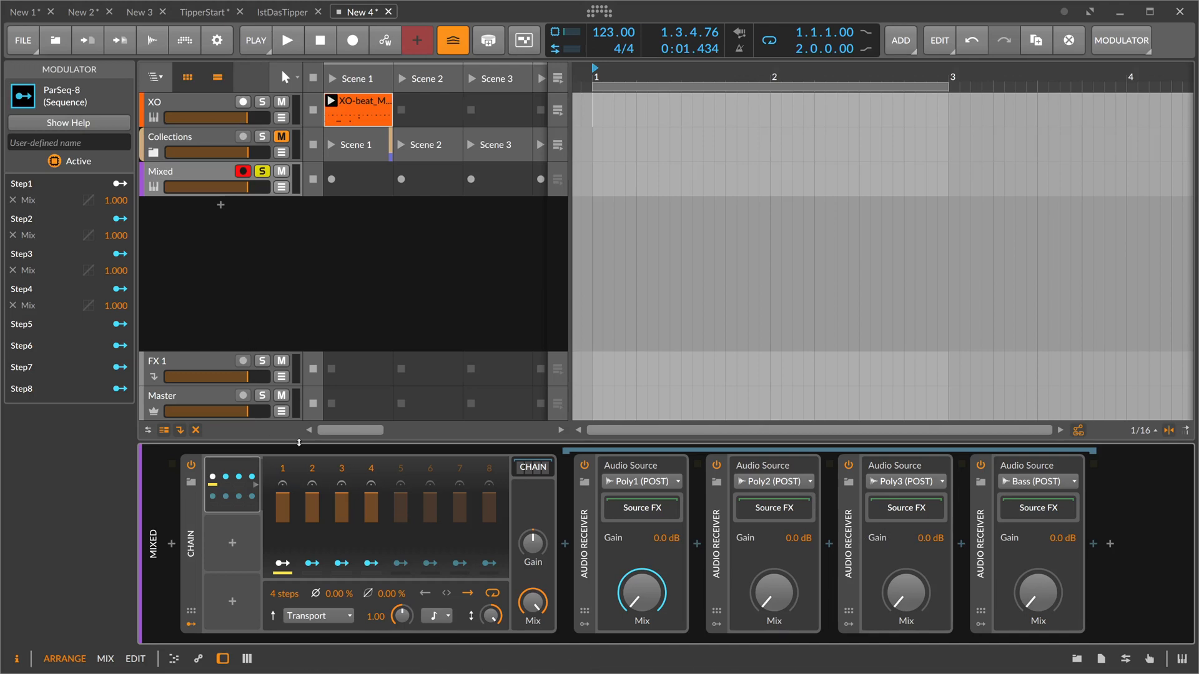
mouse_move(313, 521)
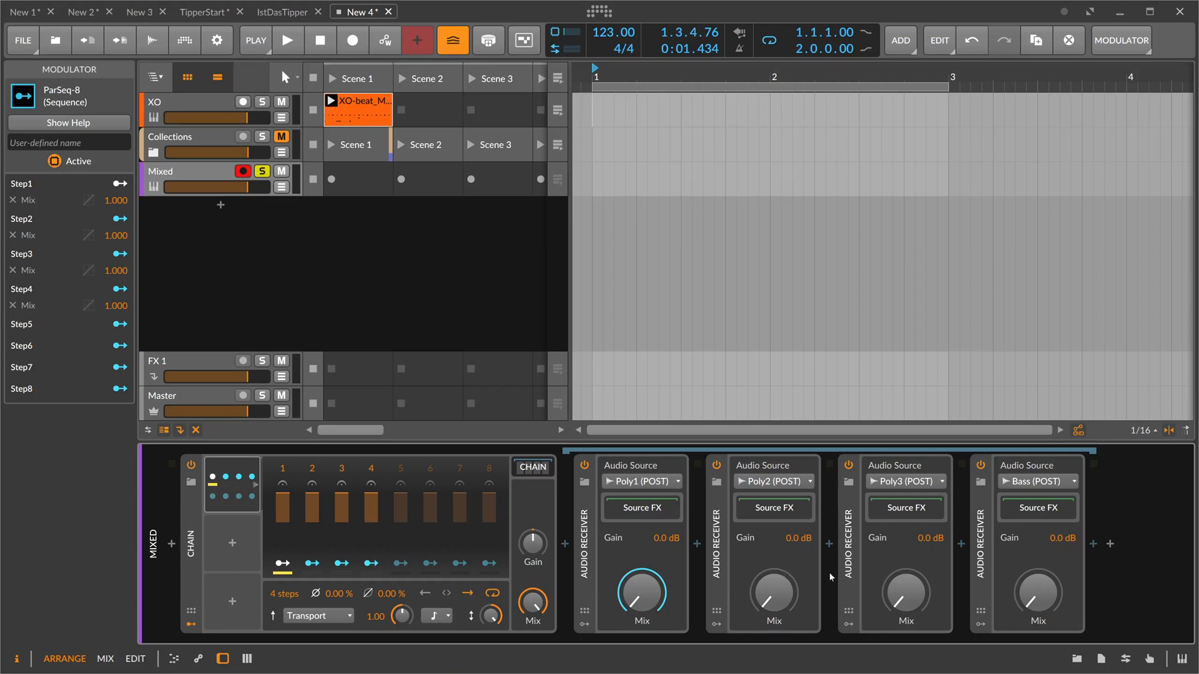
Toggle playback to hear the stepped mix, then return to the Mixed track's devices
left_click(287, 40)
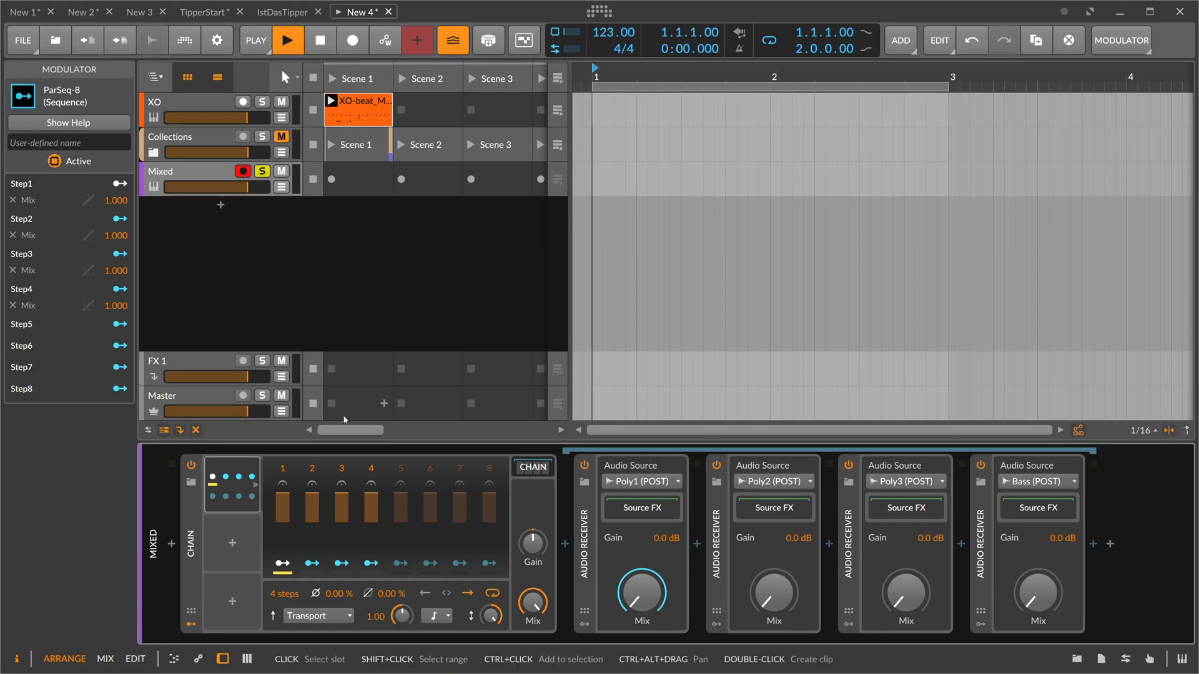
left_click(287, 40)
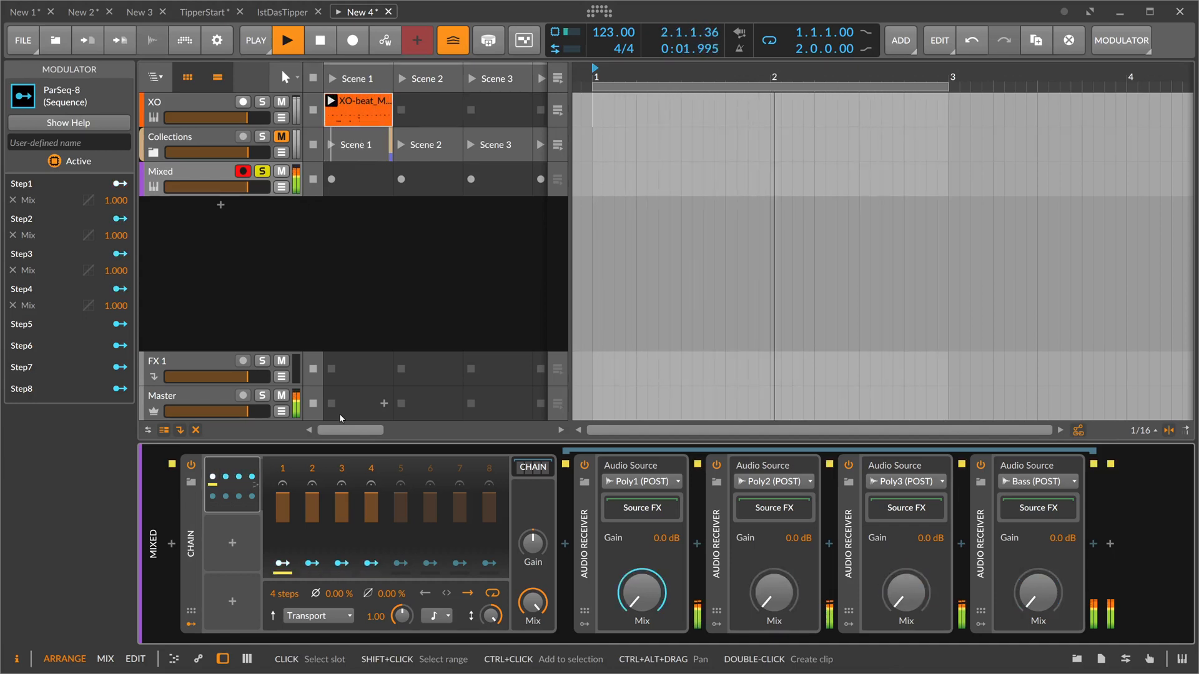
left_click(286, 40)
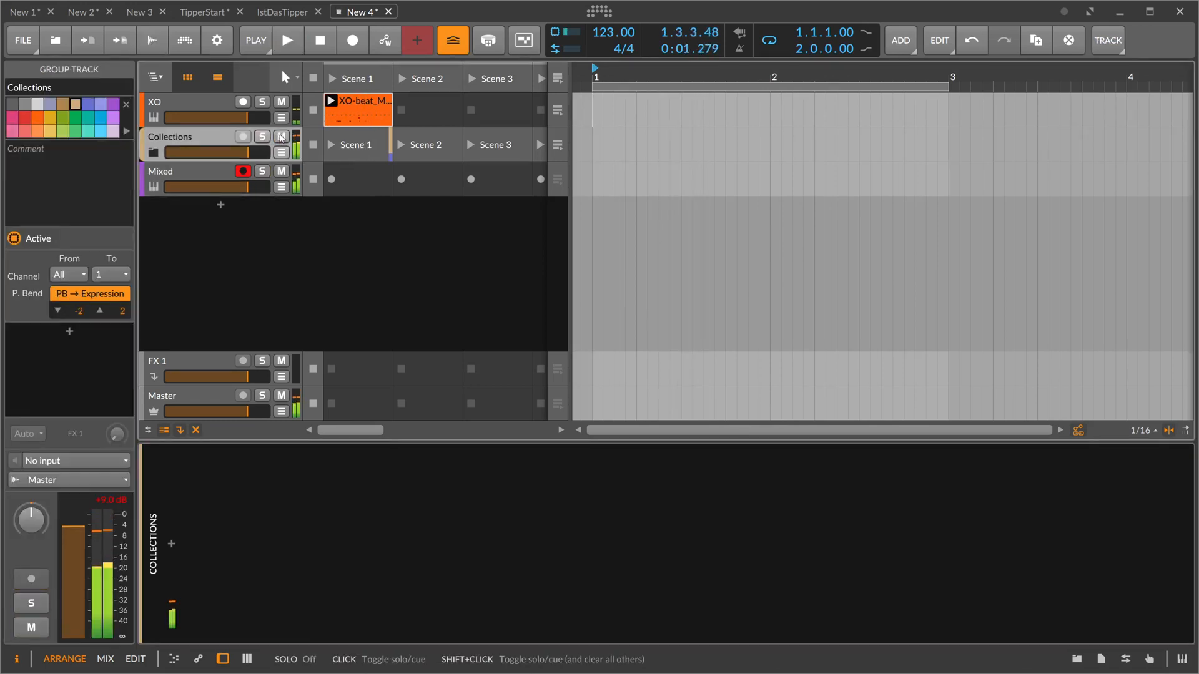
left_click(187, 171)
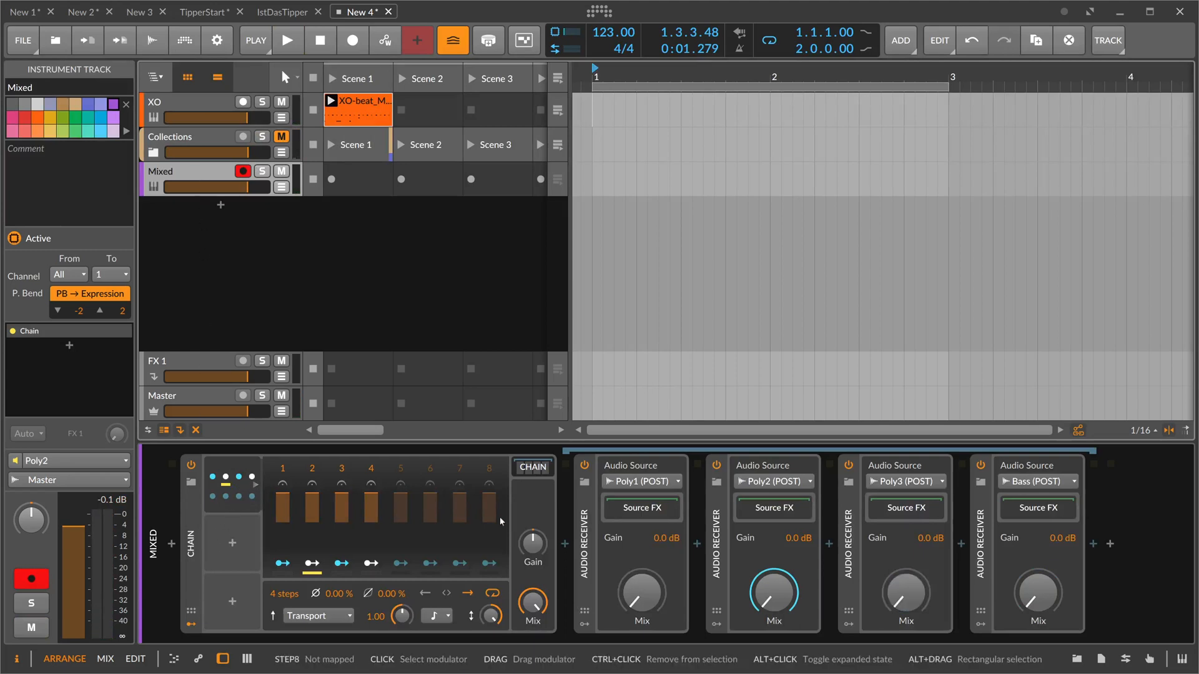
mouse_move(807, 572)
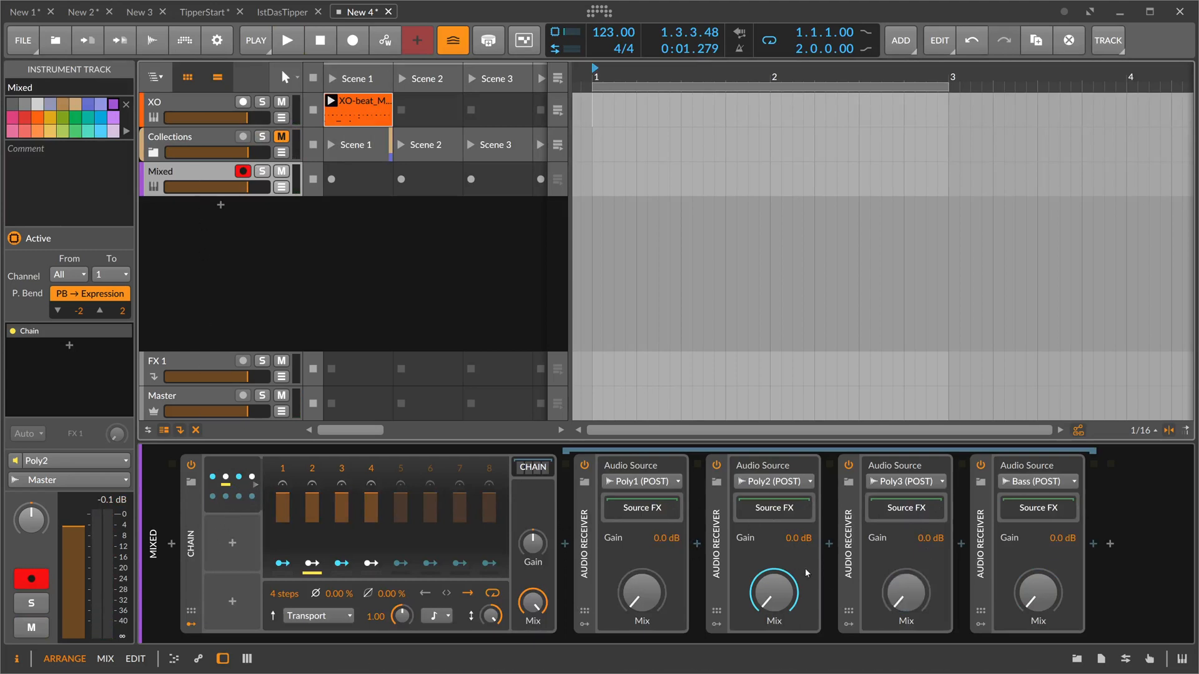
mouse_move(604, 547)
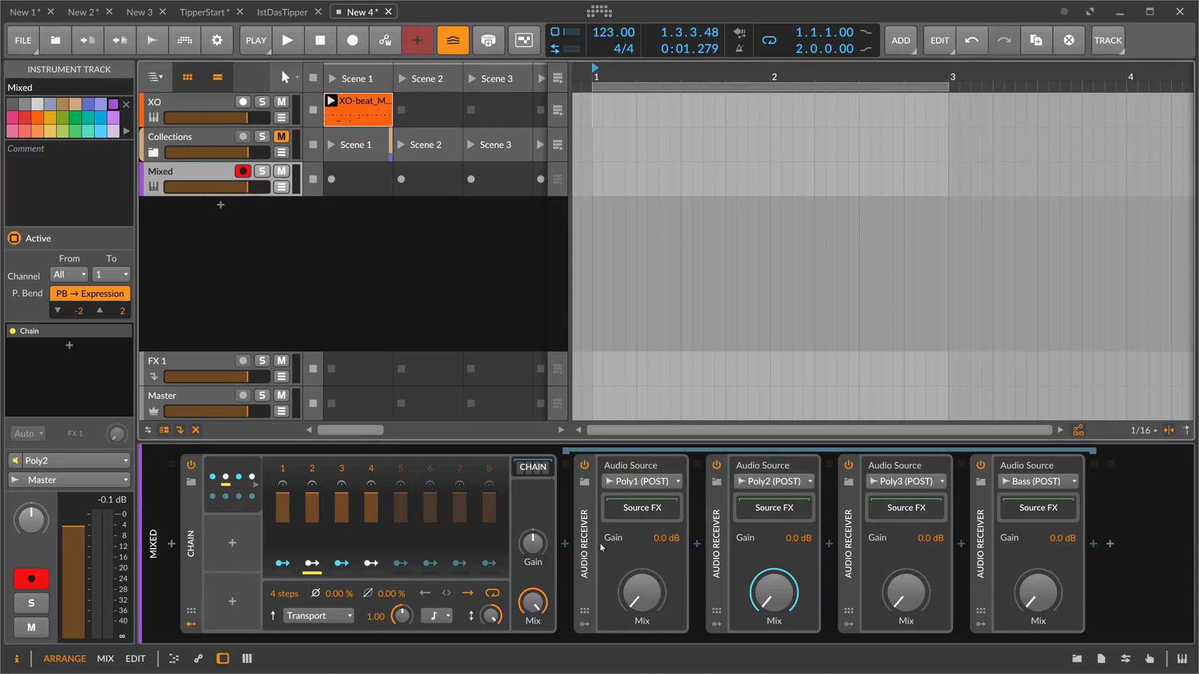
mouse_move(627, 566)
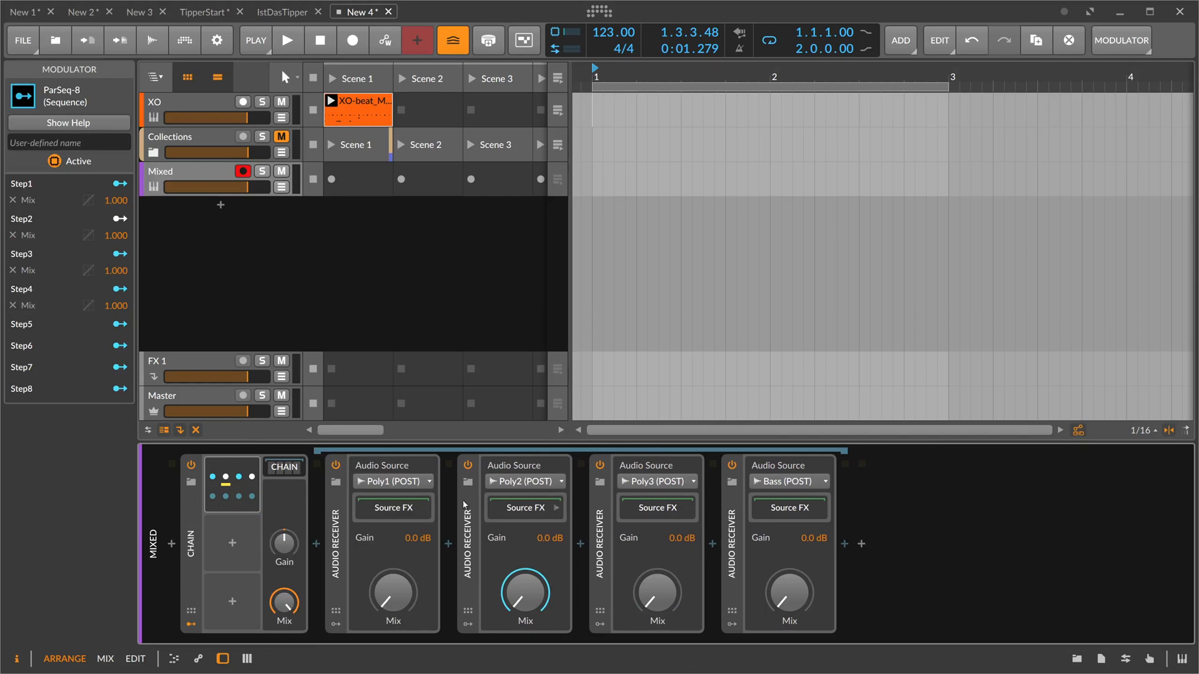
mouse_move(409, 477)
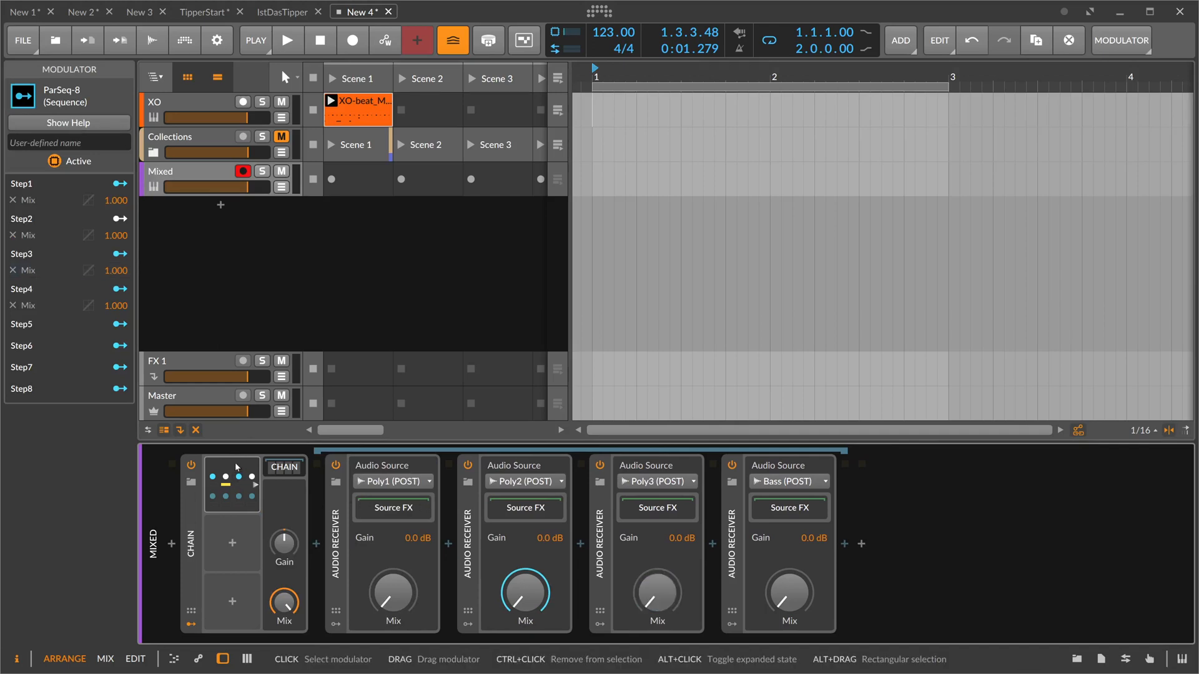
Expand the ParSeq-8, set its sync mode to Transport with Groove, and play
left_click(233, 486)
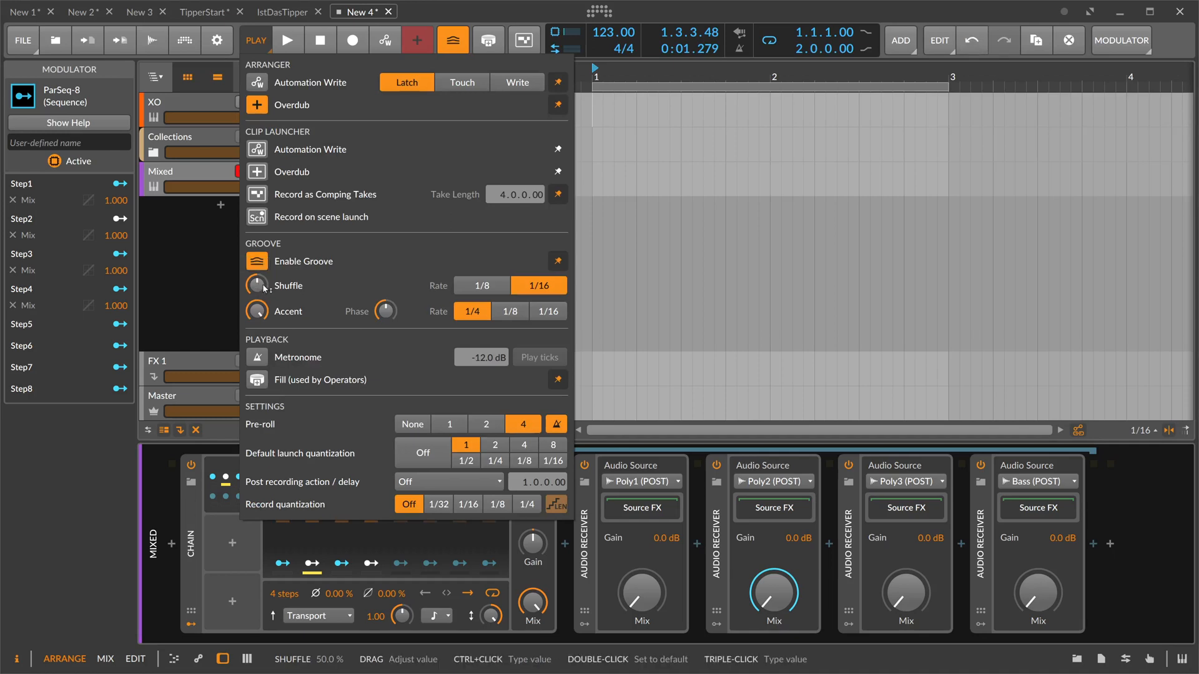
mouse_move(260, 289)
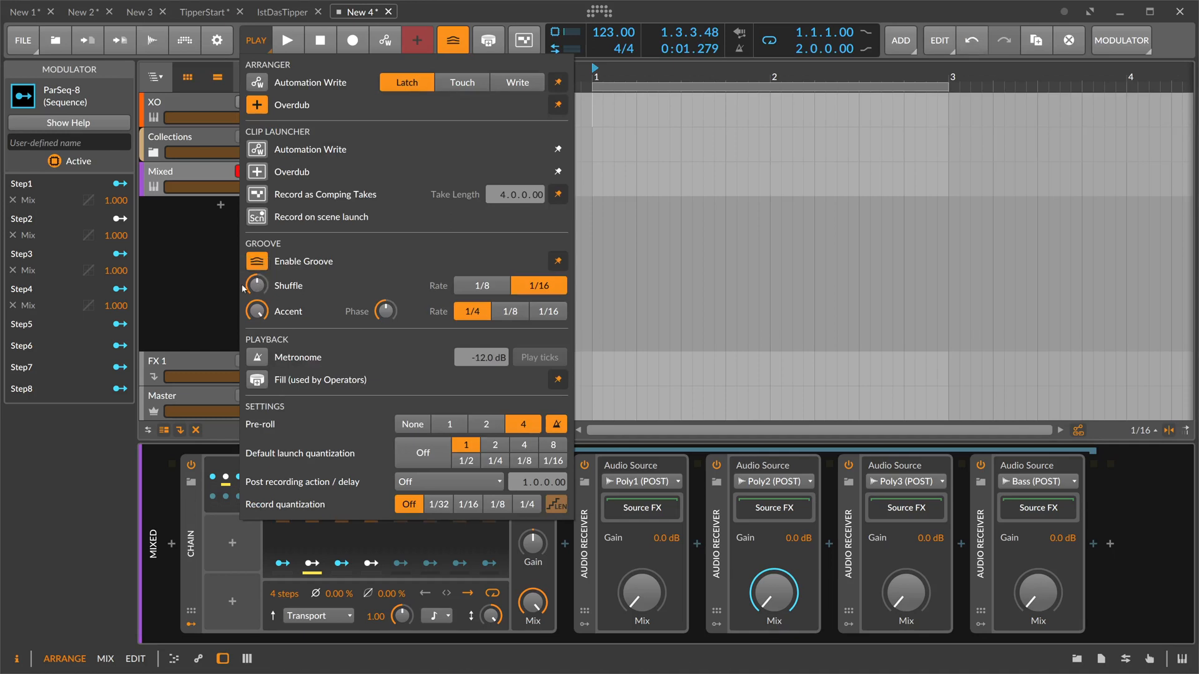
mouse_move(257, 285)
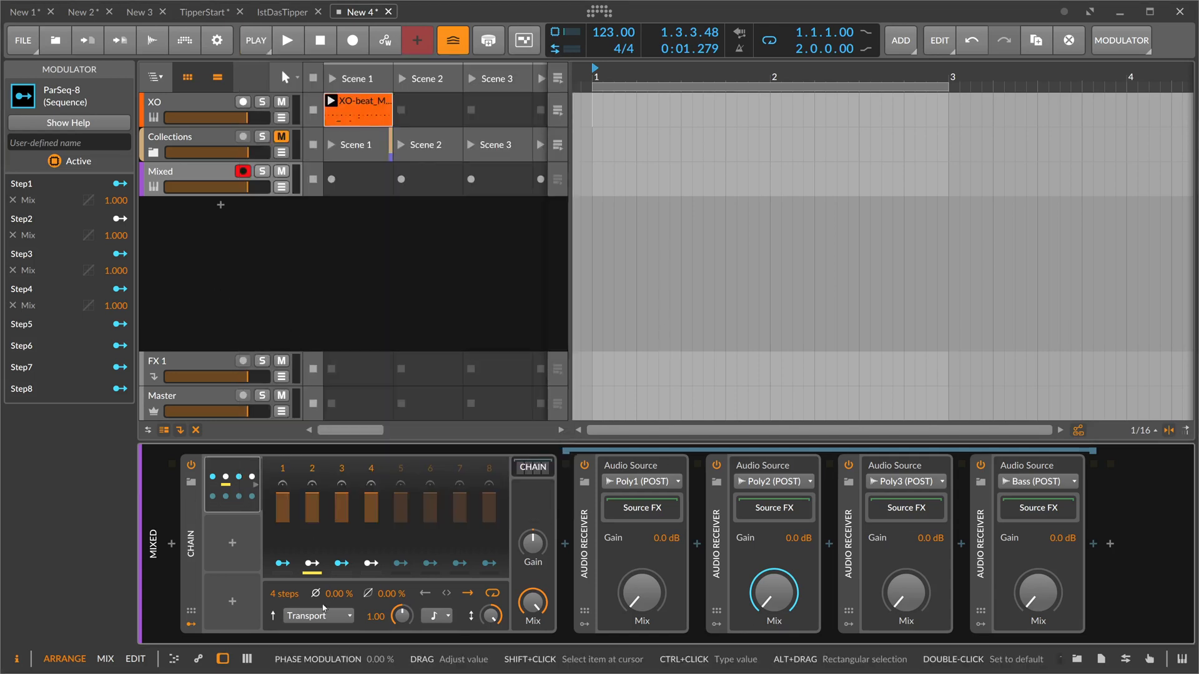
left_click(318, 615)
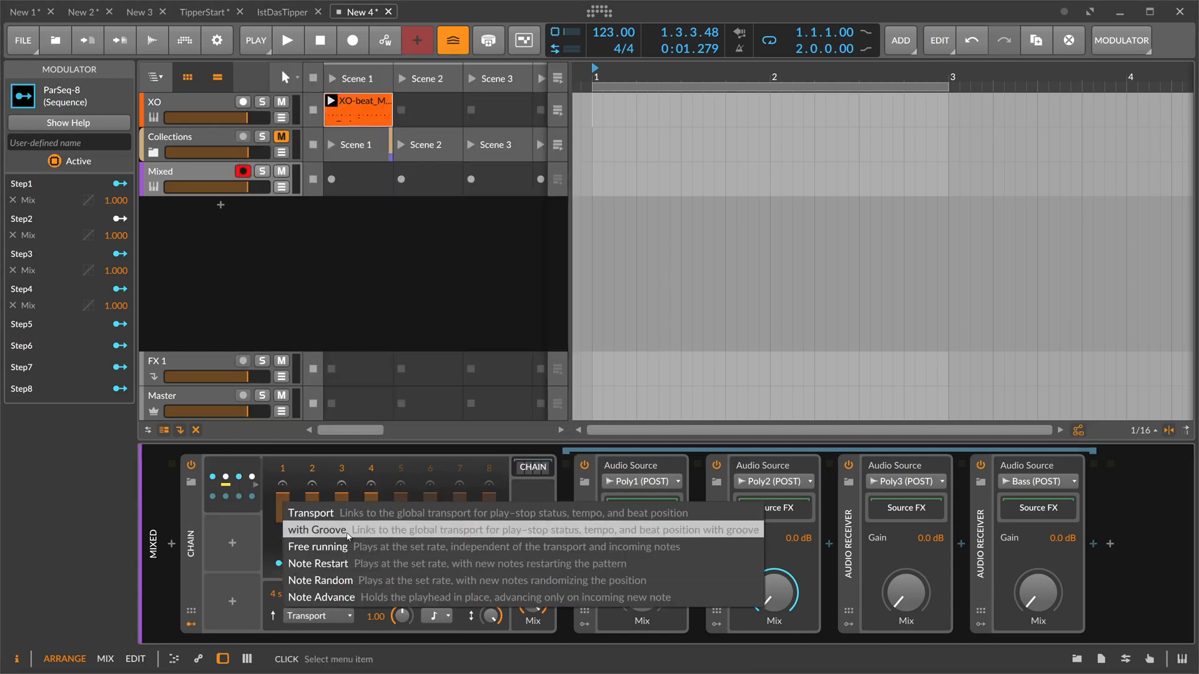
left_click(316, 531)
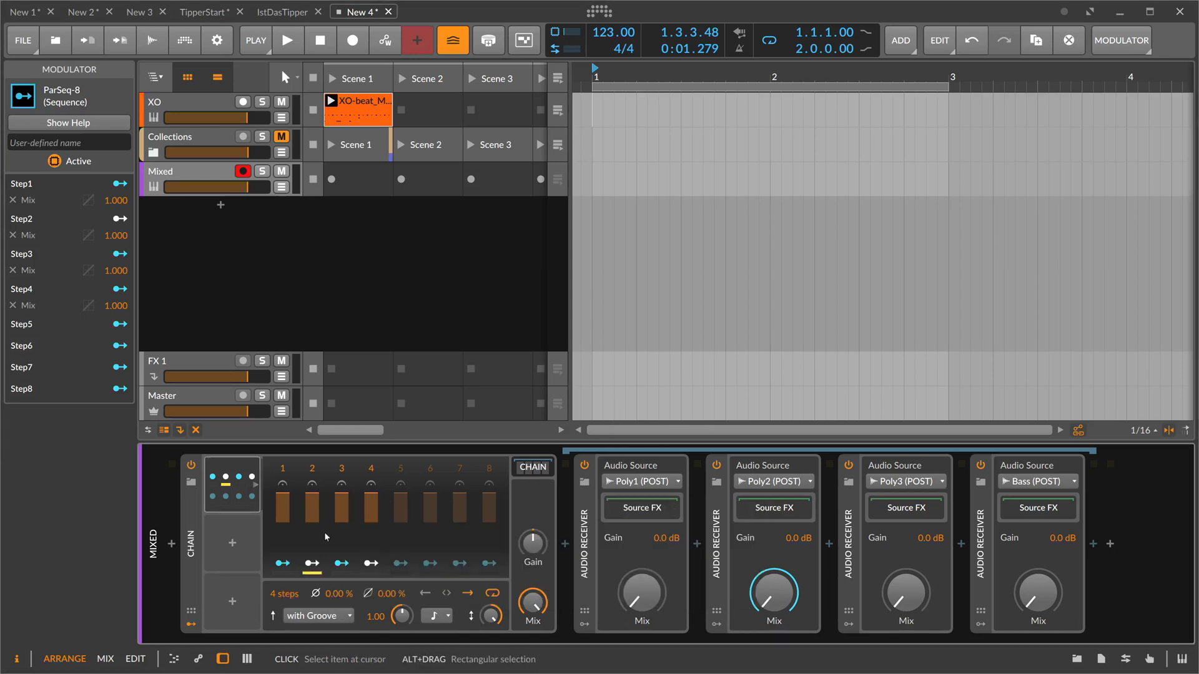
mouse_move(330, 517)
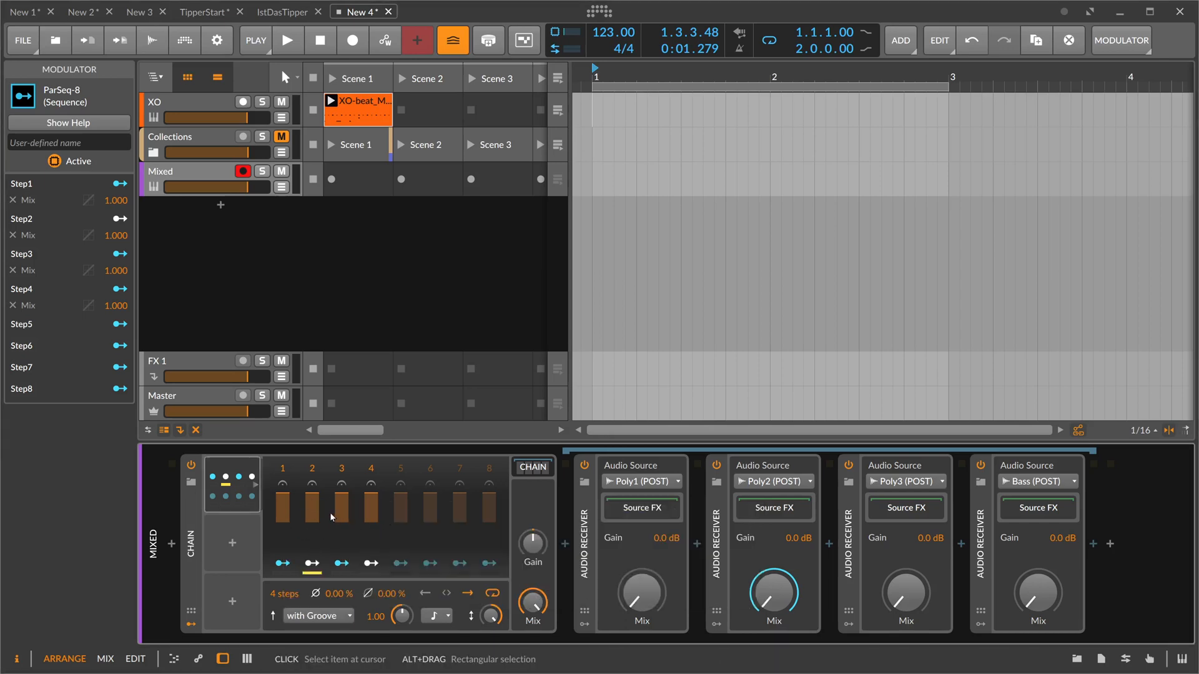
left_click(288, 40)
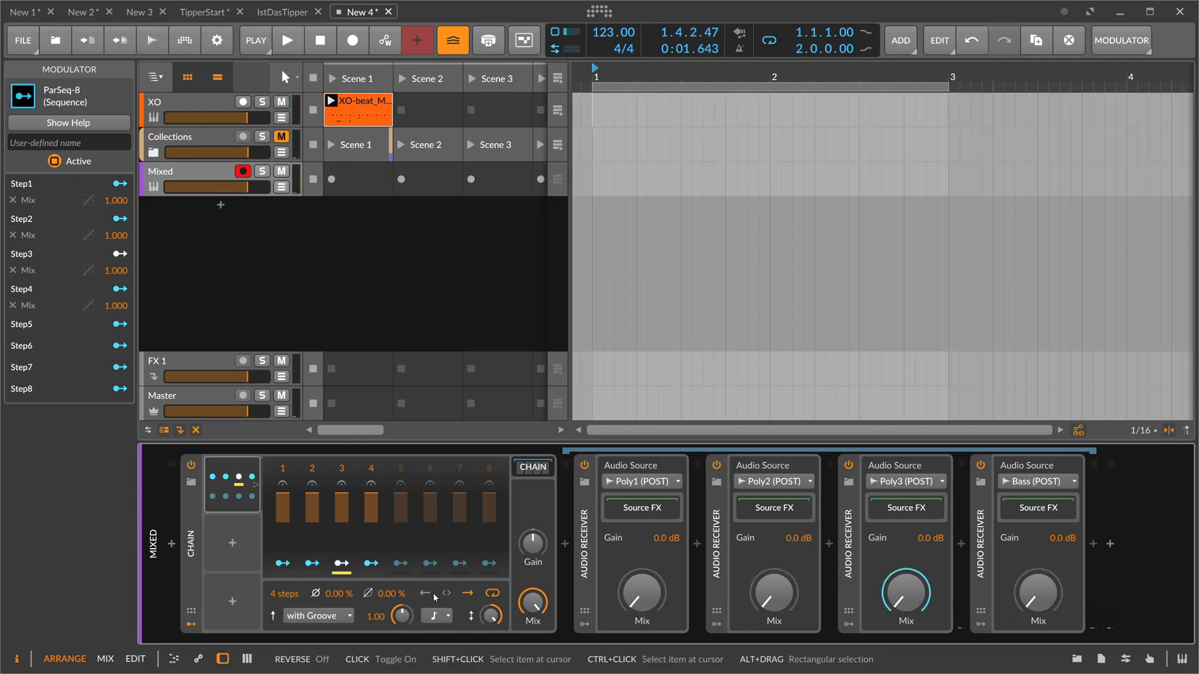
left_click(287, 40)
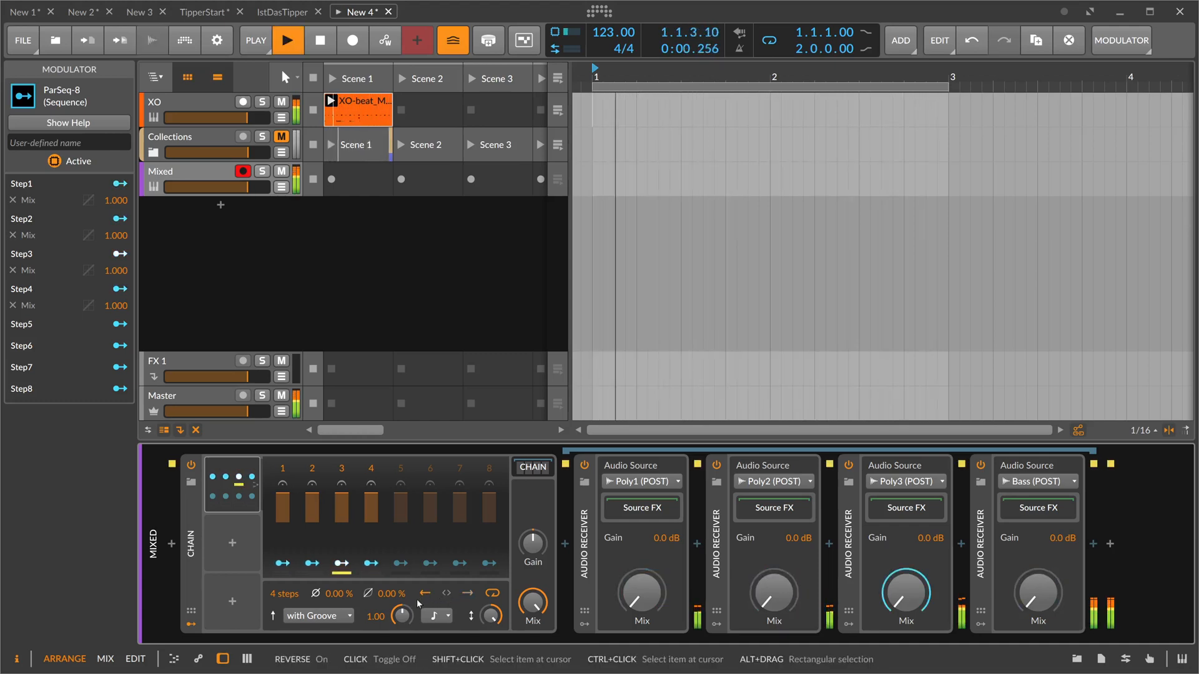
left_click(434, 615)
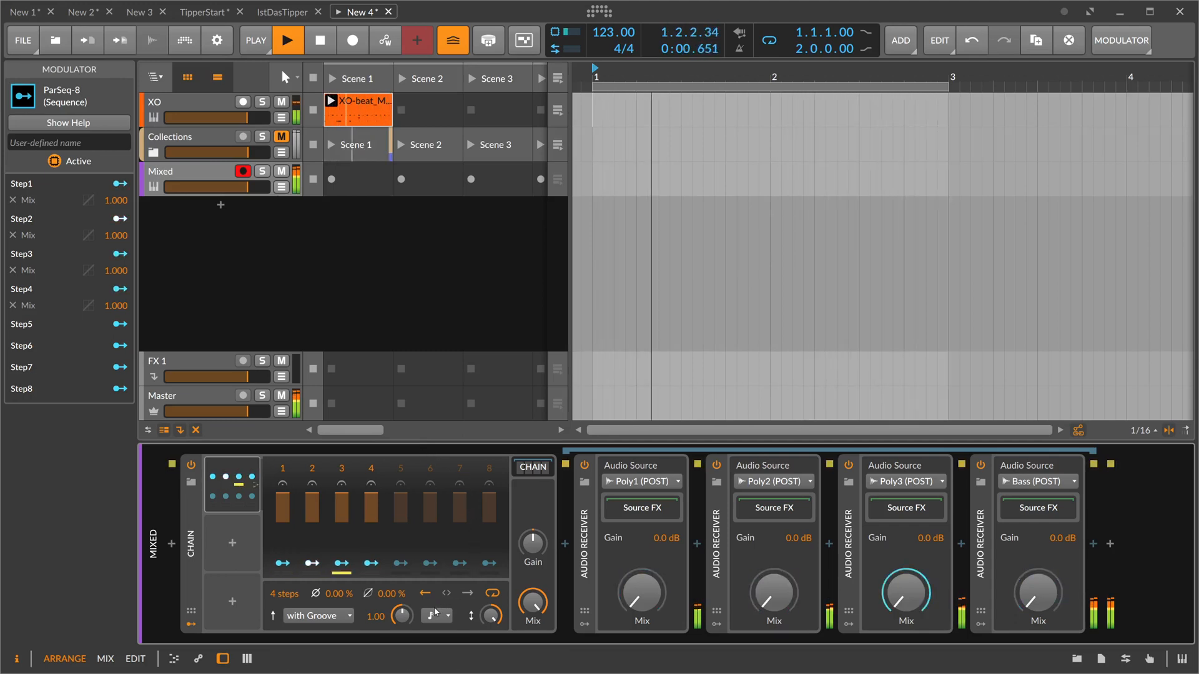
left_click(435, 616)
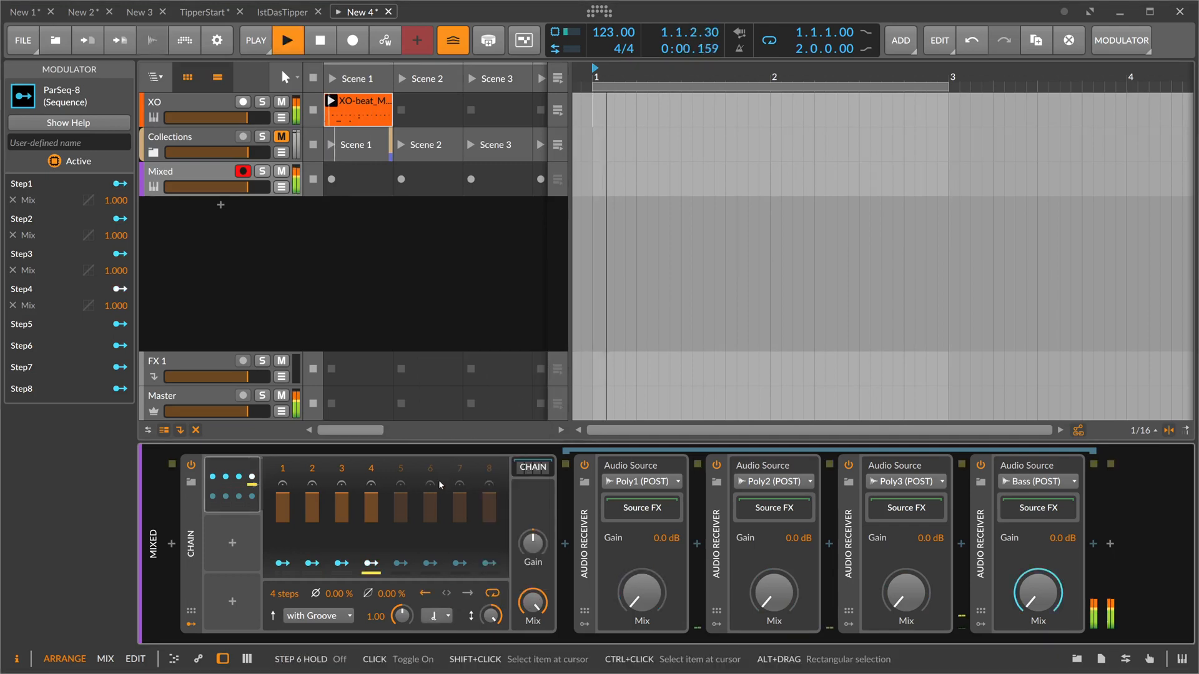
left_click(437, 616)
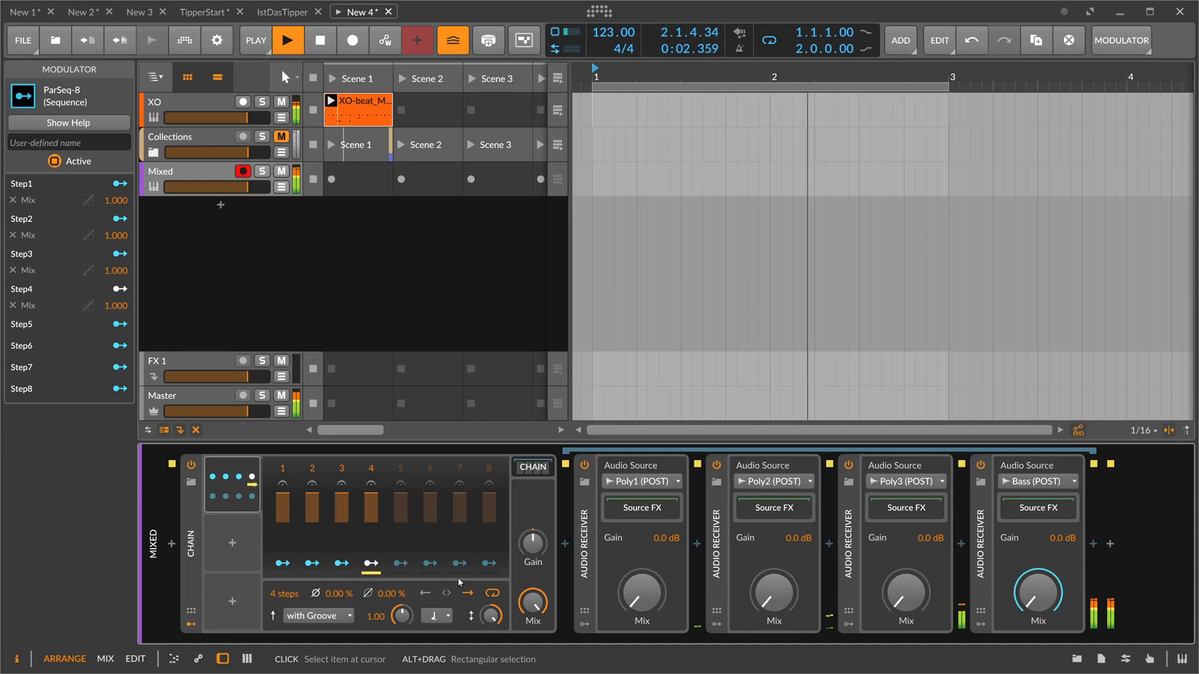
left_click(436, 616)
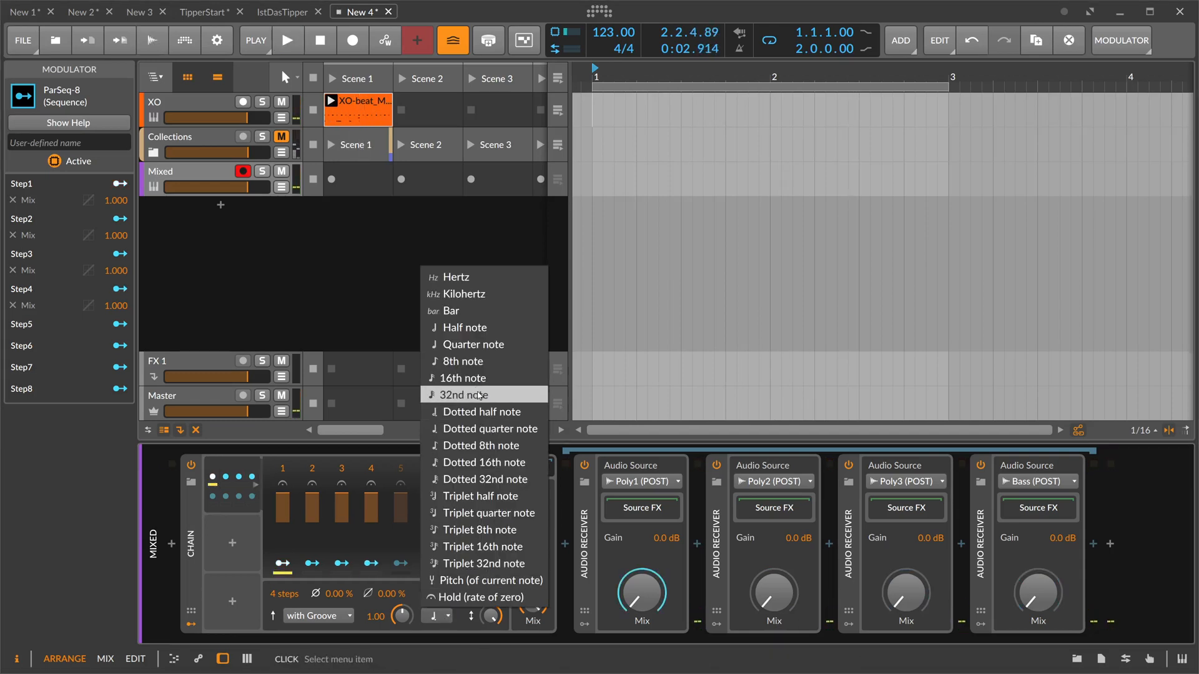
left_click(464, 395)
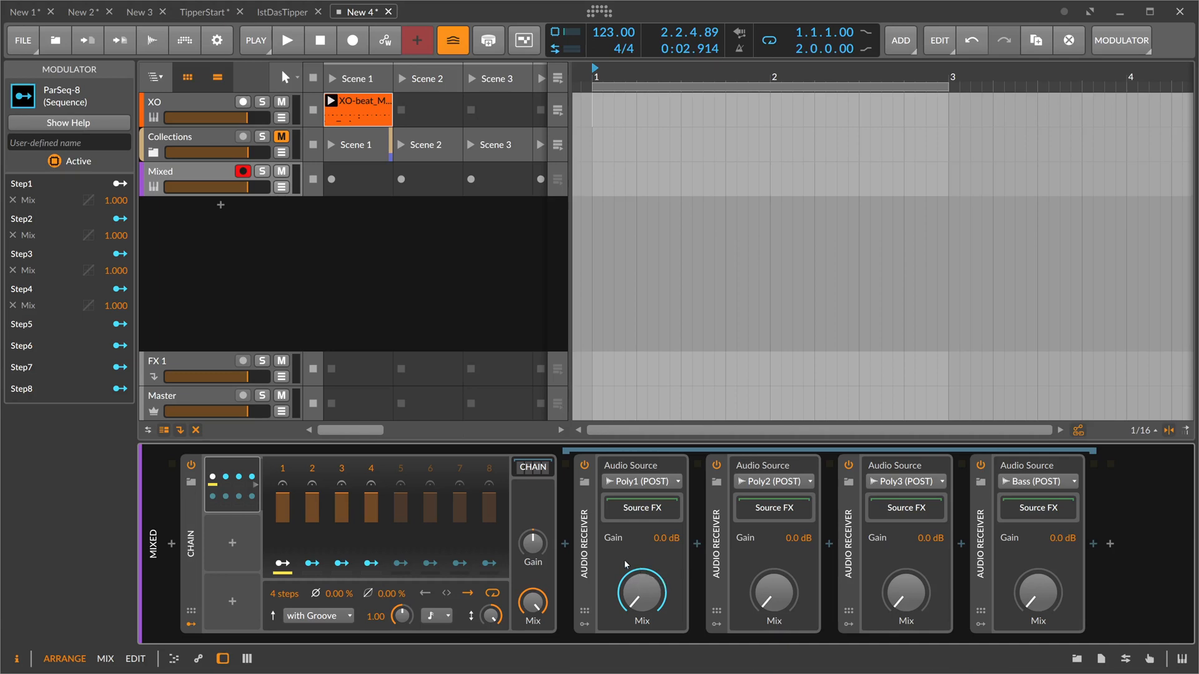
mouse_move(829, 544)
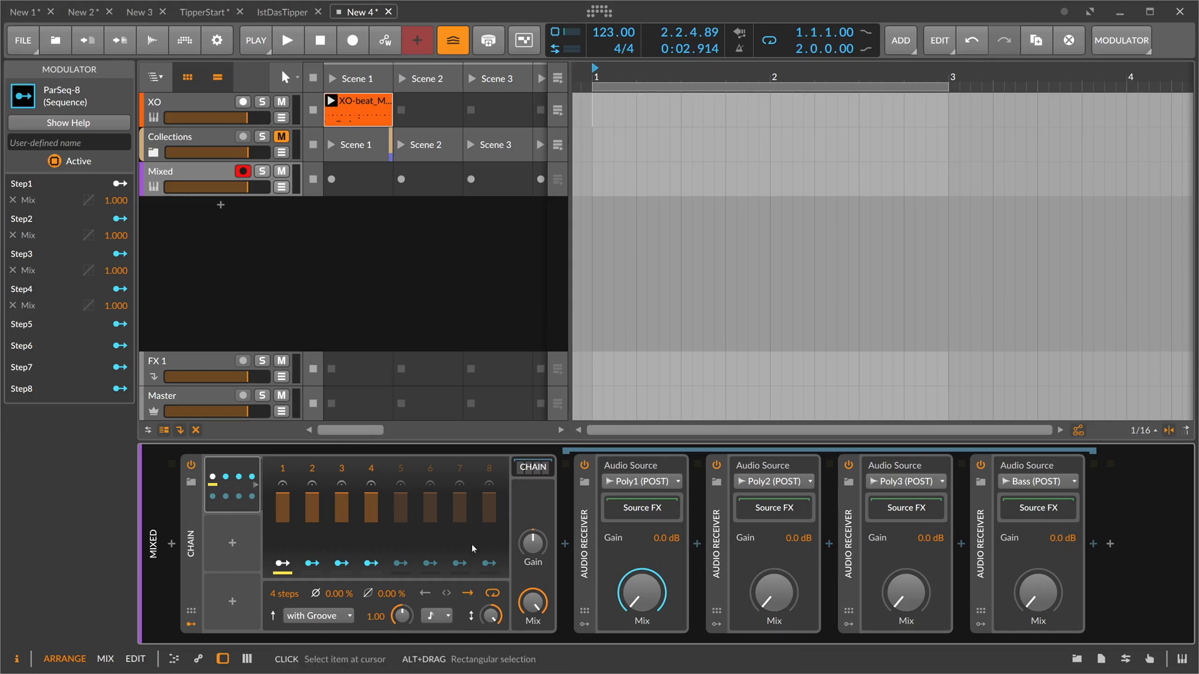
During playback, reset the ParSeq-8 Smooth to 0% and keep the step rate at 16th notes
left_click(288, 40)
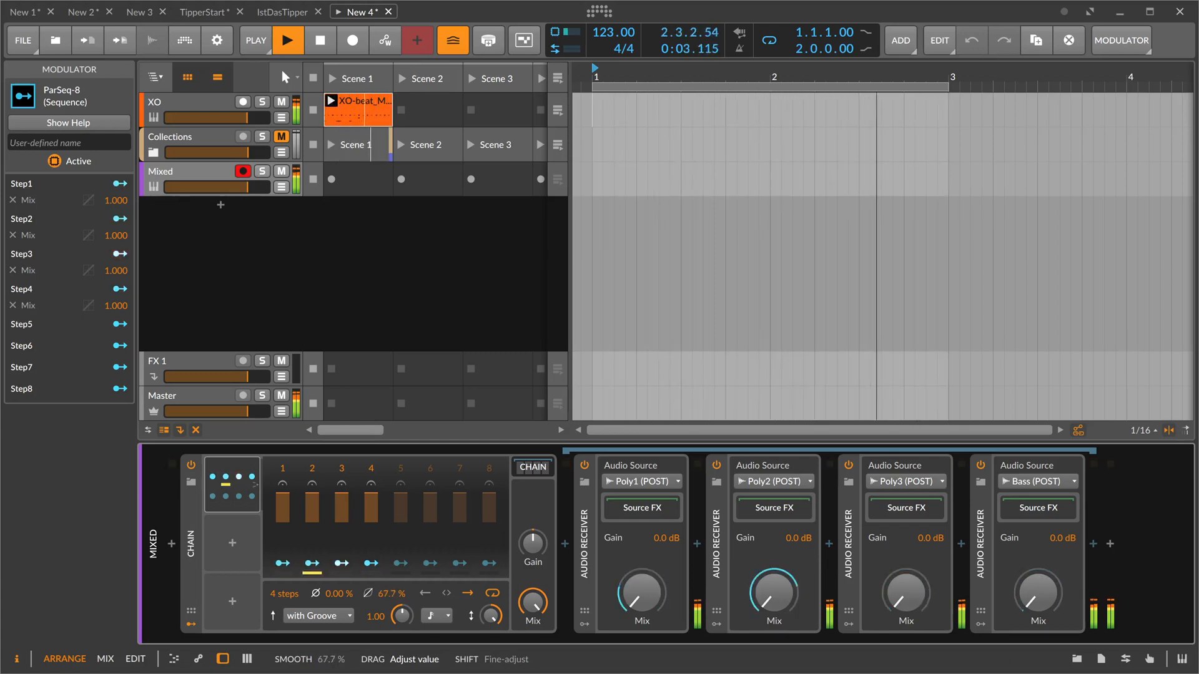
left_click(287, 40)
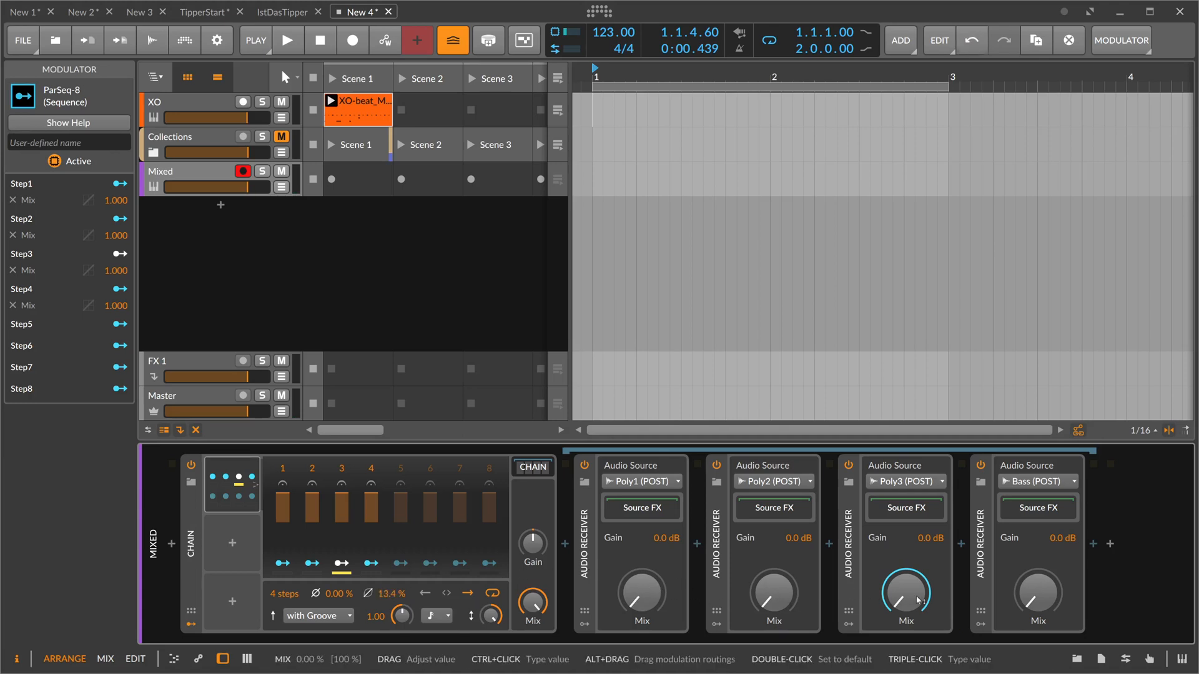
double_click(386, 592)
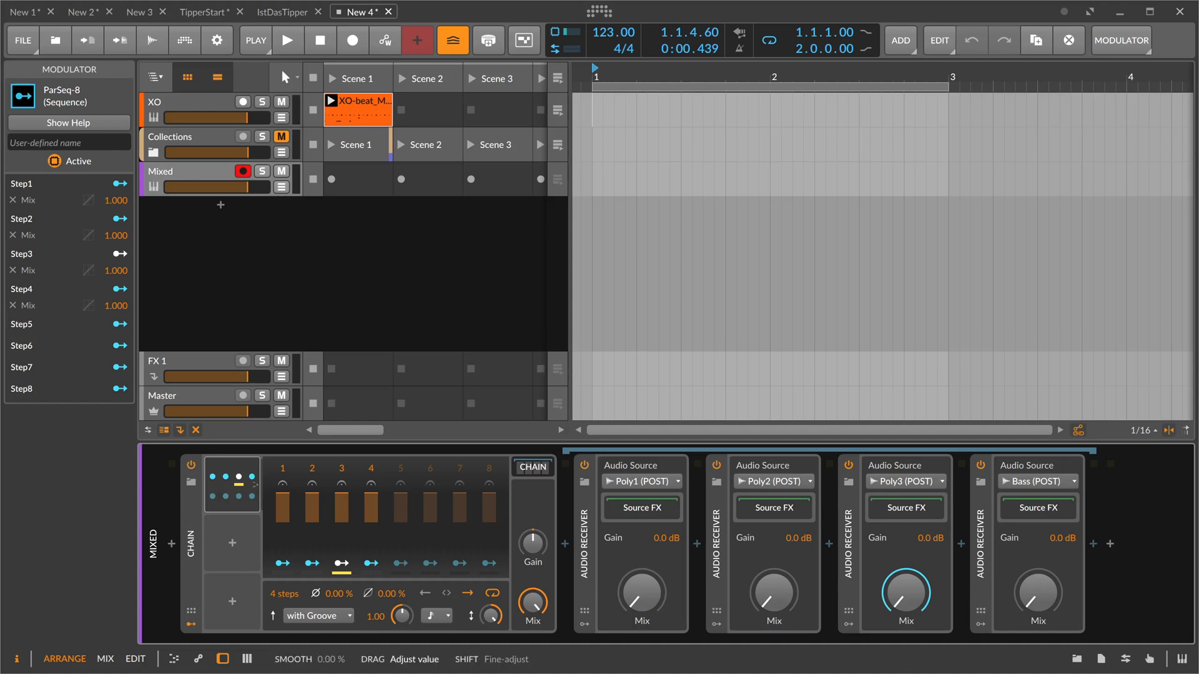
left_click(436, 616)
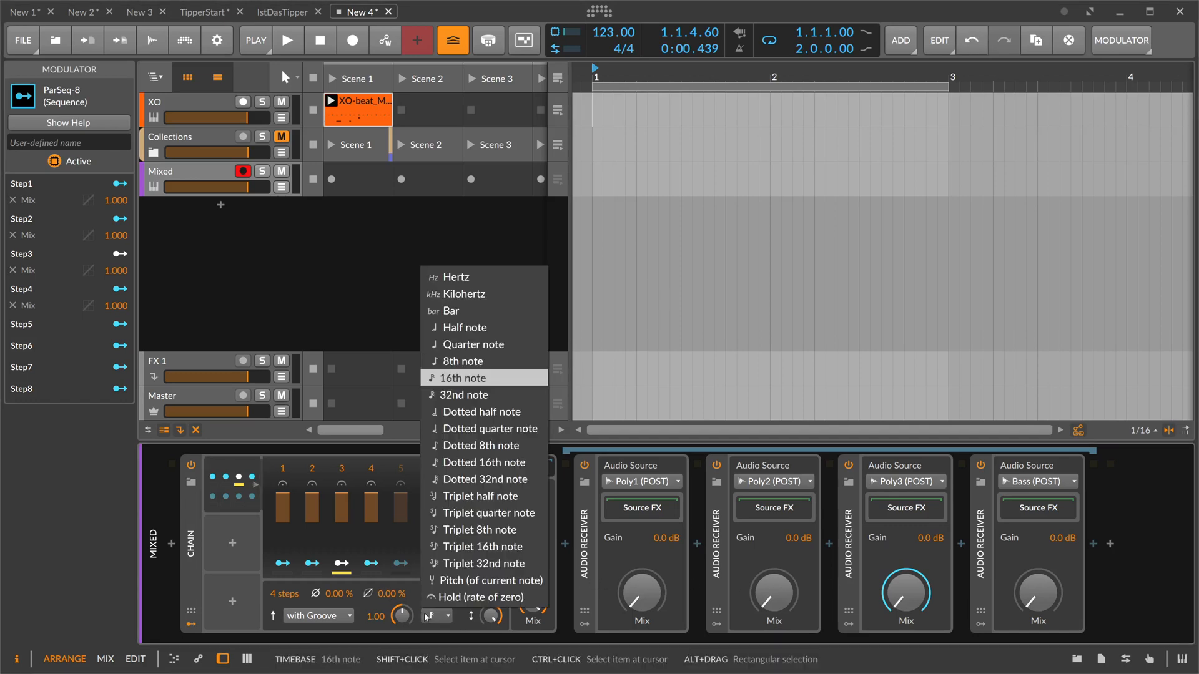
left_click(462, 377)
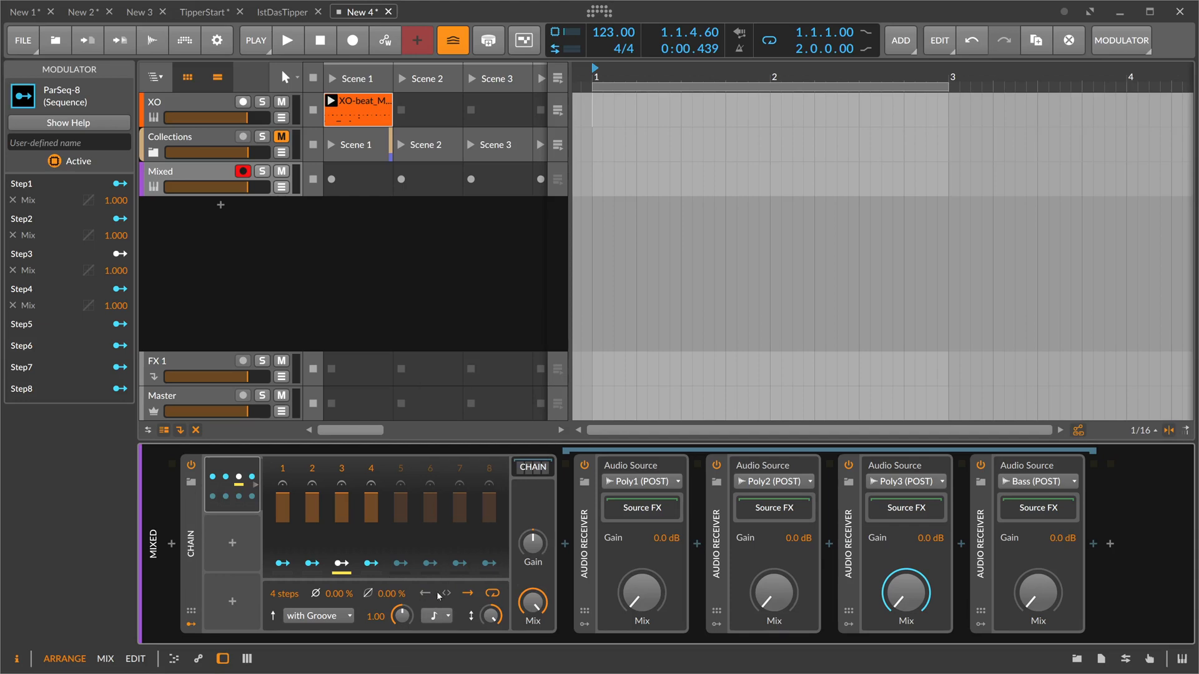
mouse_move(467, 593)
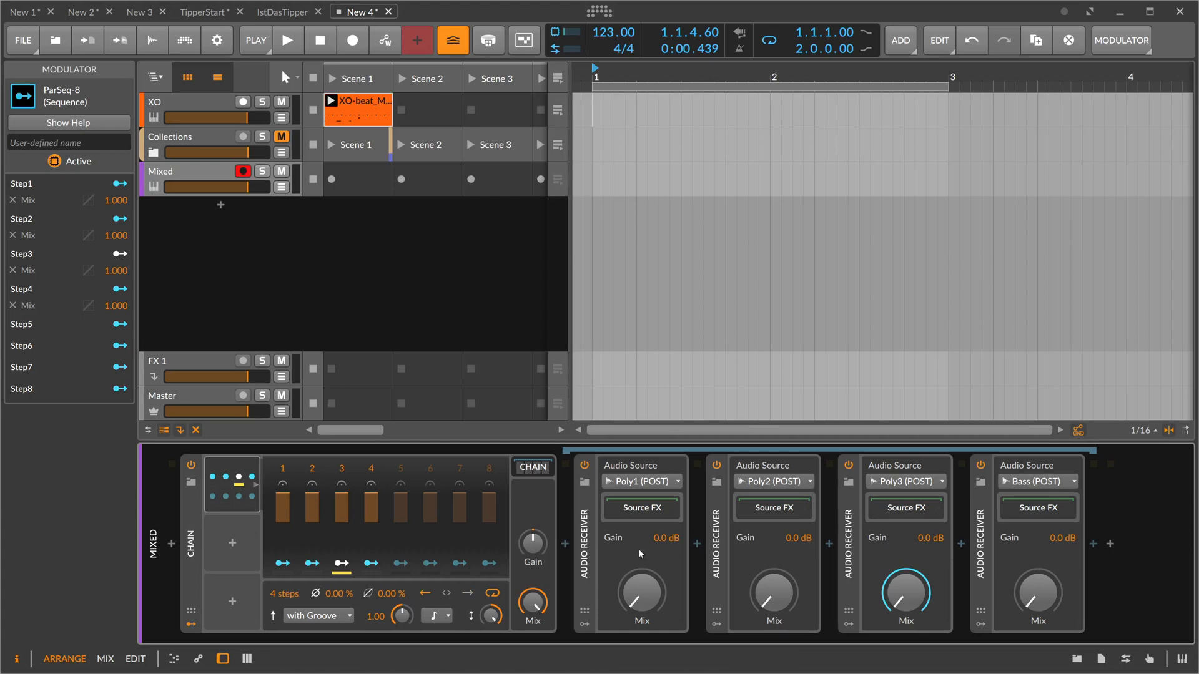
mouse_move(637, 552)
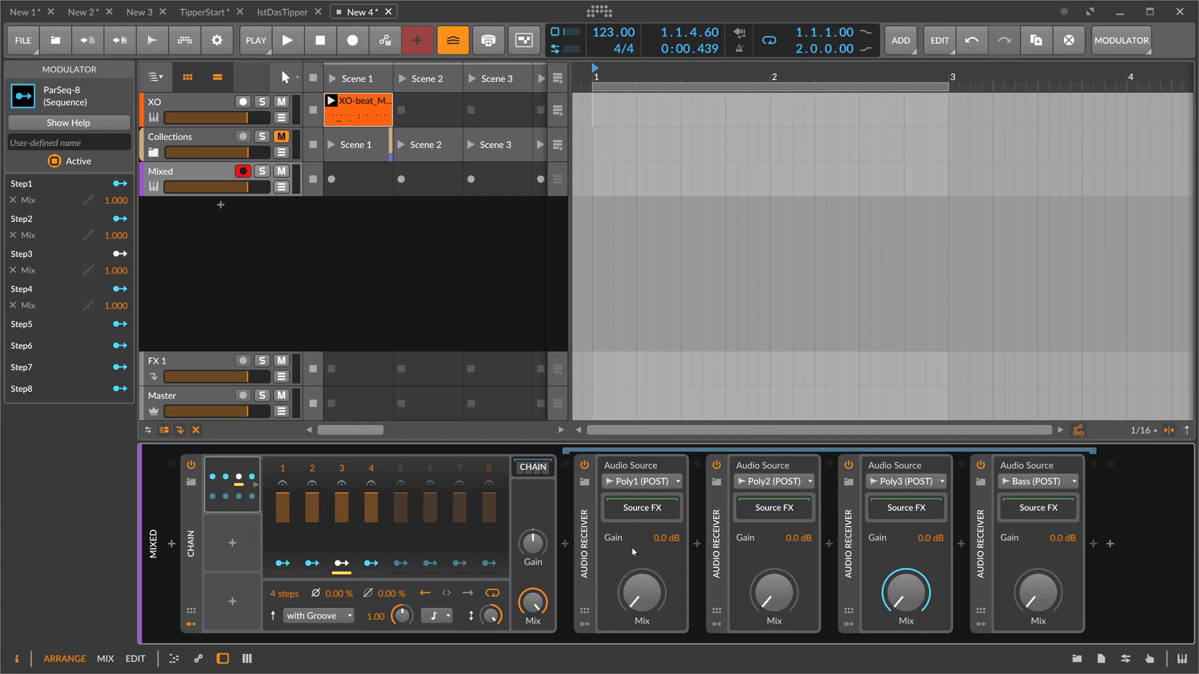
mouse_move(518, 506)
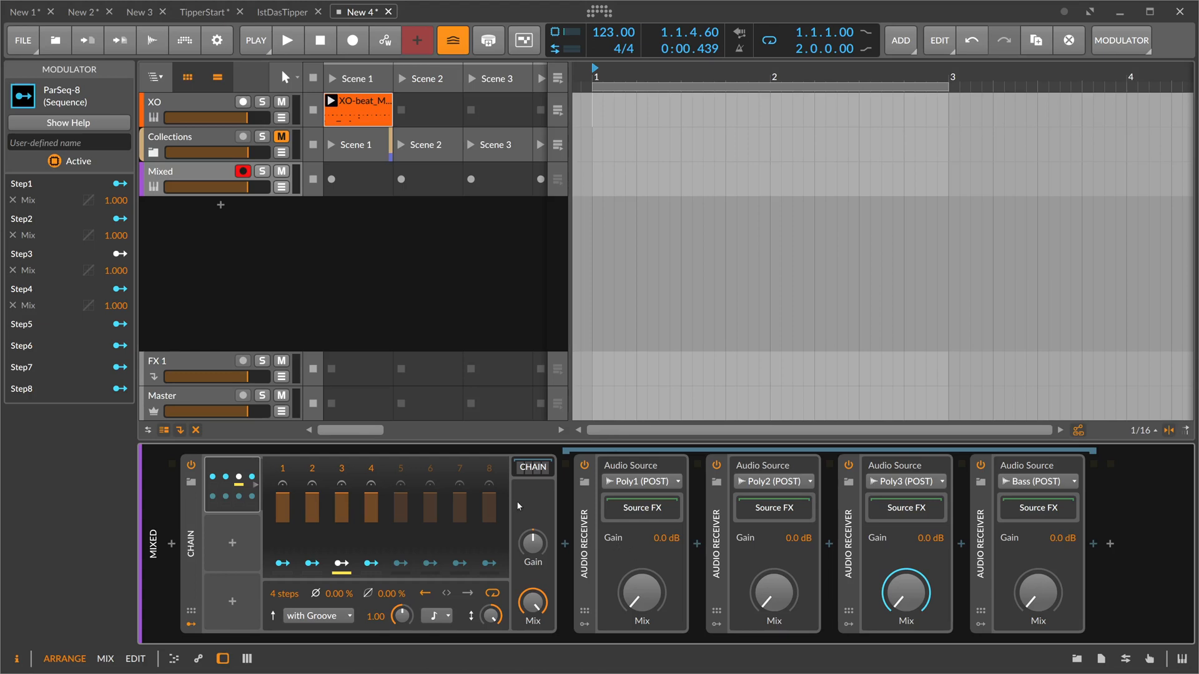
mouse_move(531, 491)
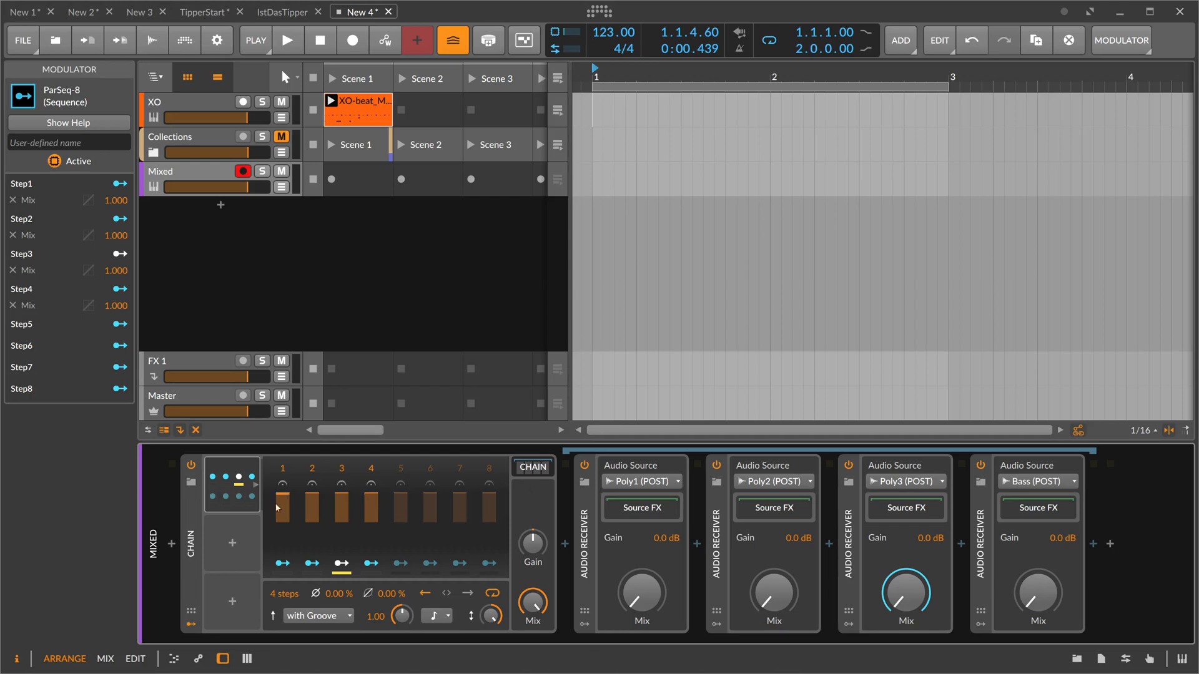
mouse_move(311, 499)
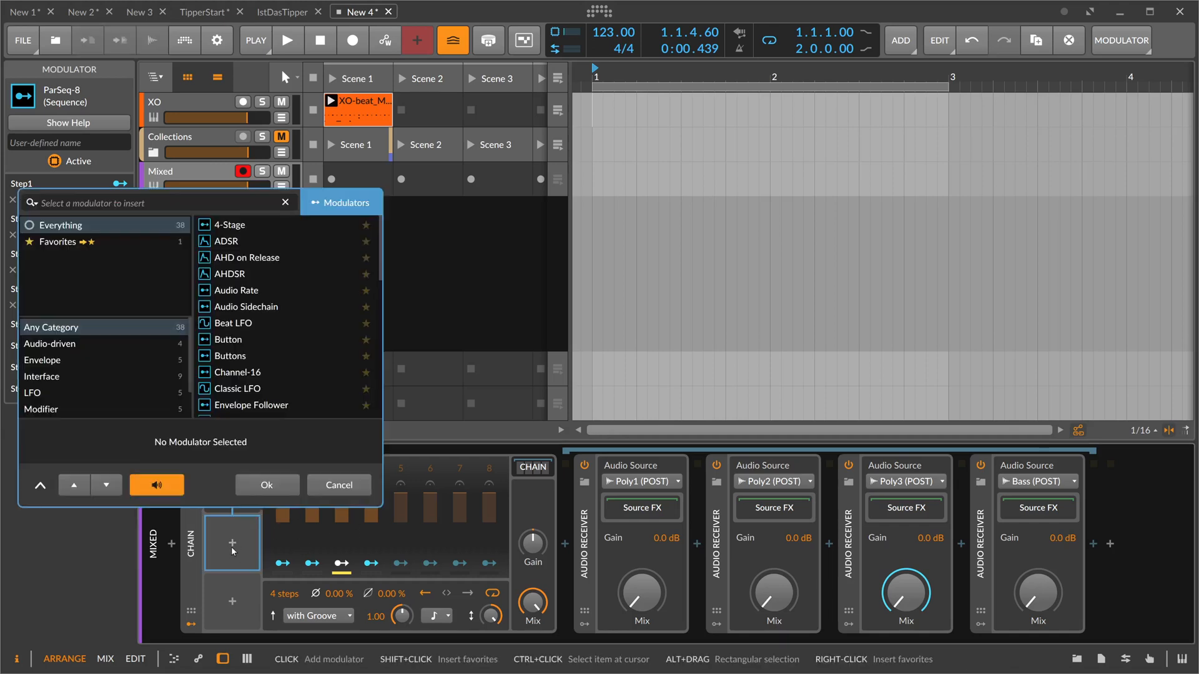
Insert a Steps modulator, map it to the ParSeq-8 Timebase at 2.000, and randomize its pattern
left_click(266, 484)
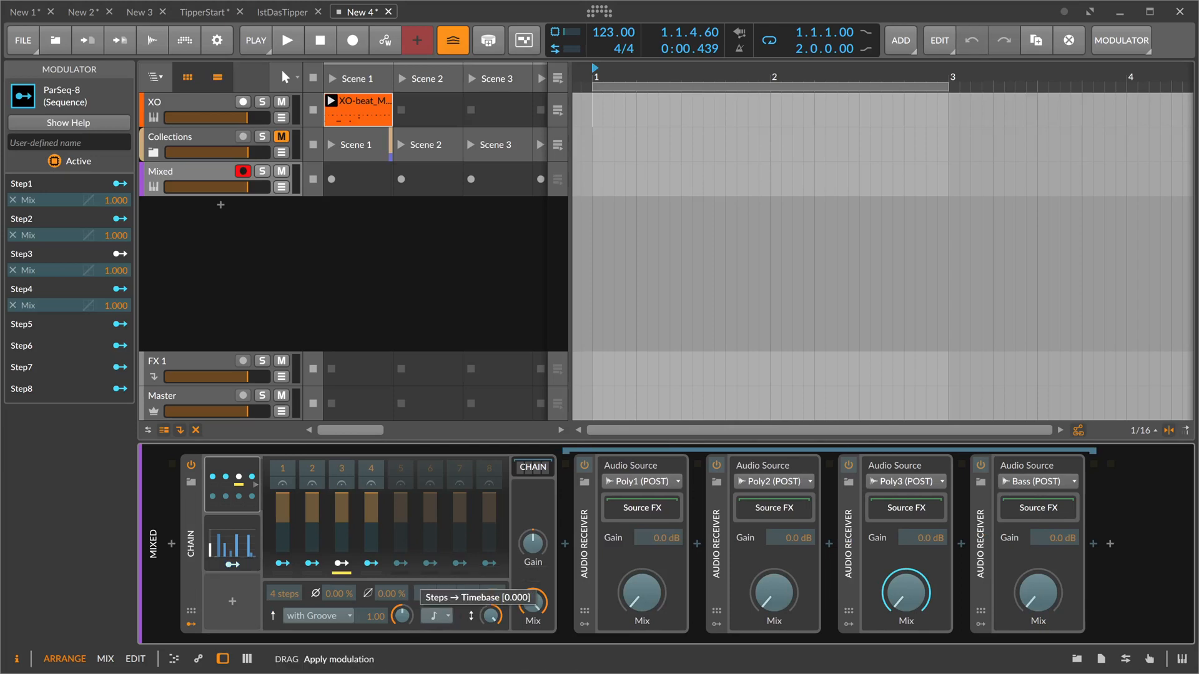
left_click(437, 616)
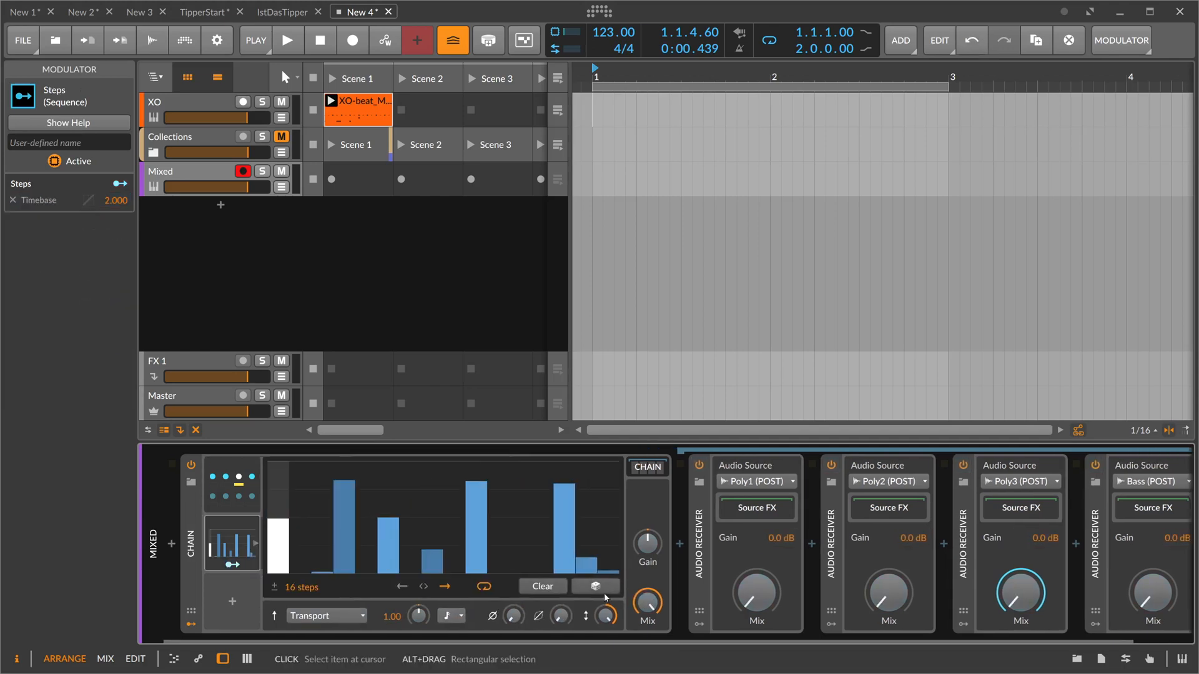
left_click(287, 40)
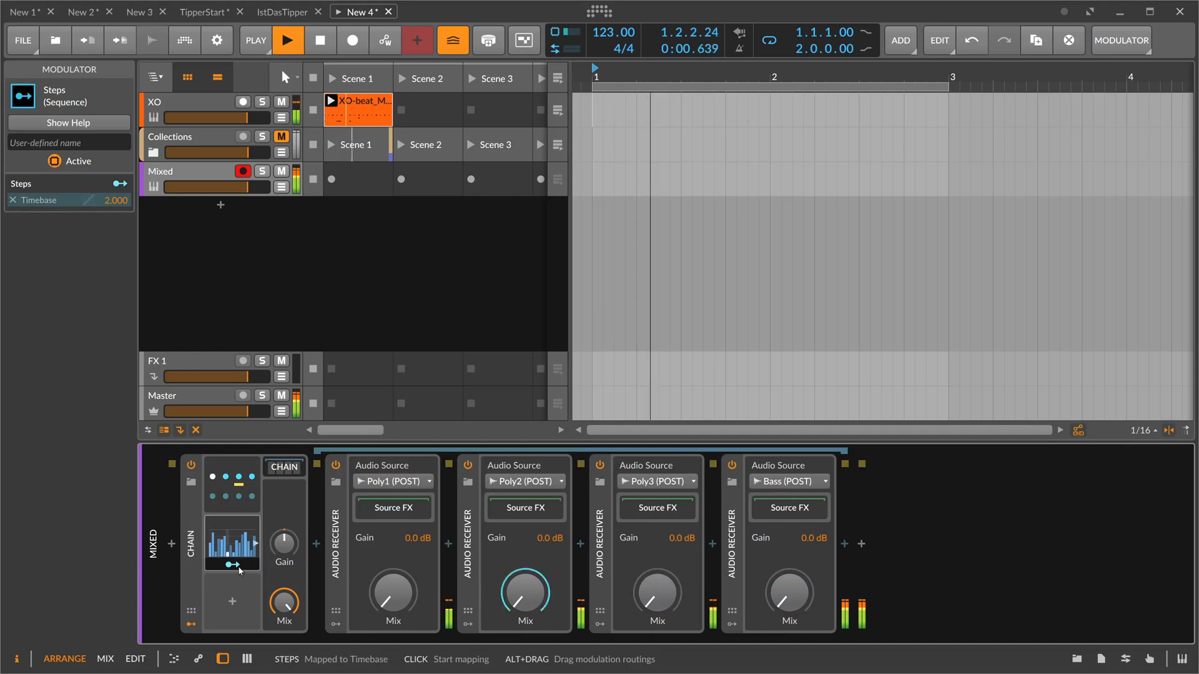
left_click(232, 542)
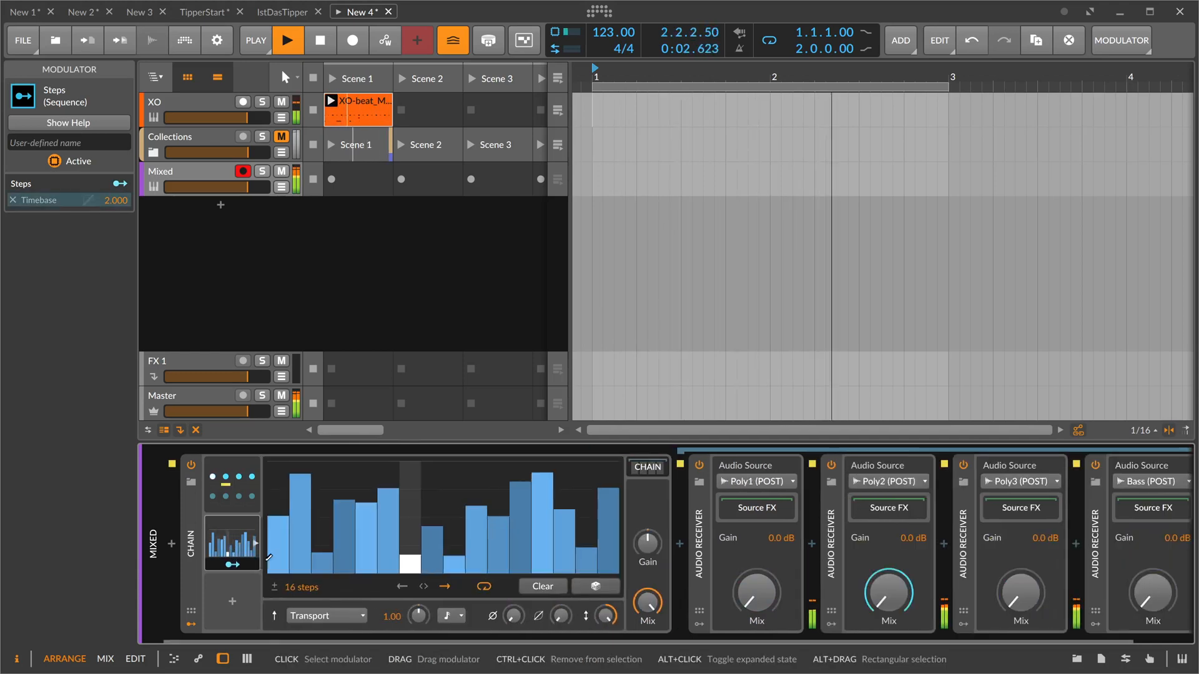